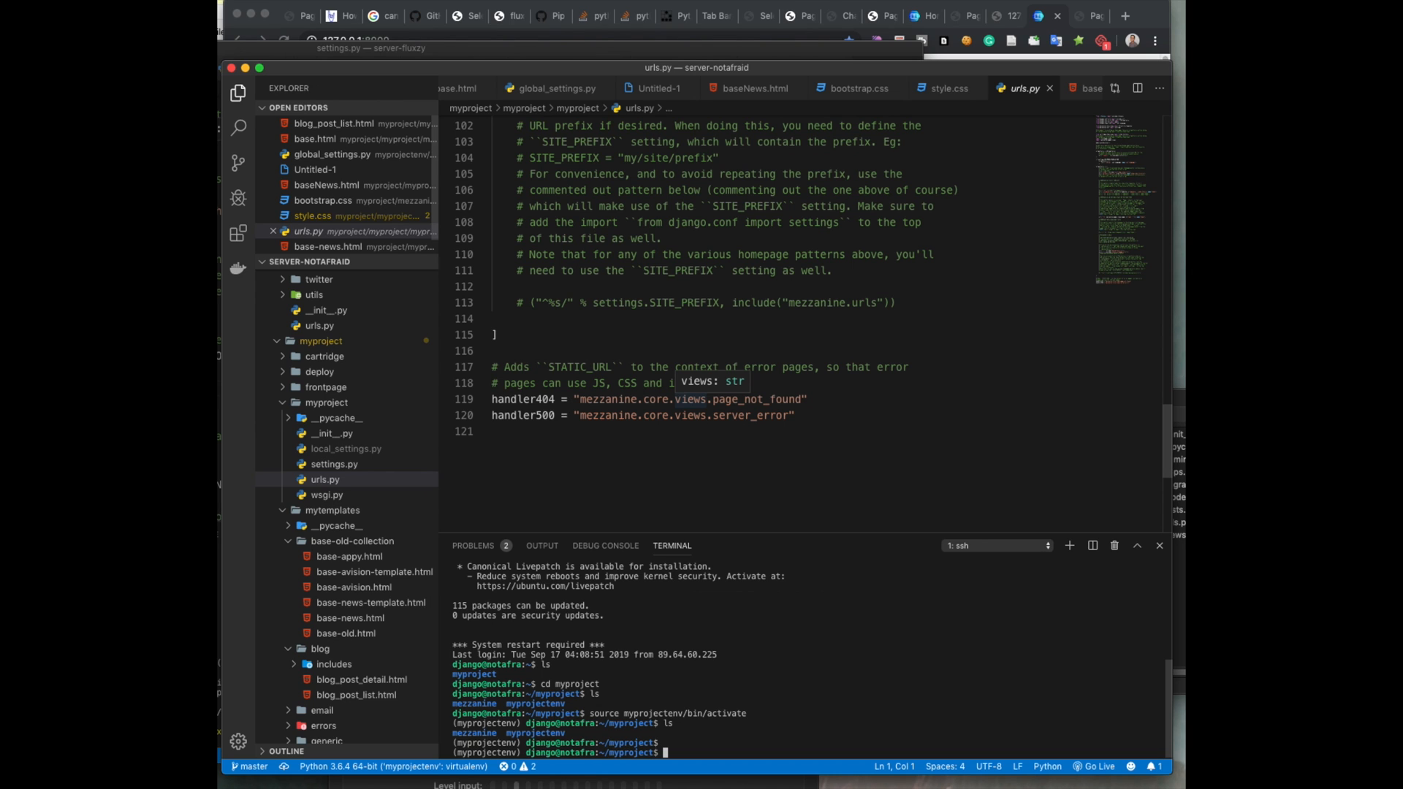
{"action": "mouse_move", "coordinate": [418, 26]}
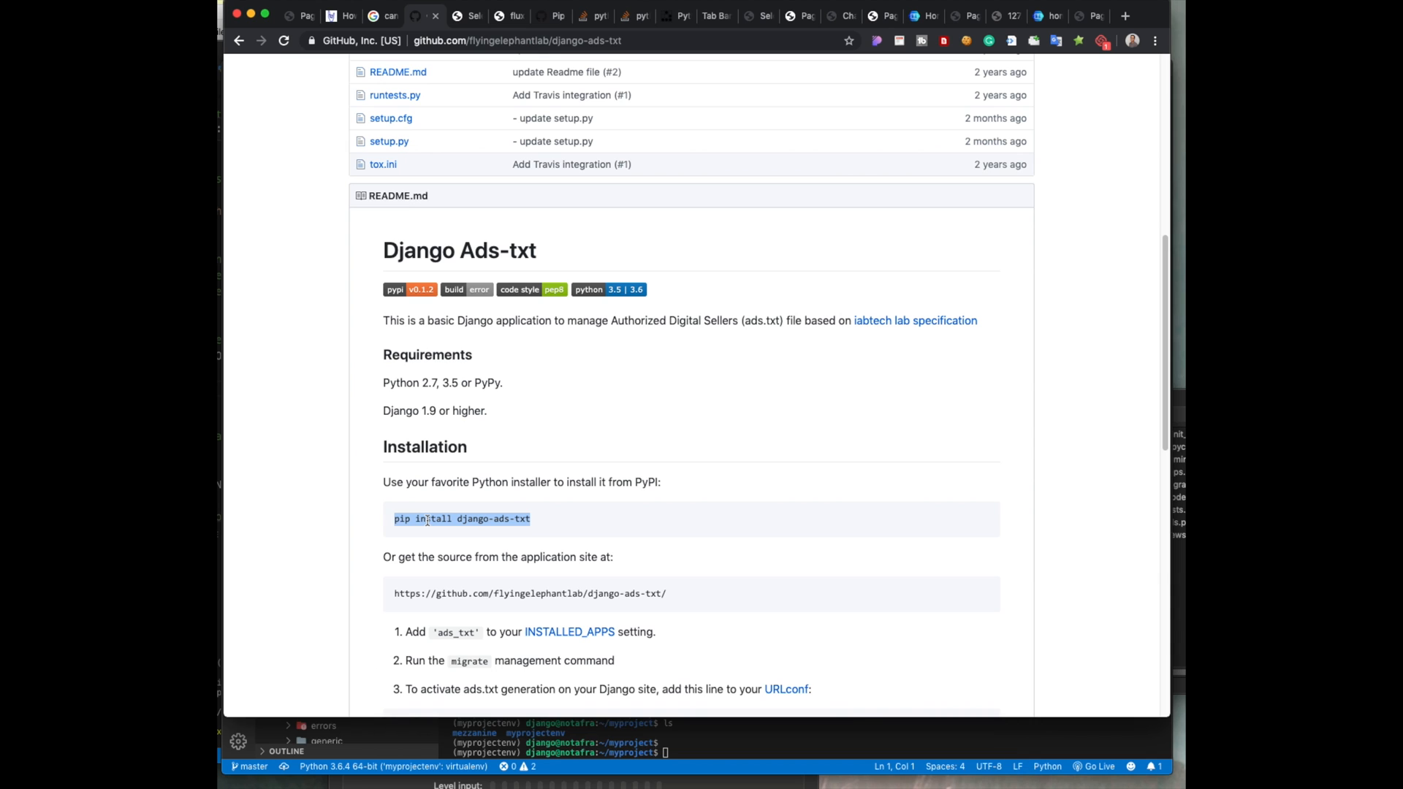
{"action": "mouse_move", "coordinate": [426, 164]}
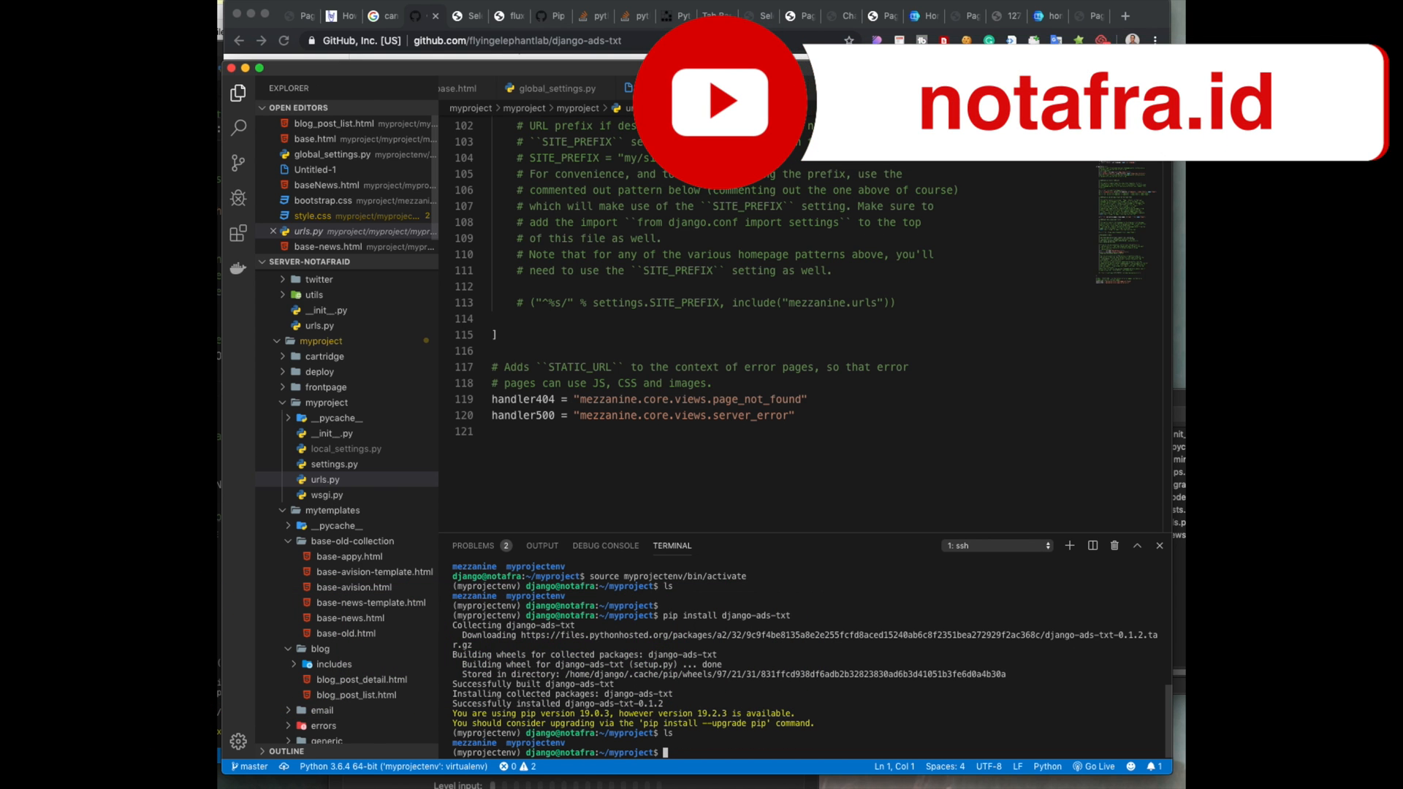
Step: Install django-ads-txt with pip in mezzanine/myproject and restart gunicorn via the djresta alias
{"action": "type", "text": "cd mezzanine"}
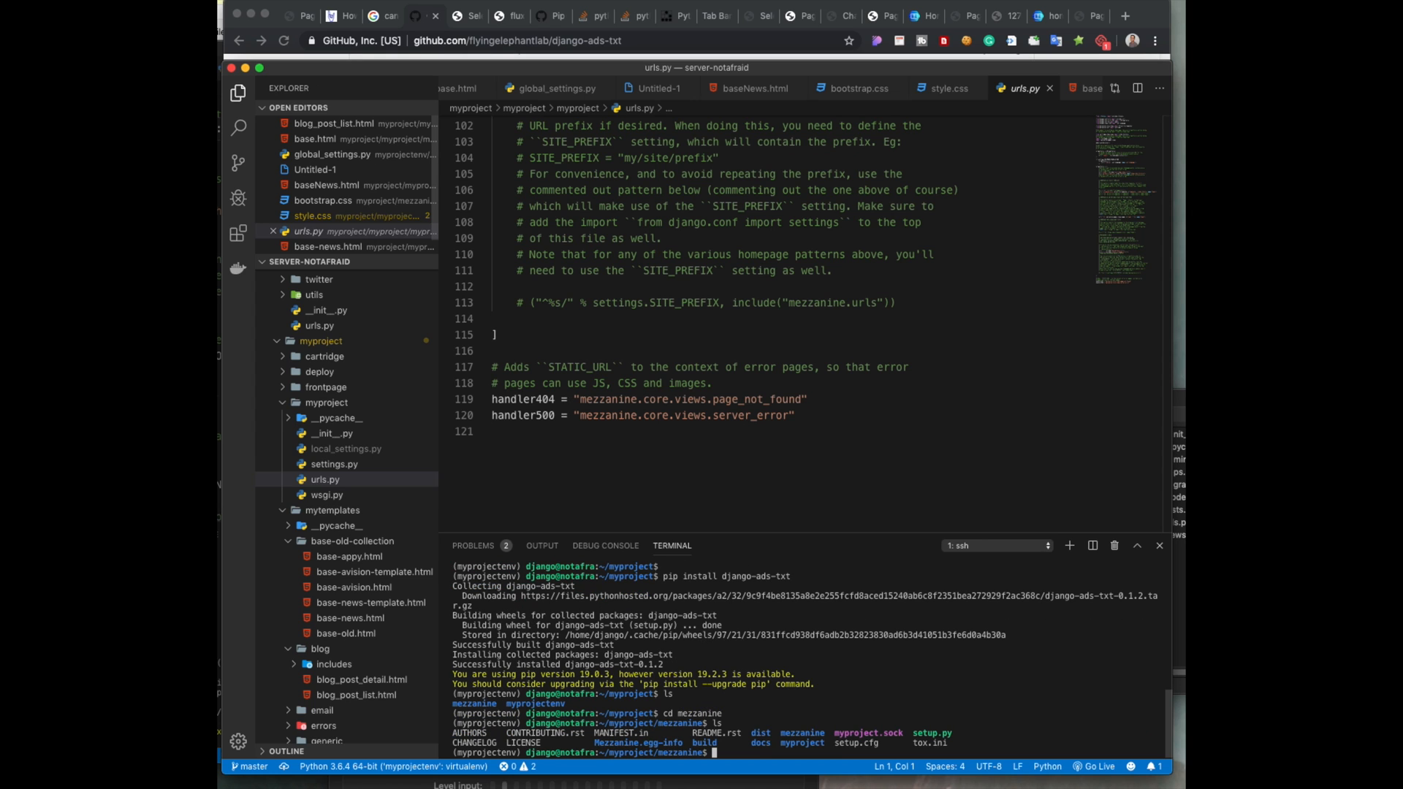
{"action": "type", "text": "cd myproject"}
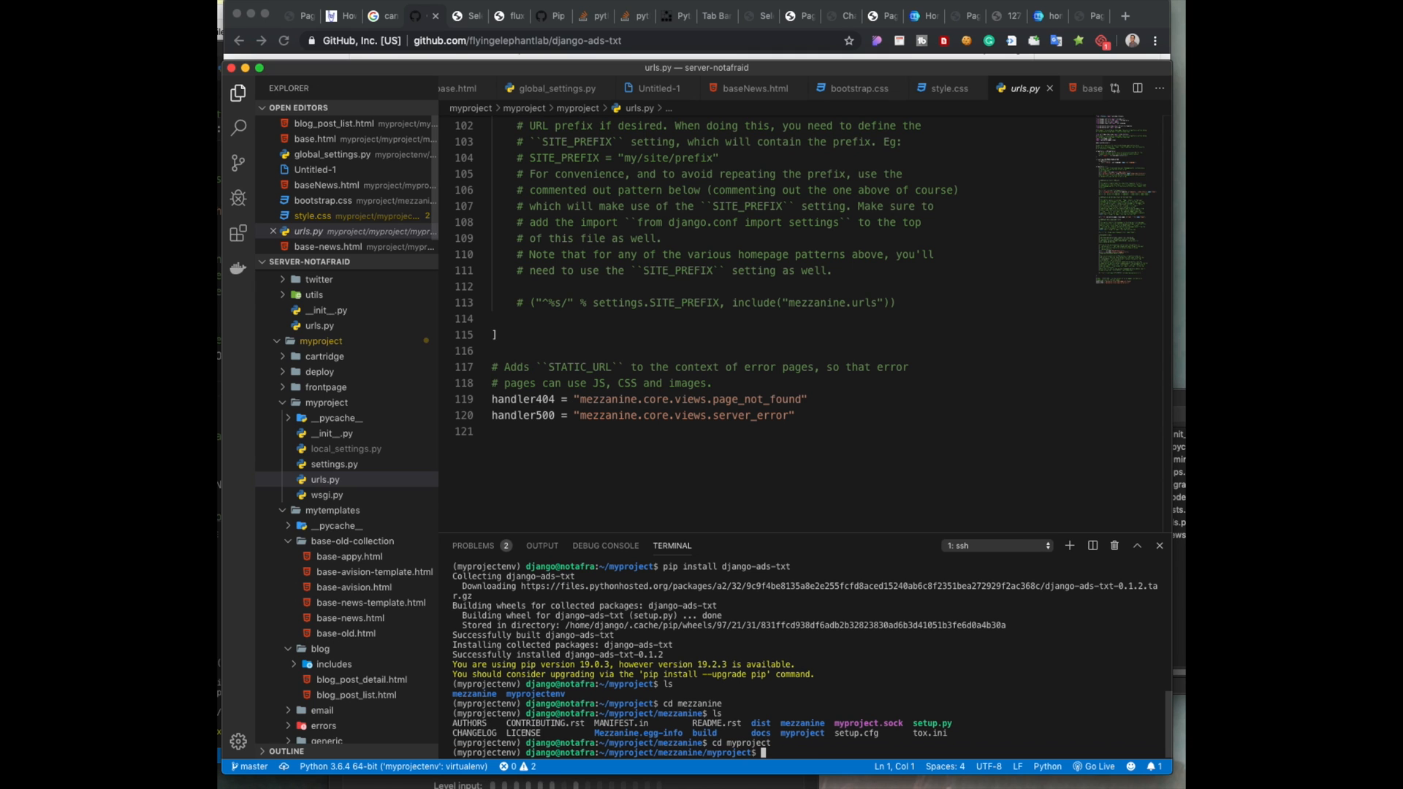
{"action": "type", "text": "ls"}
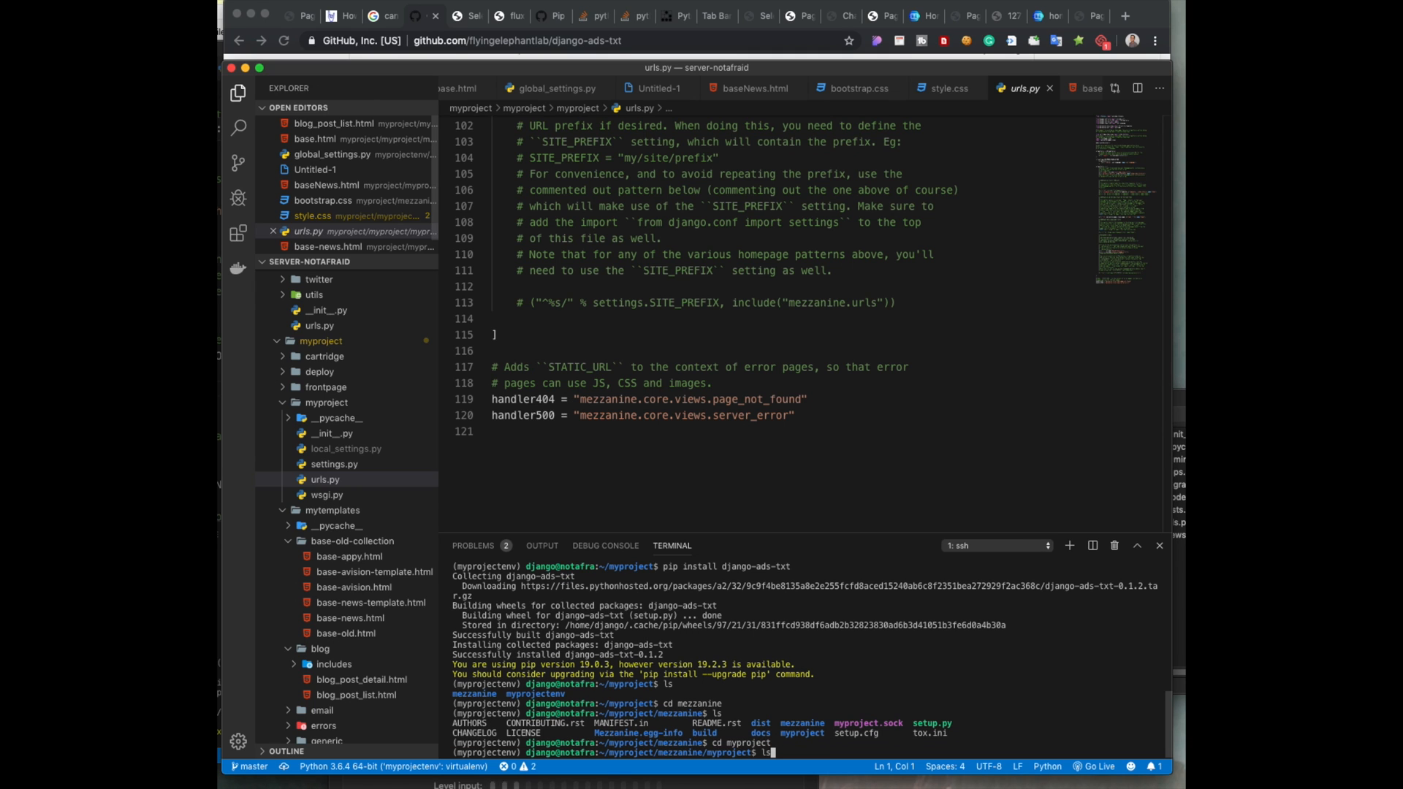
{"action": "type", "text": "pip install django-ads-txt"}
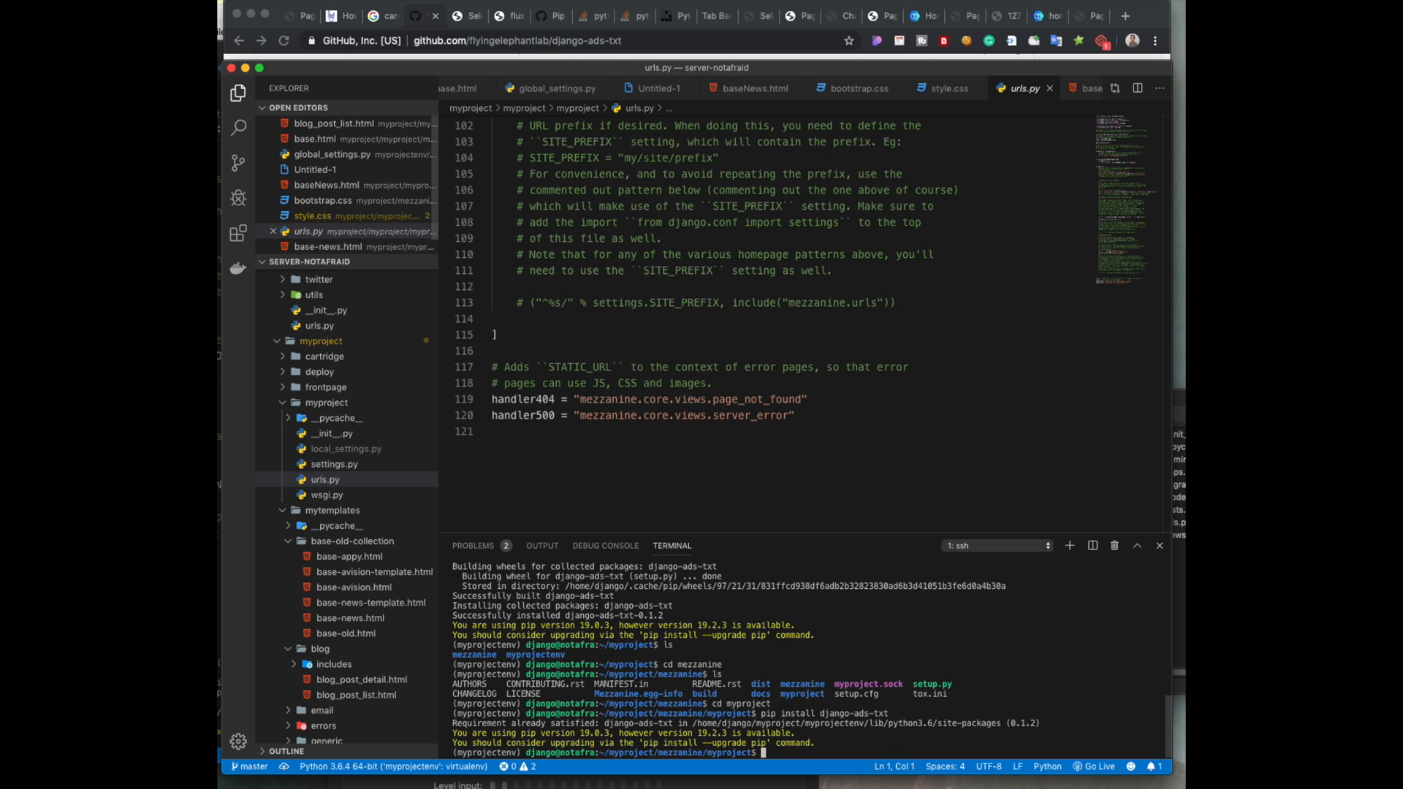
{"action": "type", "text": "djrest"}
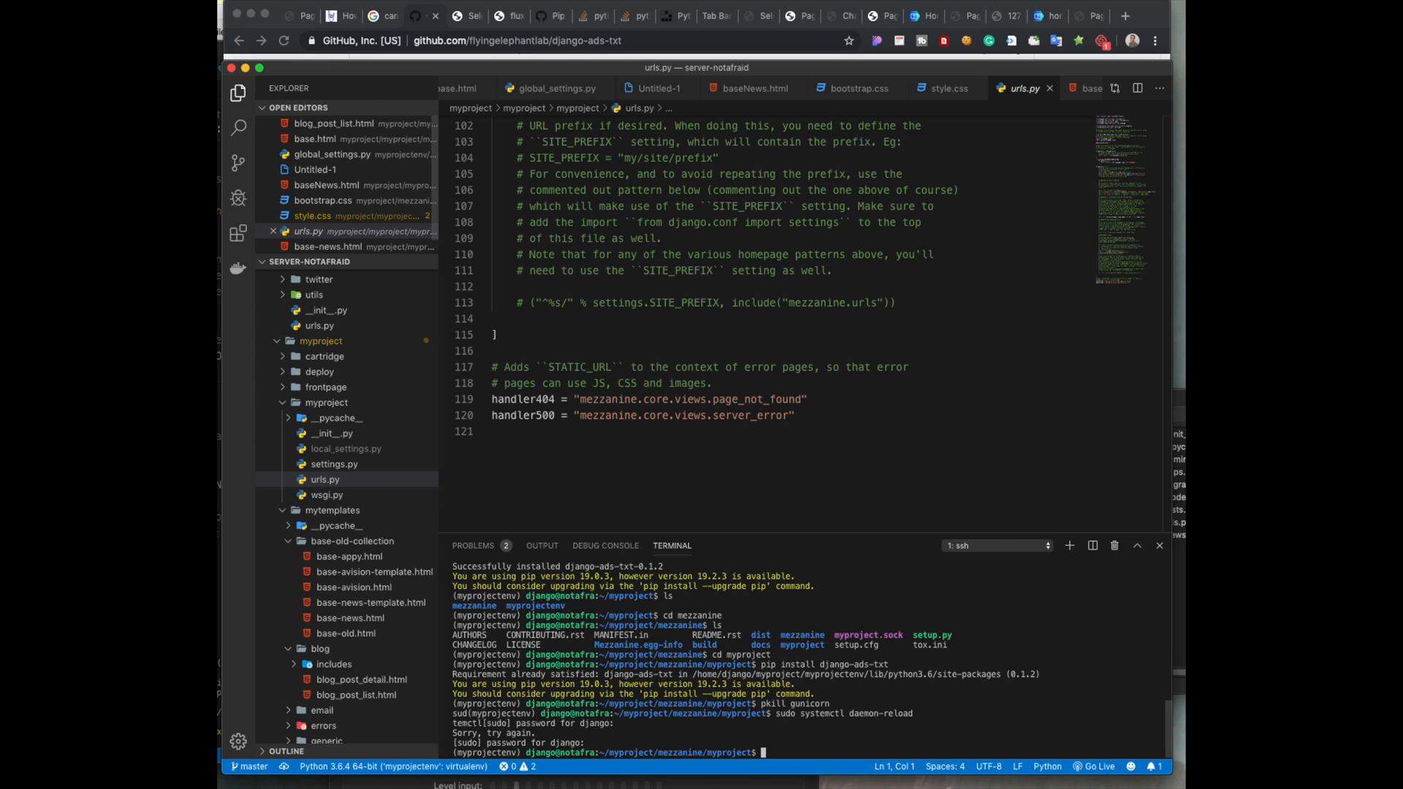
{"action": "type", "text": "djresta"}
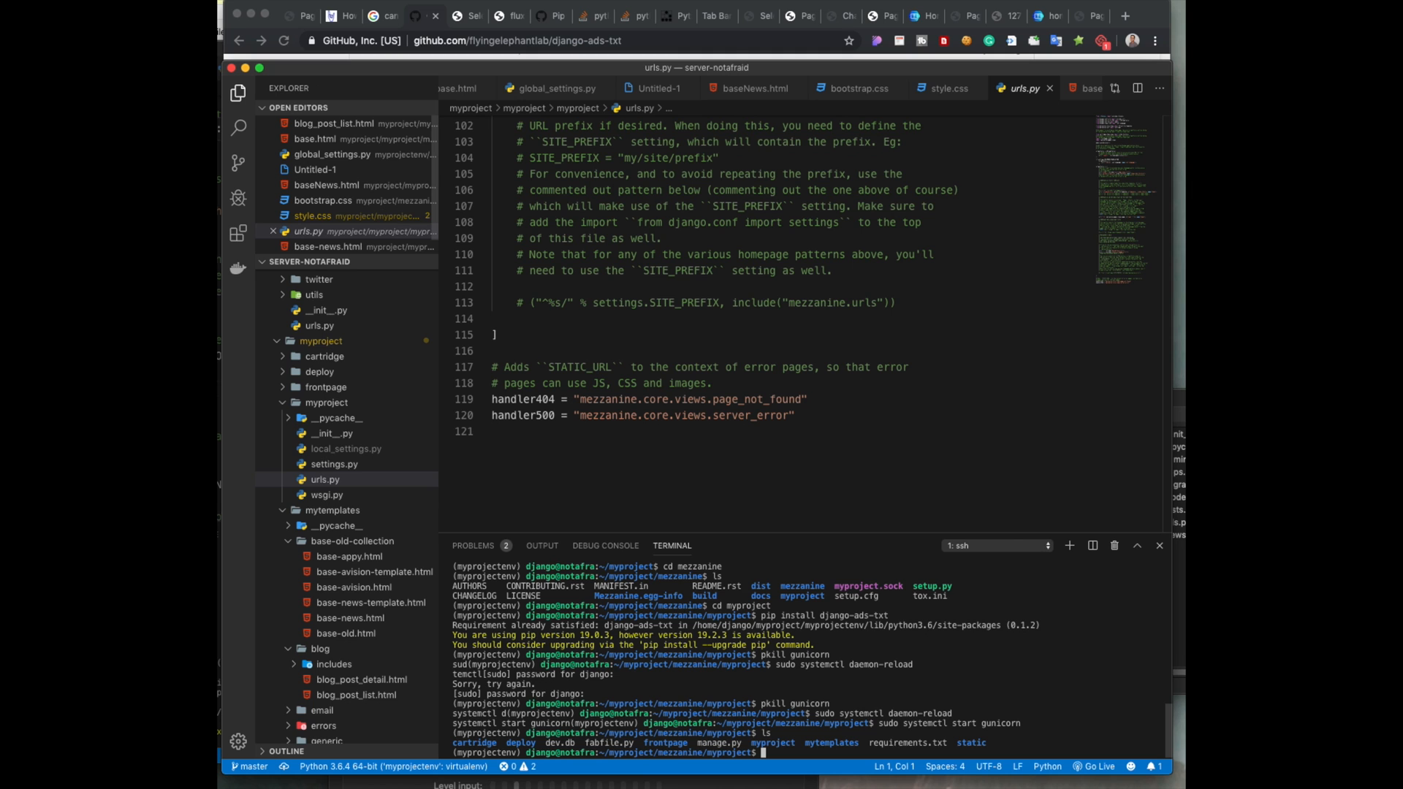
{"action": "mouse_move", "coordinate": [1098, 38]}
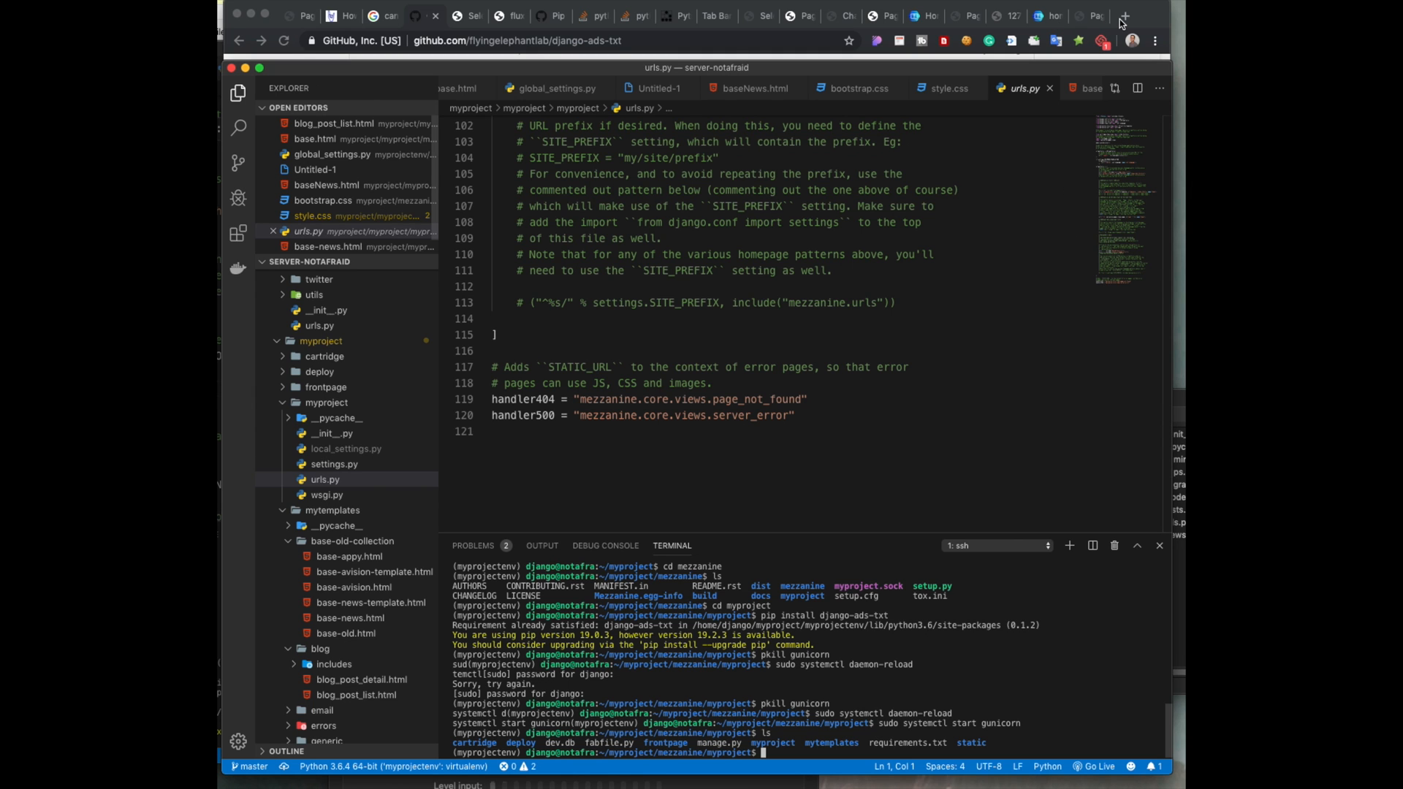
Step: Load notafra.id/admin in a new Chrome tab to reach the Mezzanine dashboard
{"action": "left_click", "coordinate": [1124, 16]}
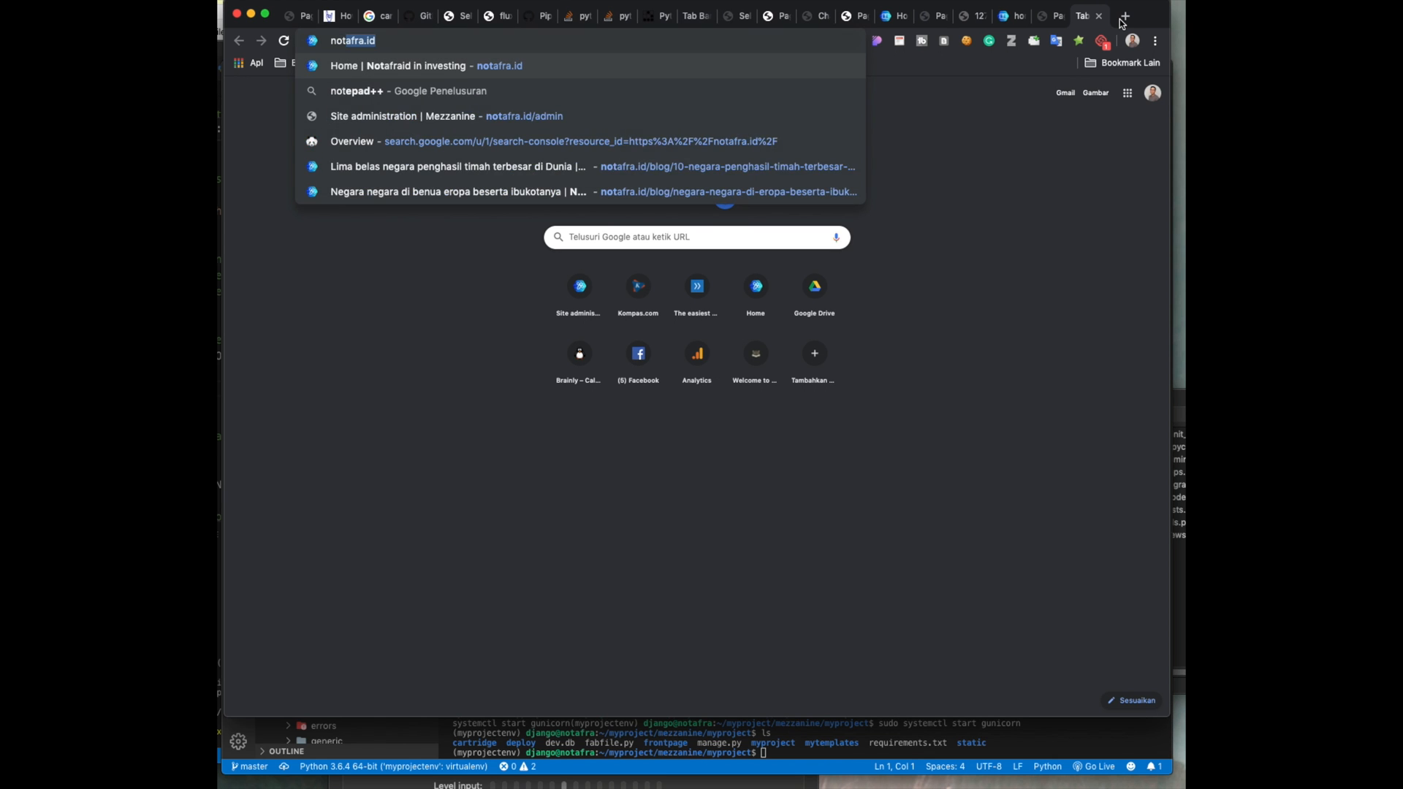
{"action": "type", "text": "/admin/"}
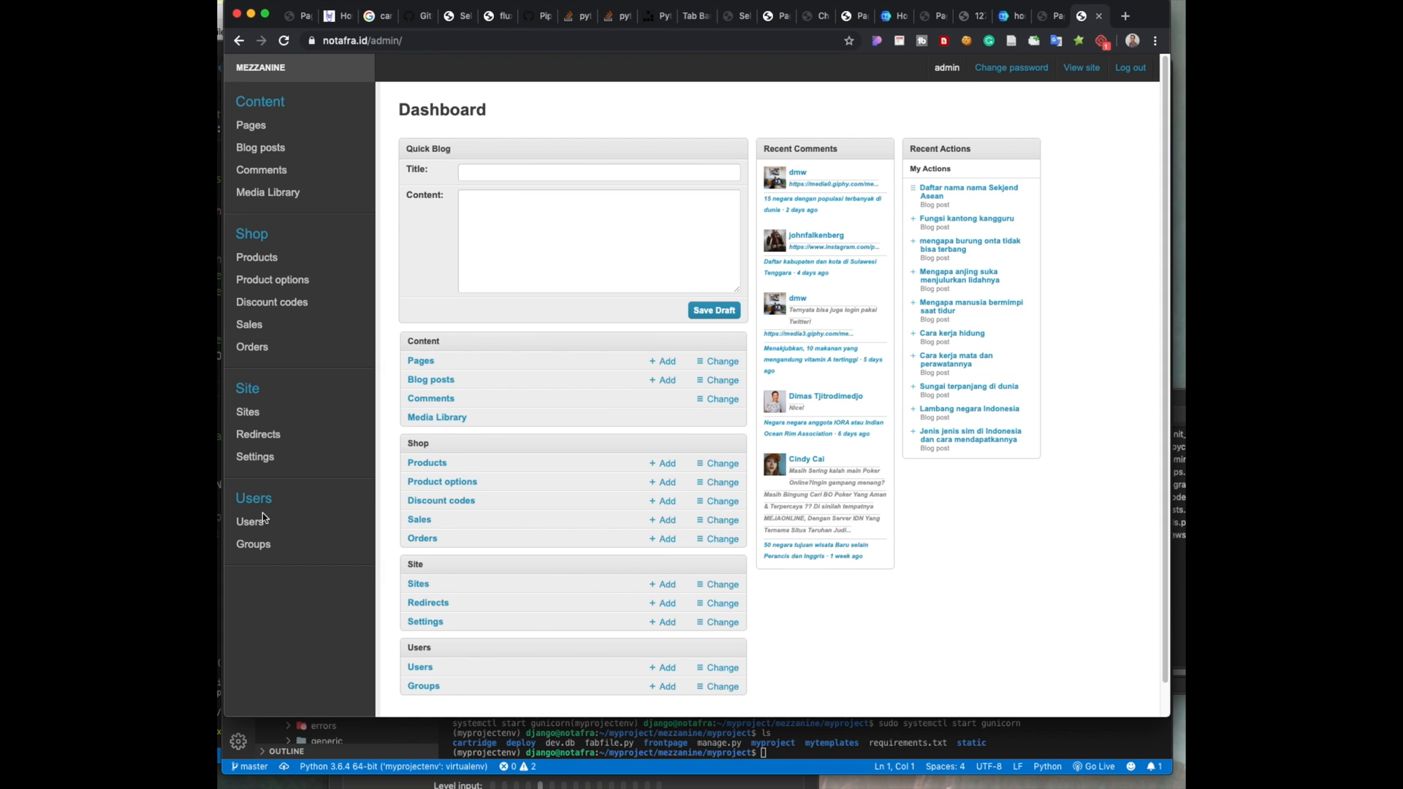
{"action": "mouse_move", "coordinate": [291, 478]}
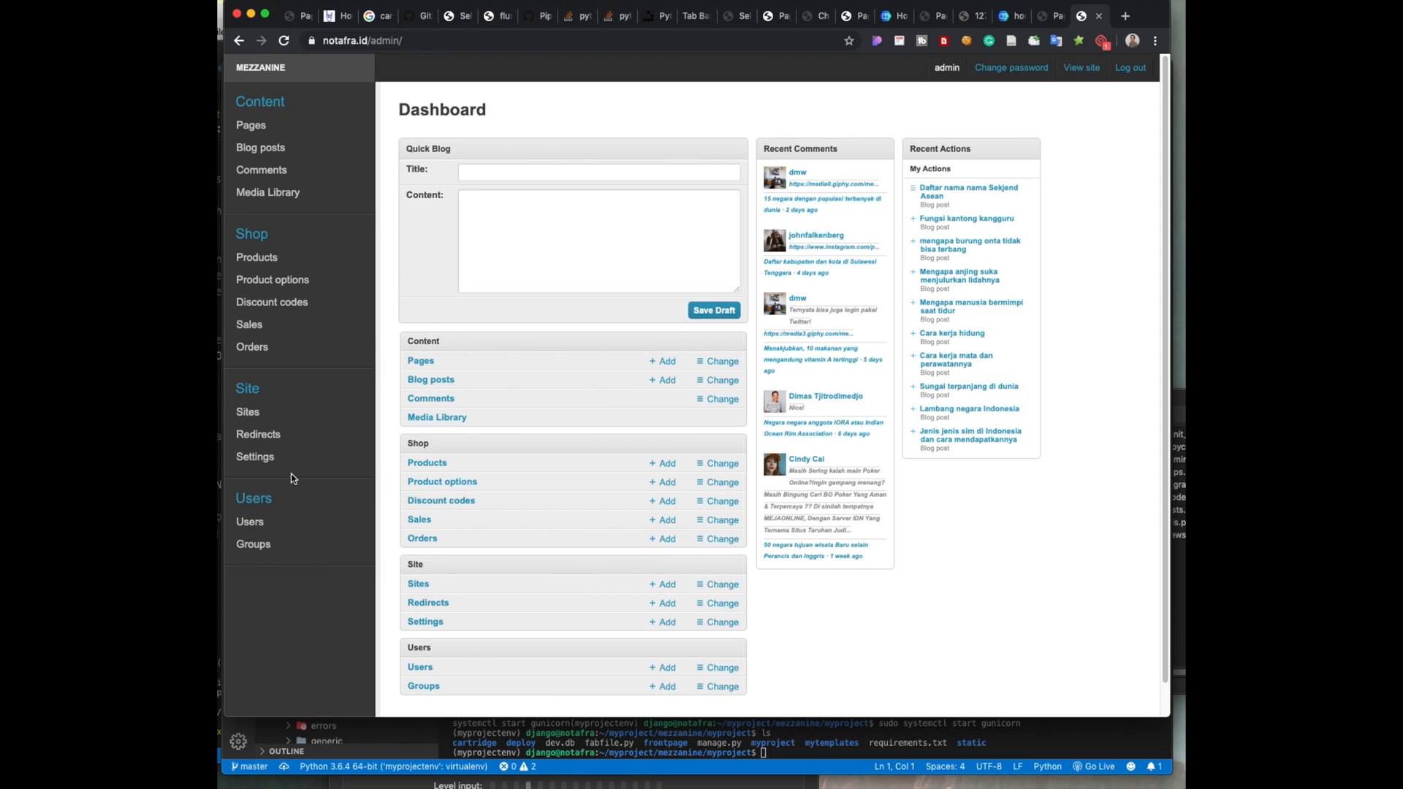
{"action": "mouse_move", "coordinate": [216, 475]}
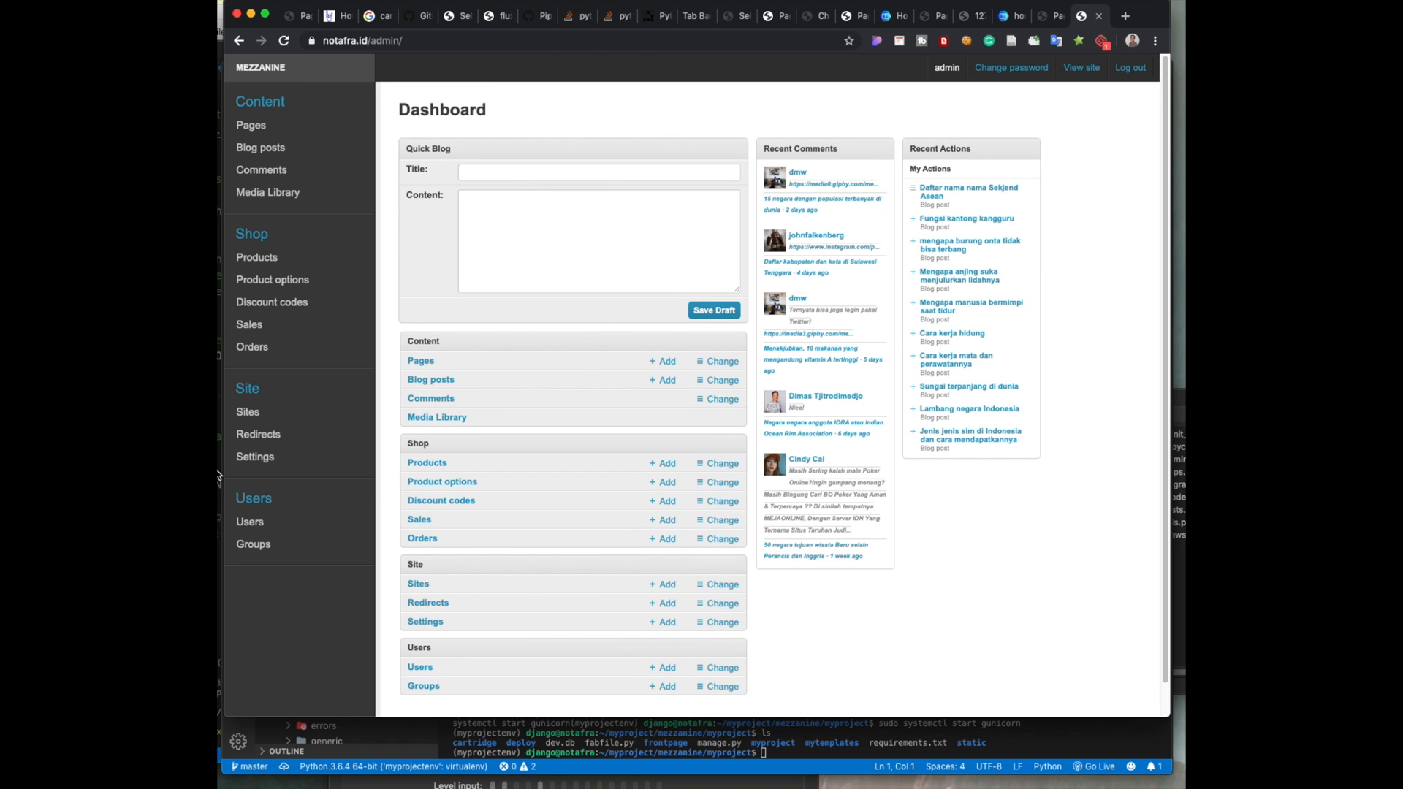
{"action": "mouse_move", "coordinate": [290, 309]}
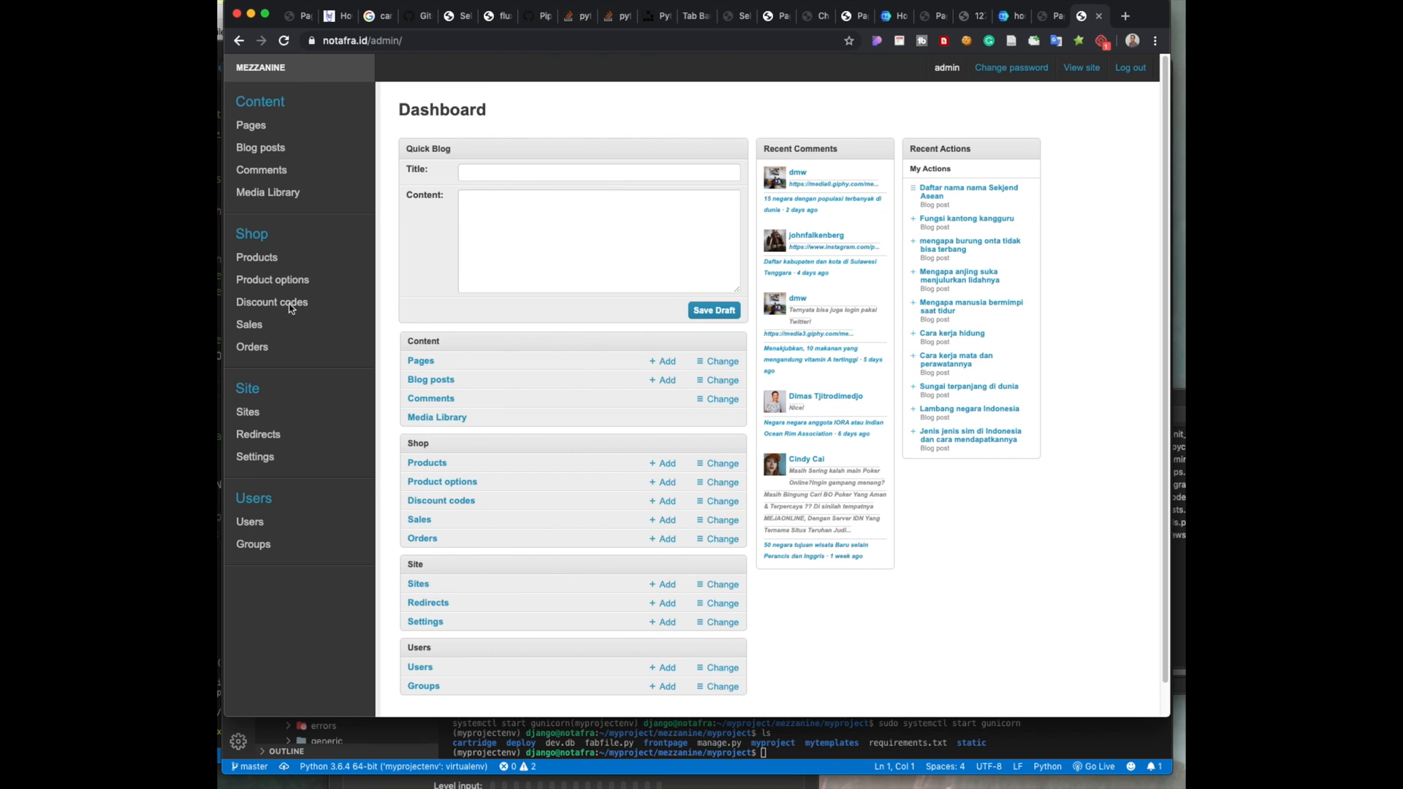
{"action": "mouse_move", "coordinate": [333, 548]}
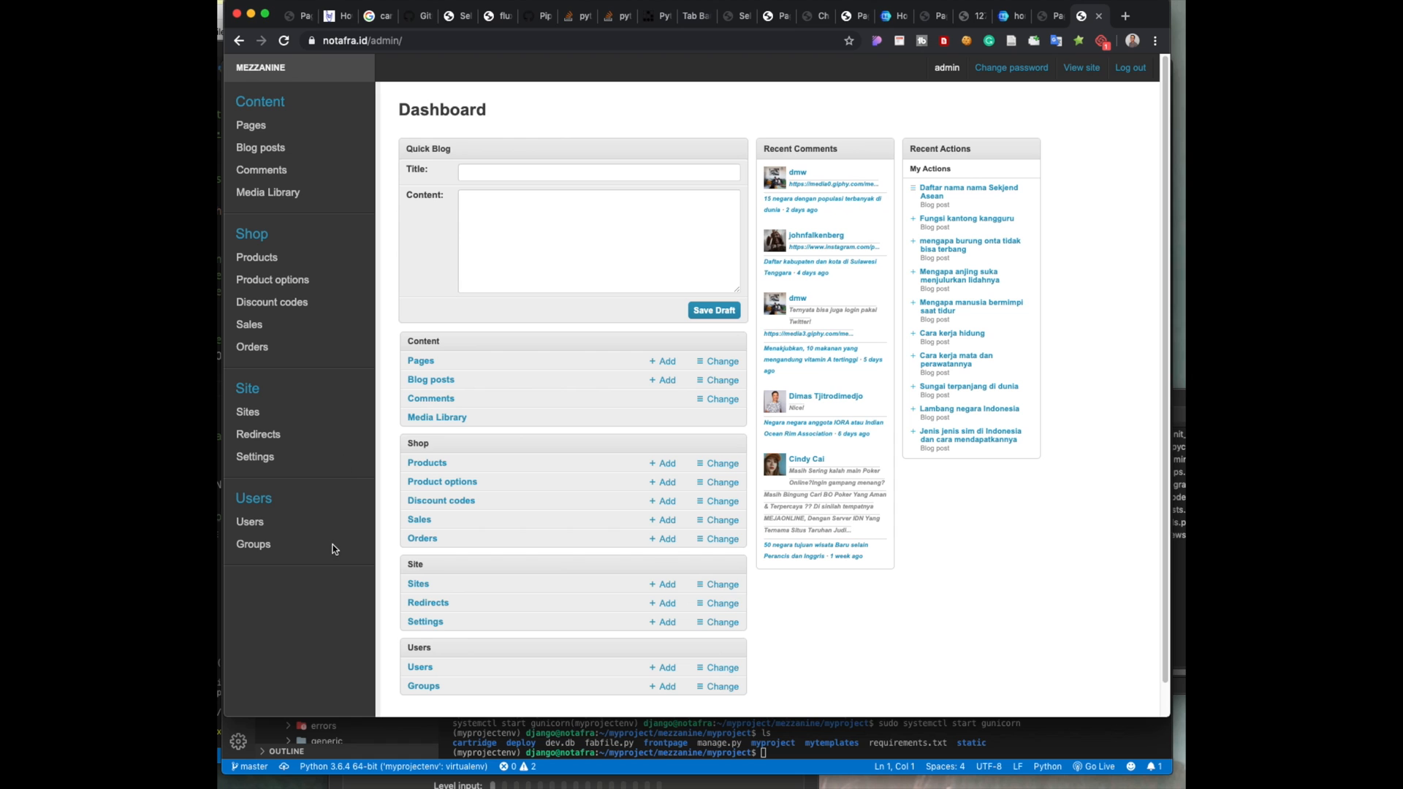
{"action": "mouse_move", "coordinate": [261, 593]}
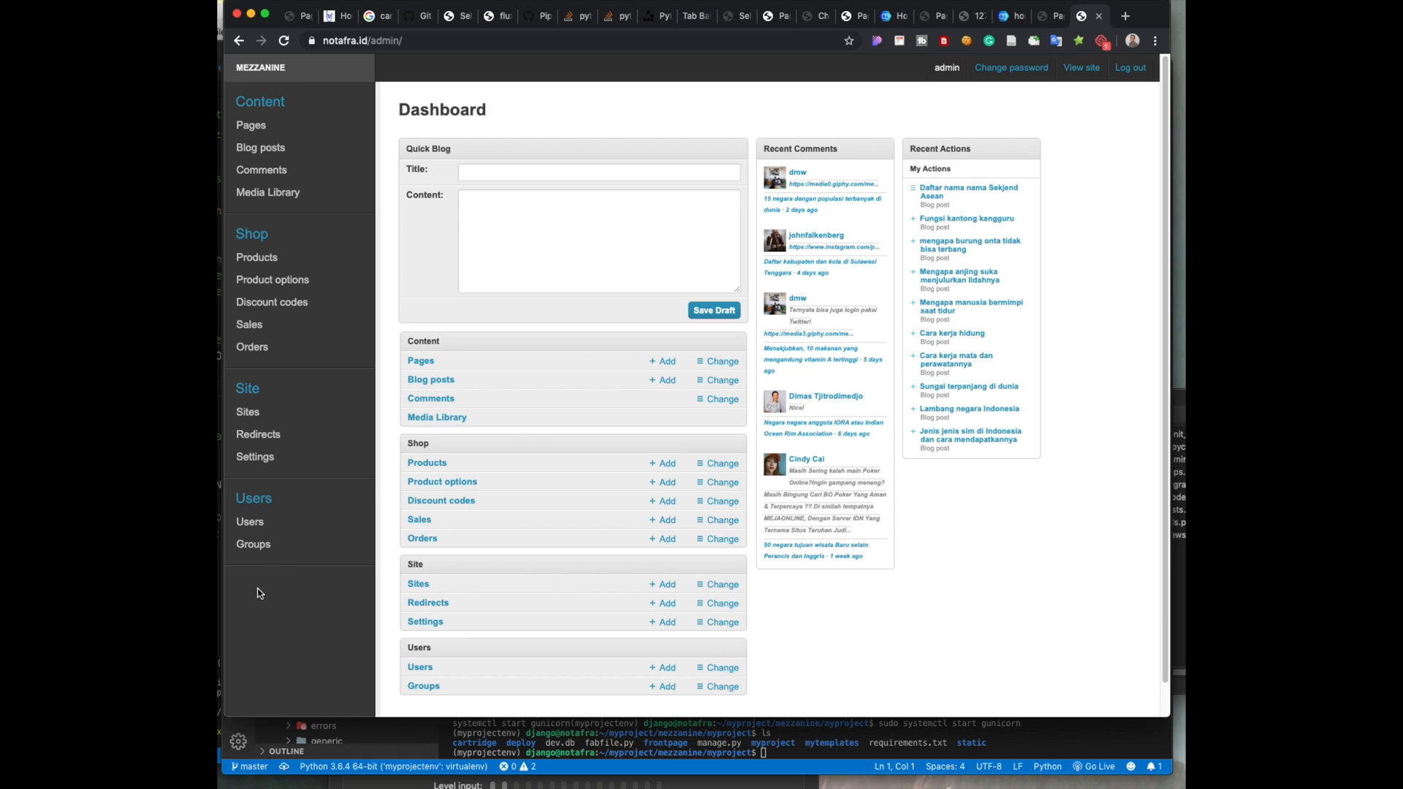
{"action": "mouse_move", "coordinate": [281, 591]}
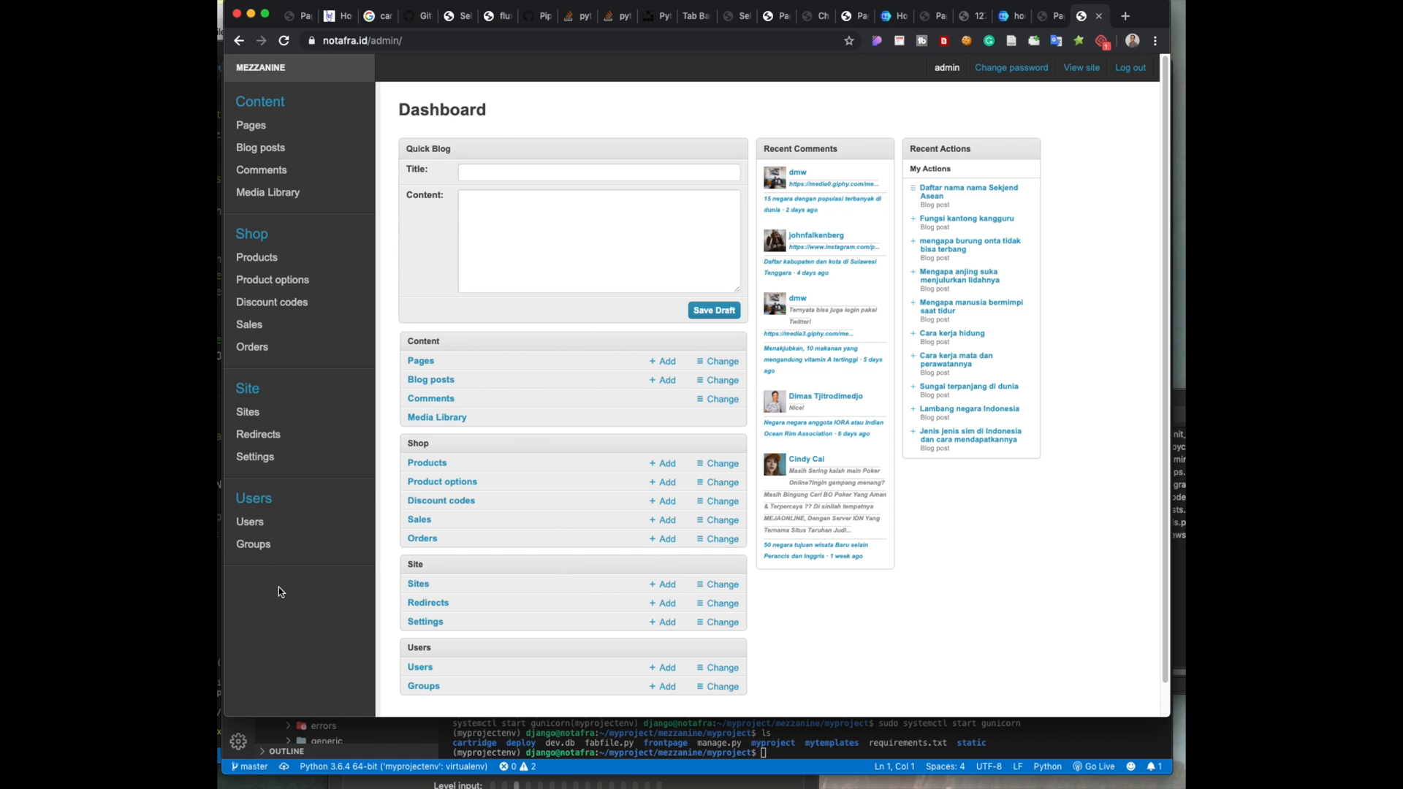
{"action": "mouse_move", "coordinate": [269, 579]}
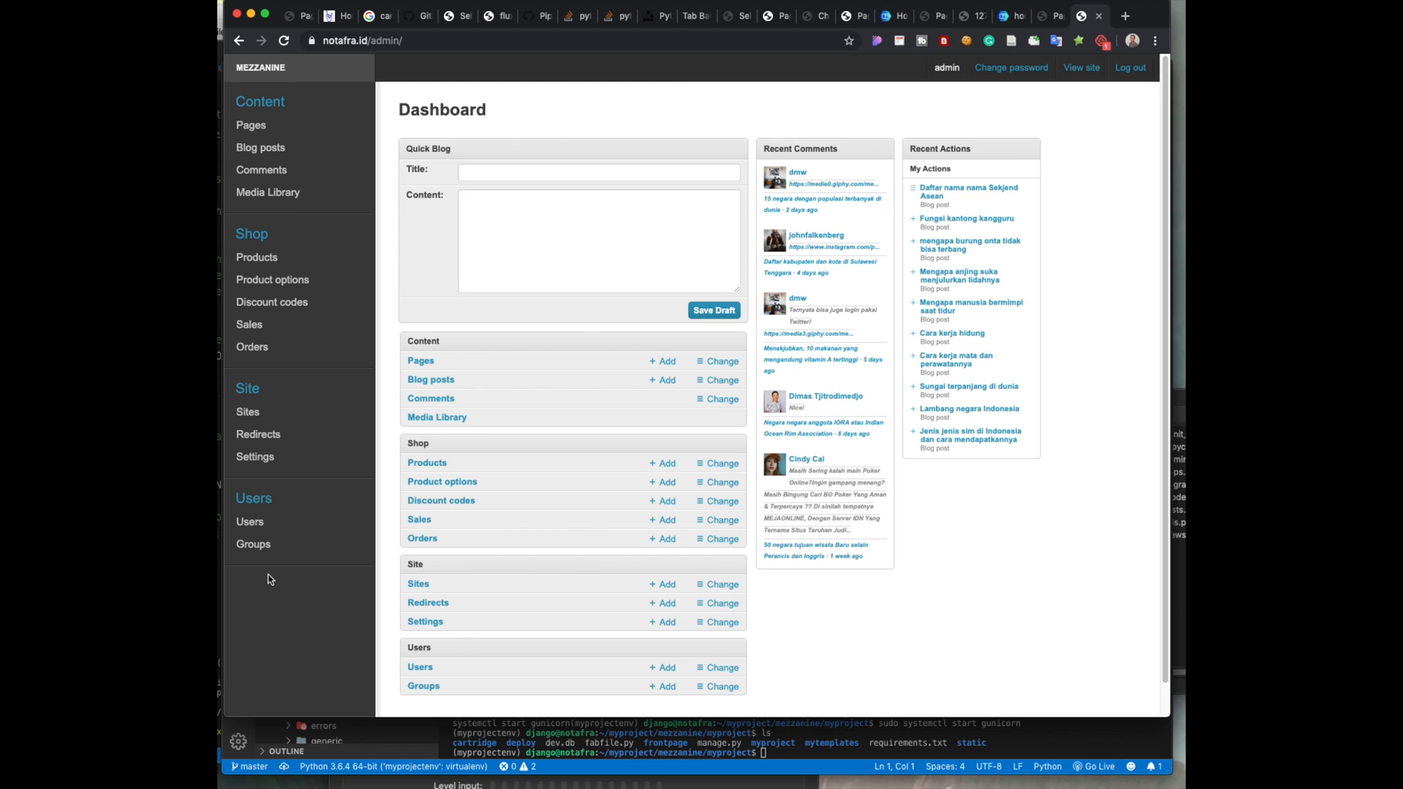
{"action": "mouse_move", "coordinate": [275, 521]}
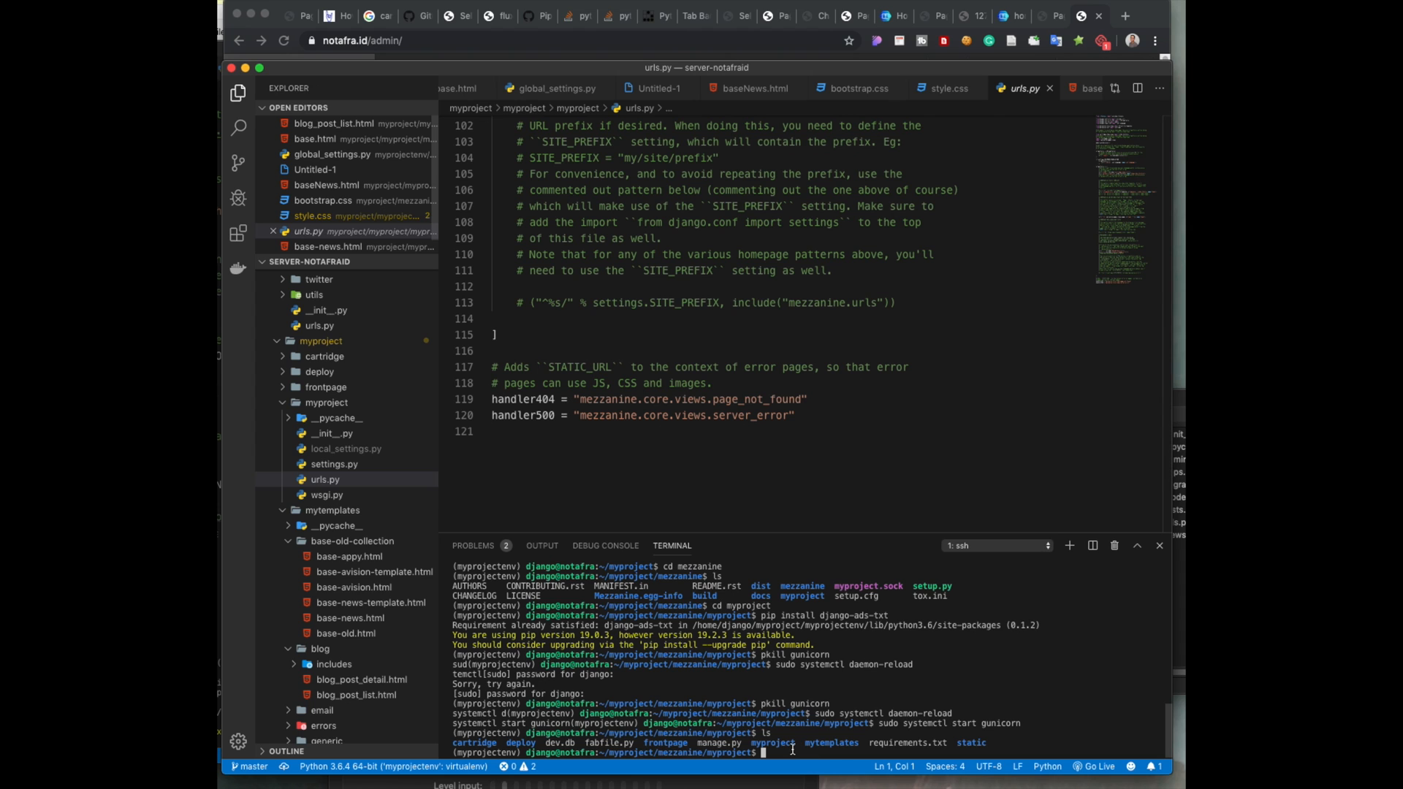
Step: Change into the inner myproject folder and open urls.py in nano
{"action": "type", "text": "ls"}
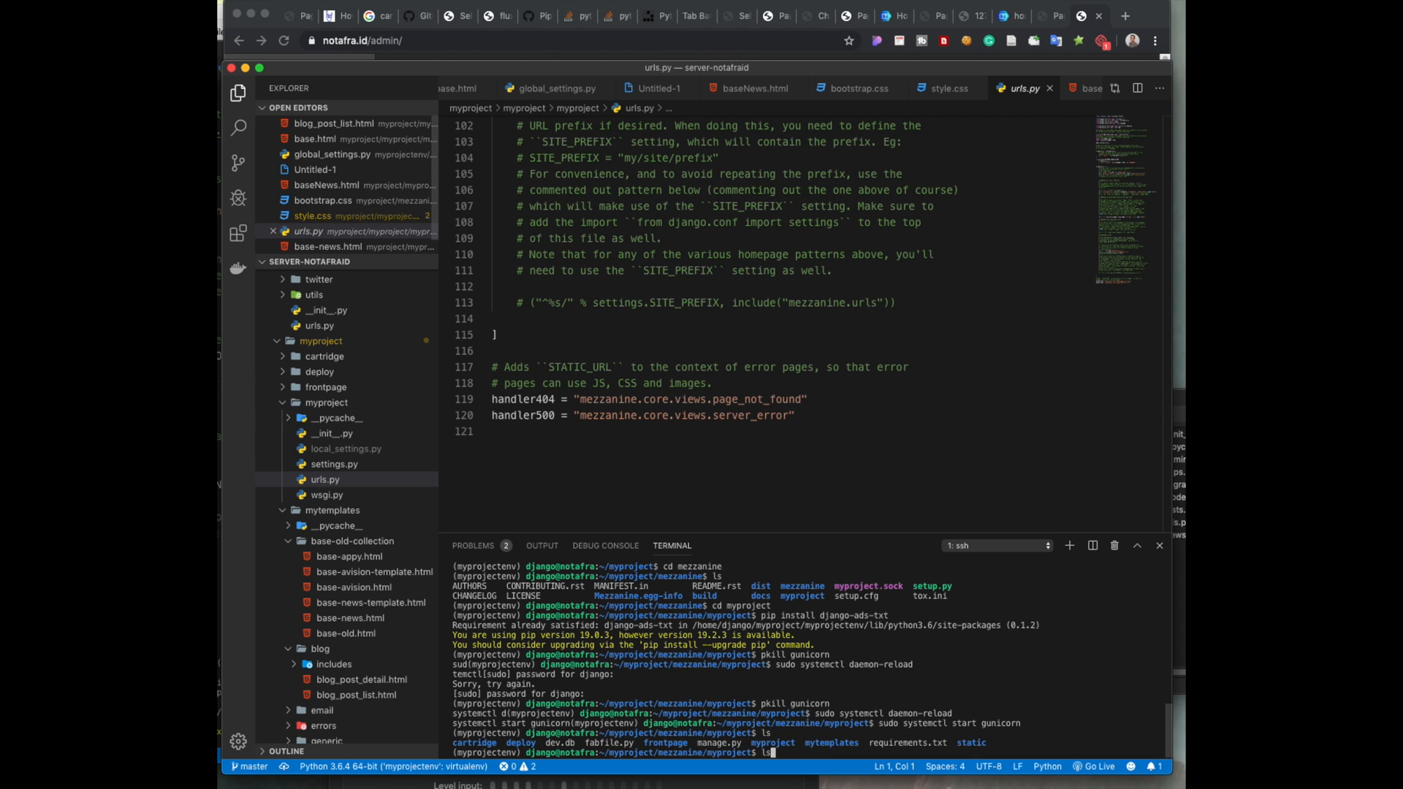
{"action": "type", "text": "cd"}
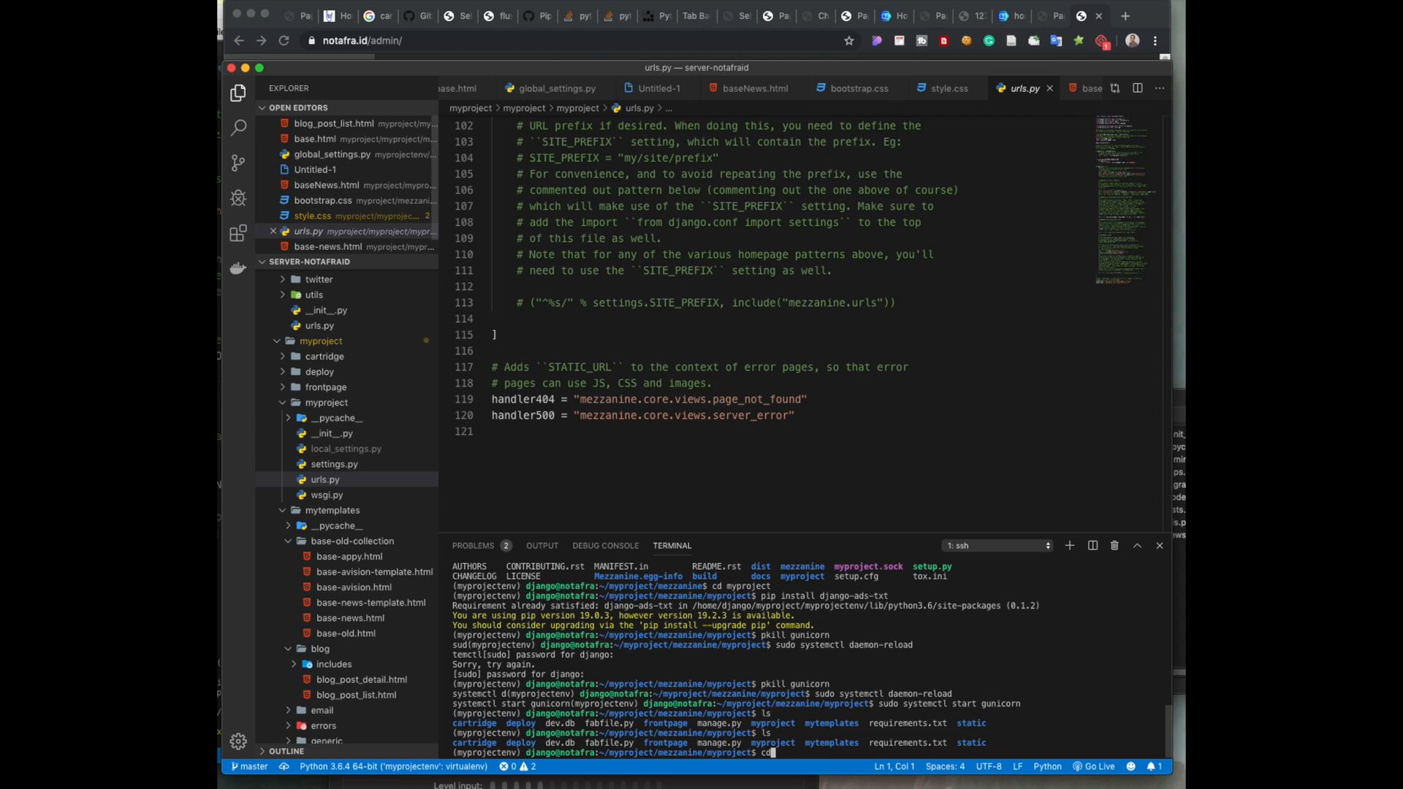
{"action": "type", "text": "myproject"}
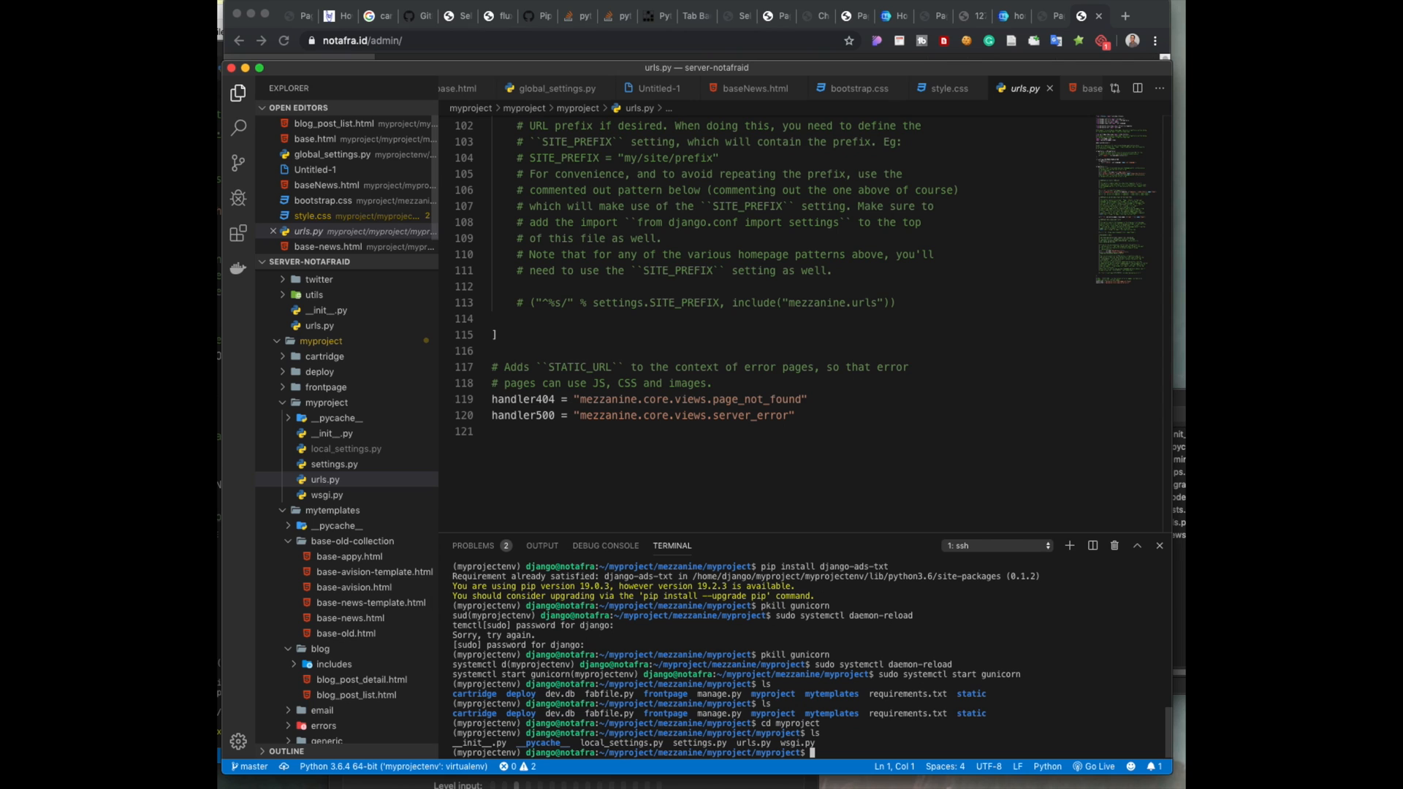
{"action": "type", "text": "nan"}
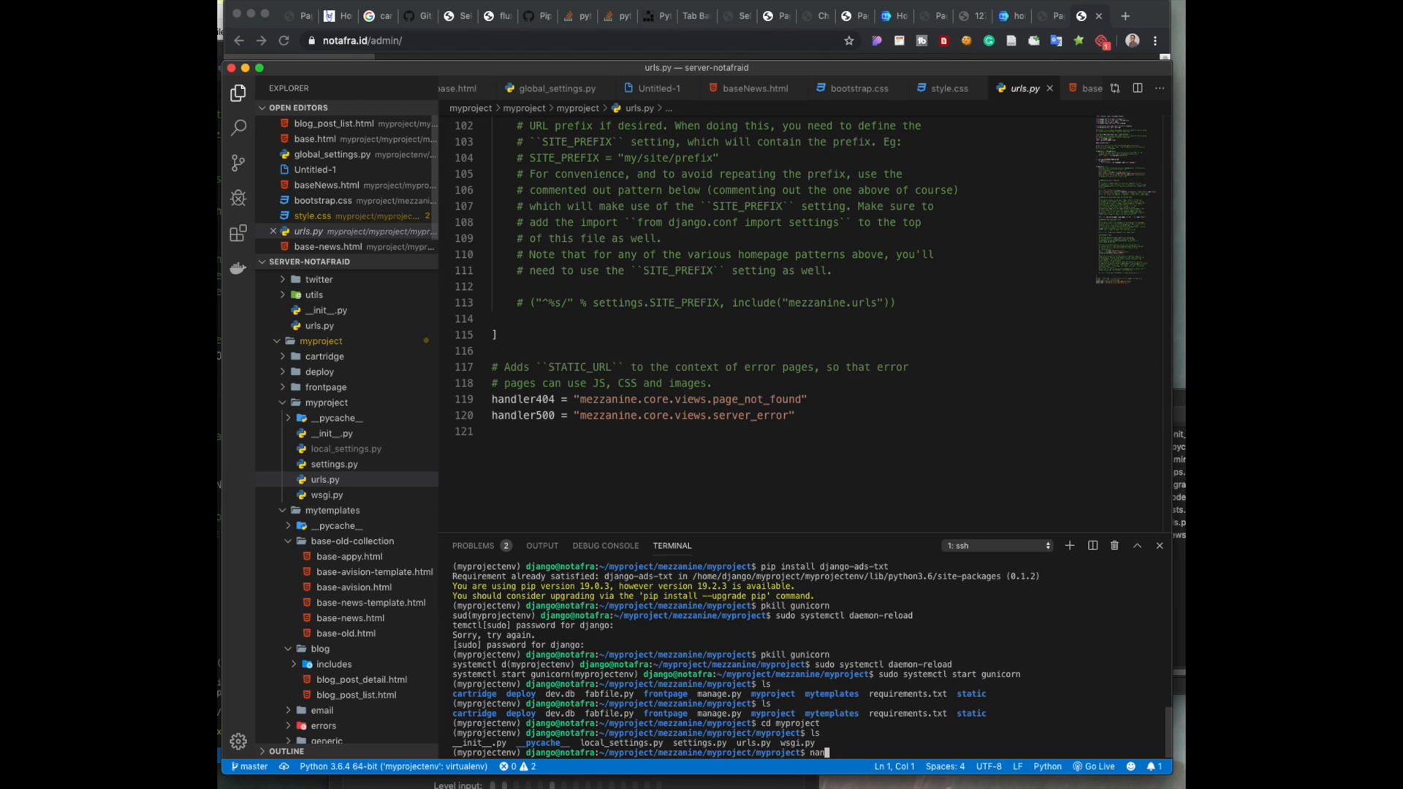
{"action": "key", "text": "BackSpace"}
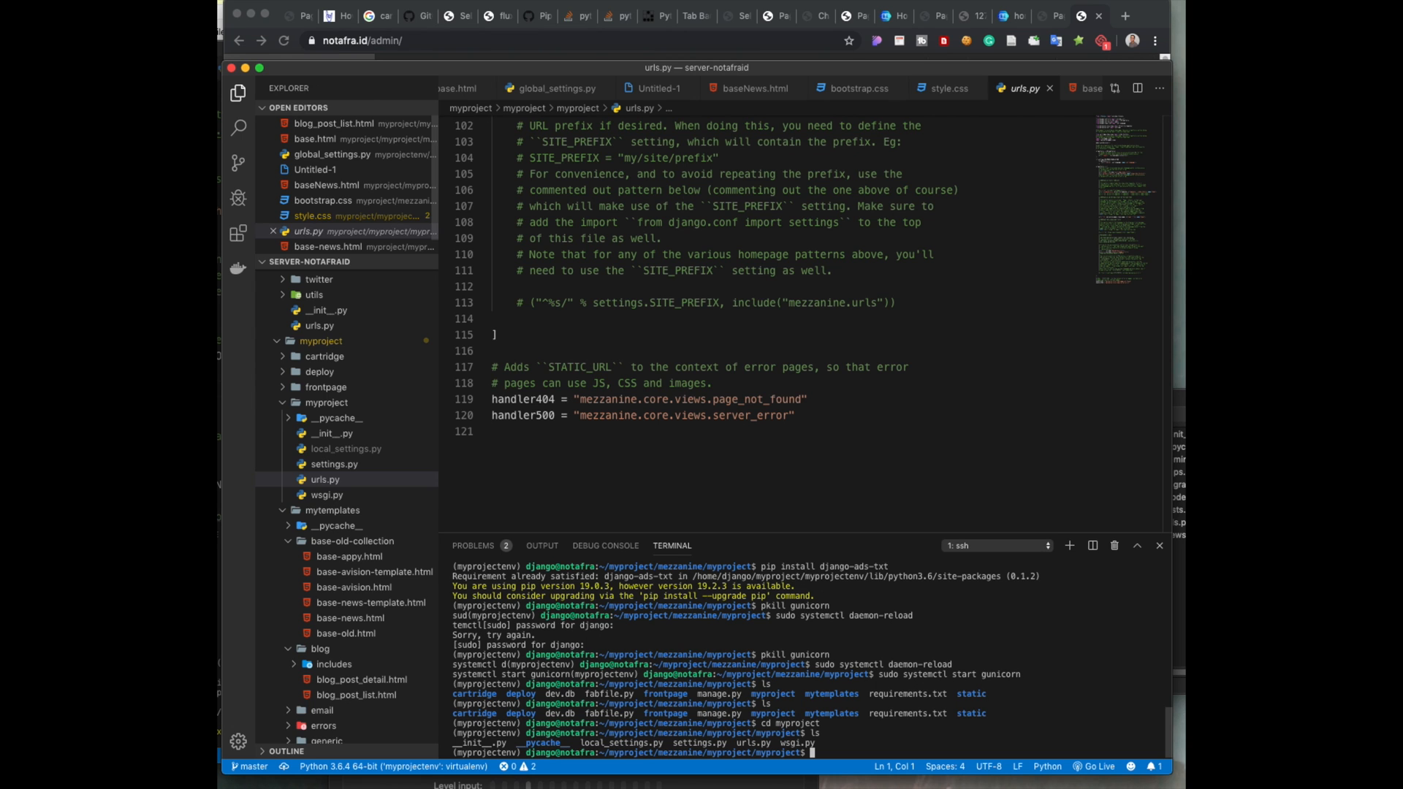
{"action": "type", "text": "nano urls.p"}
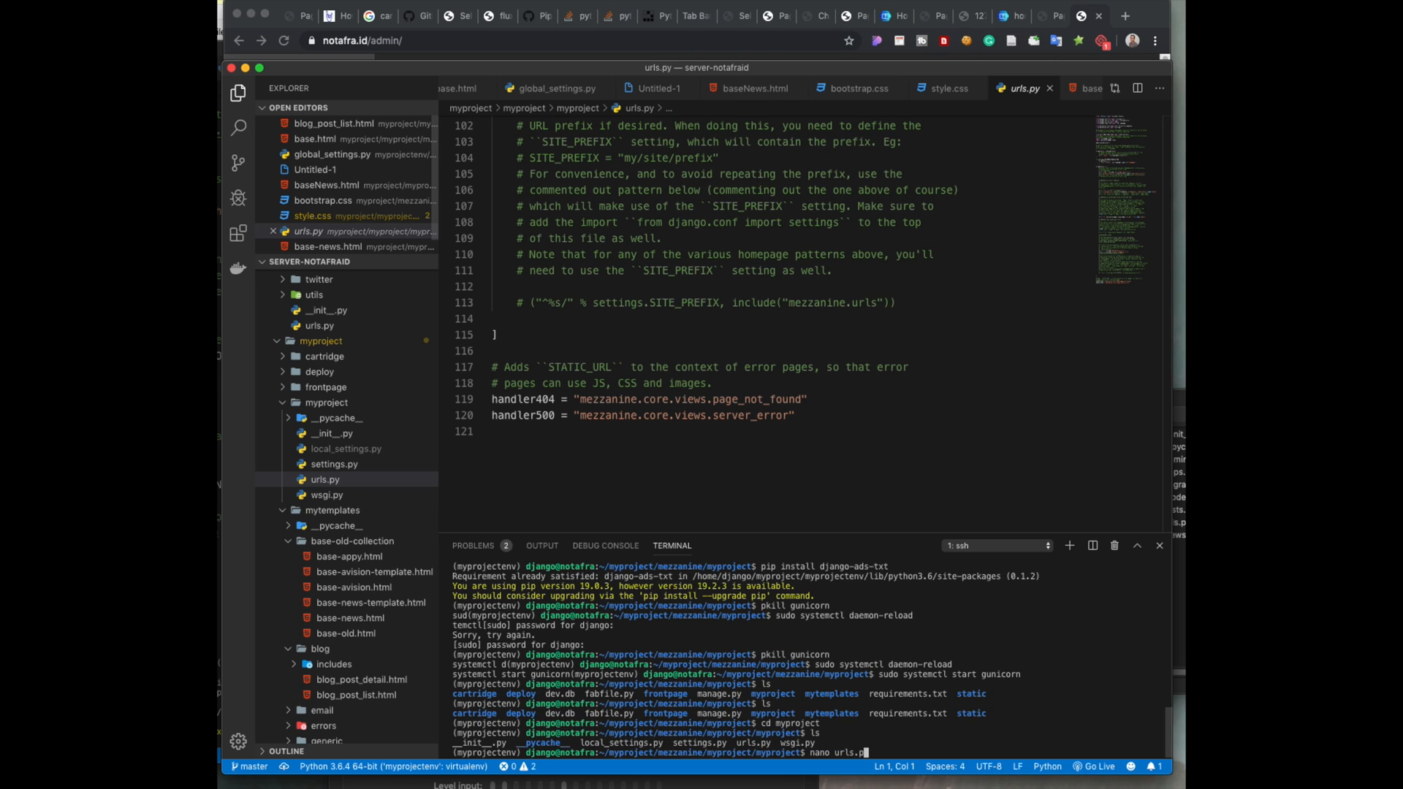
{"action": "key", "text": "Enter"}
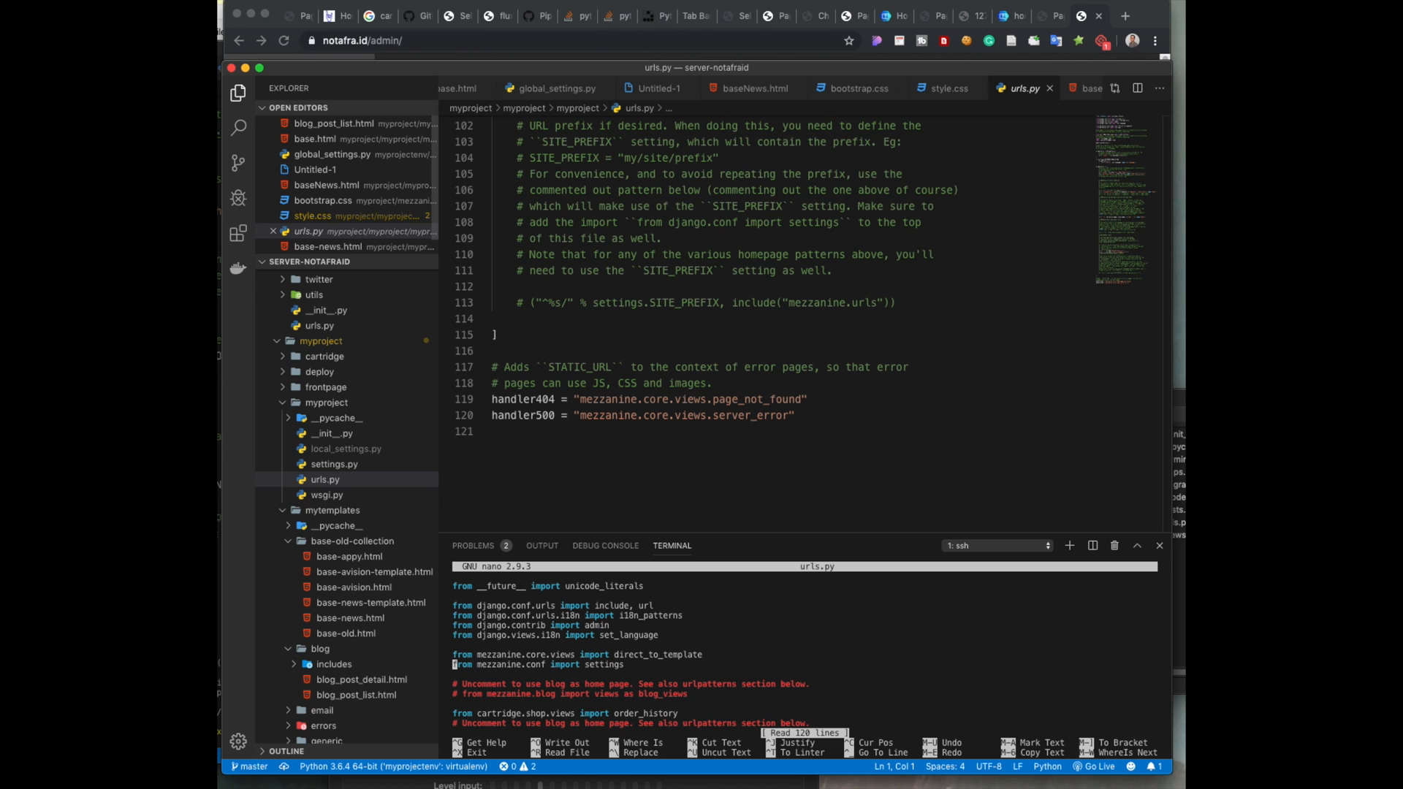
Step: Write an 'import ads_txt.views' line below the mezzanine.conf settings import in urls.py
{"action": "type", "text": "from"}
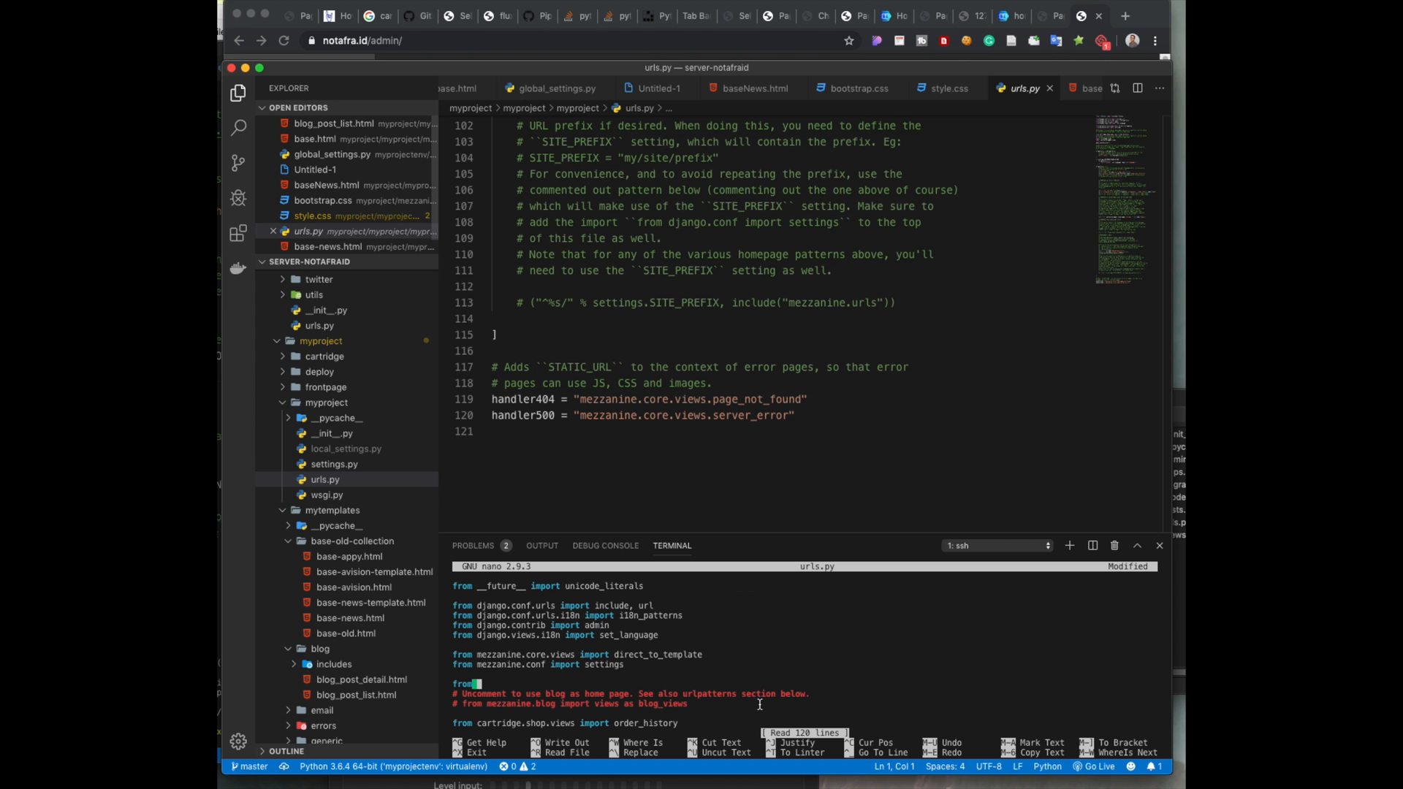
{"action": "mouse_move", "coordinate": [634, 567]}
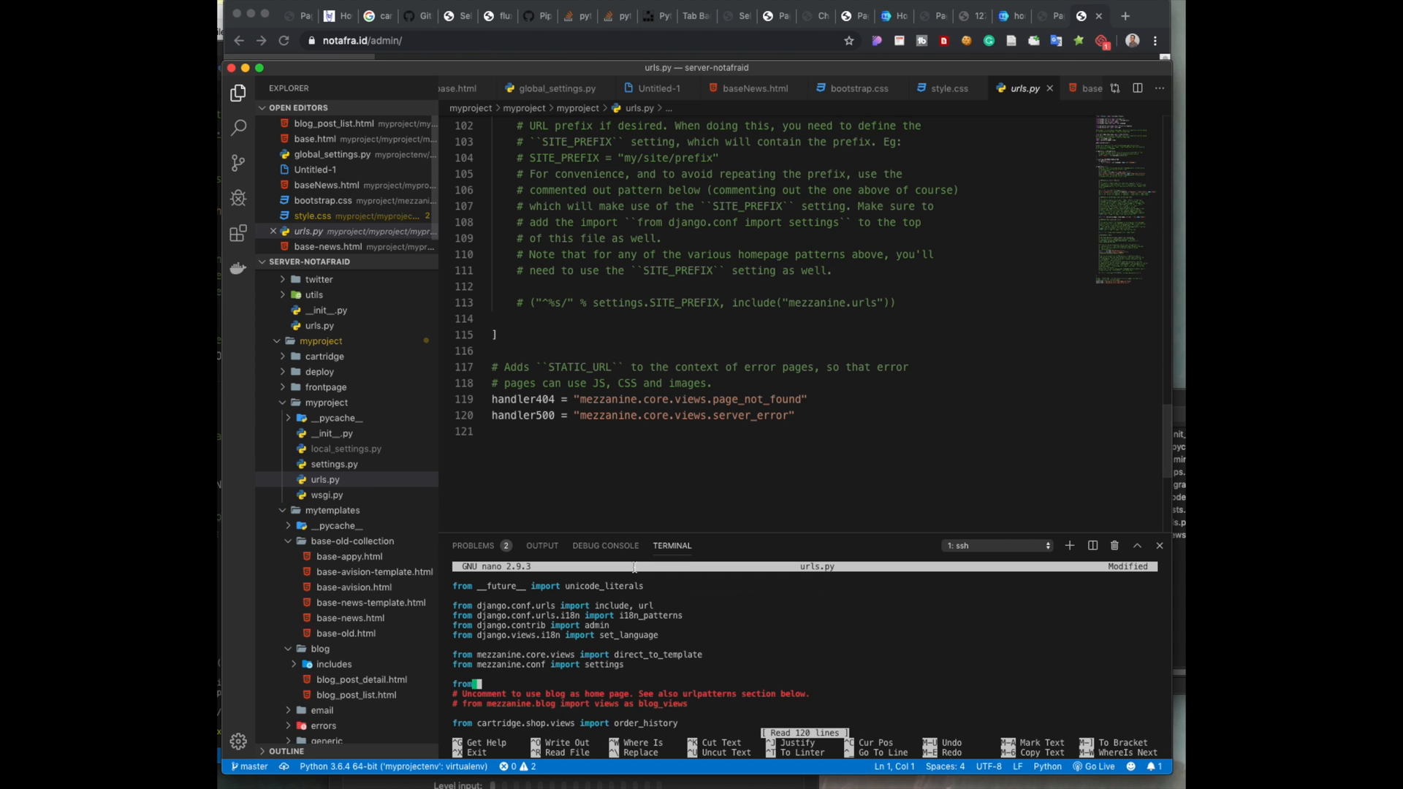
{"action": "mouse_move", "coordinate": [591, 308]}
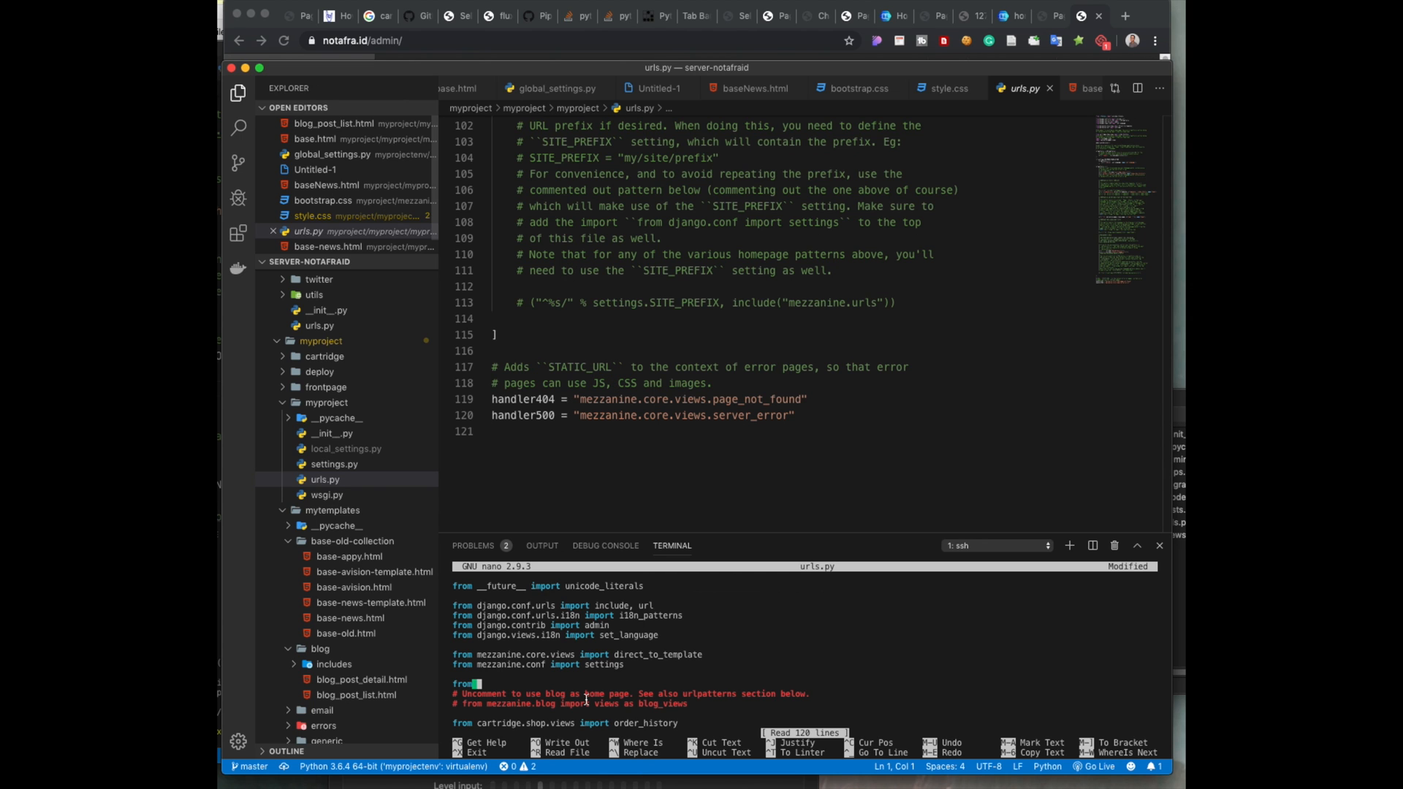
{"action": "type", "text": "ads"}
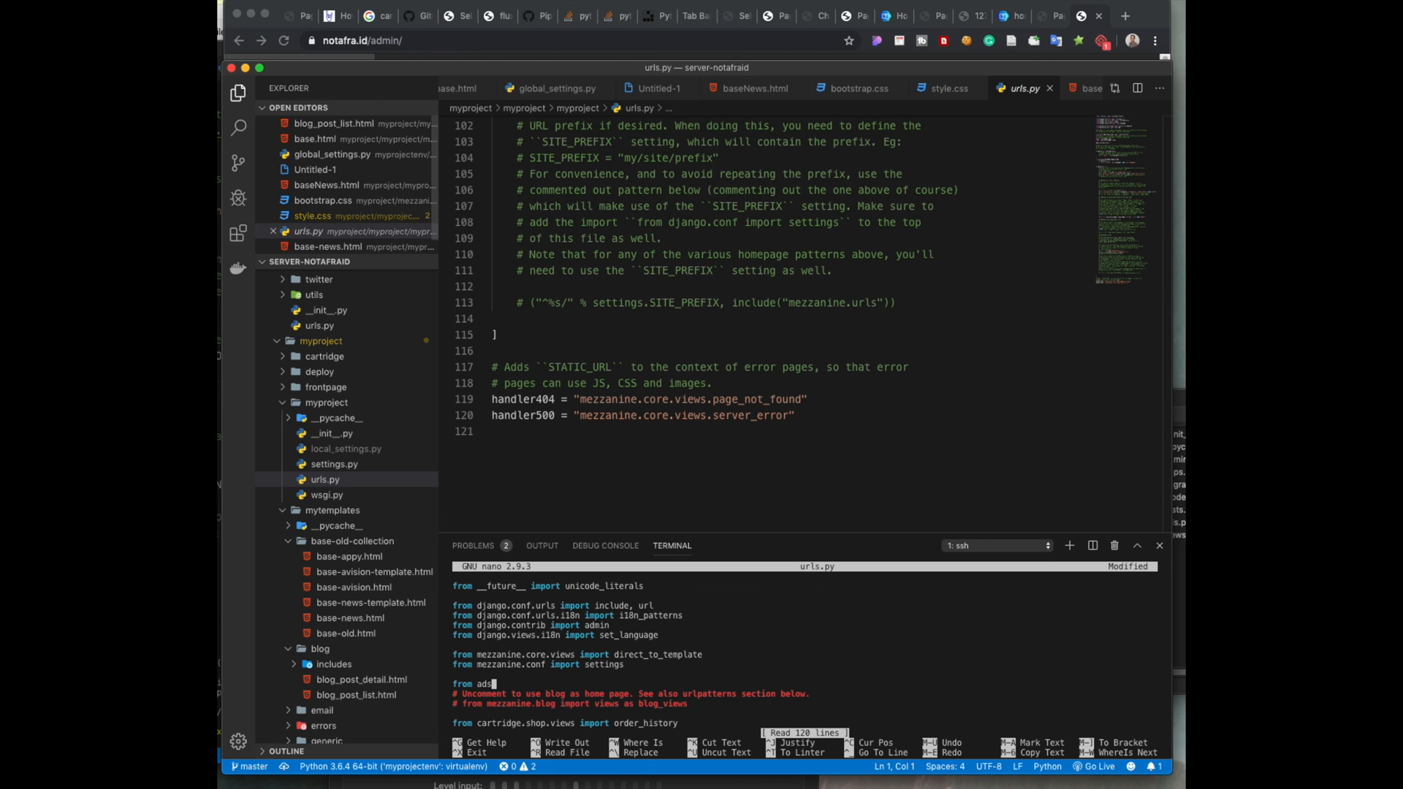
{"action": "type", "text": "_txt.view"}
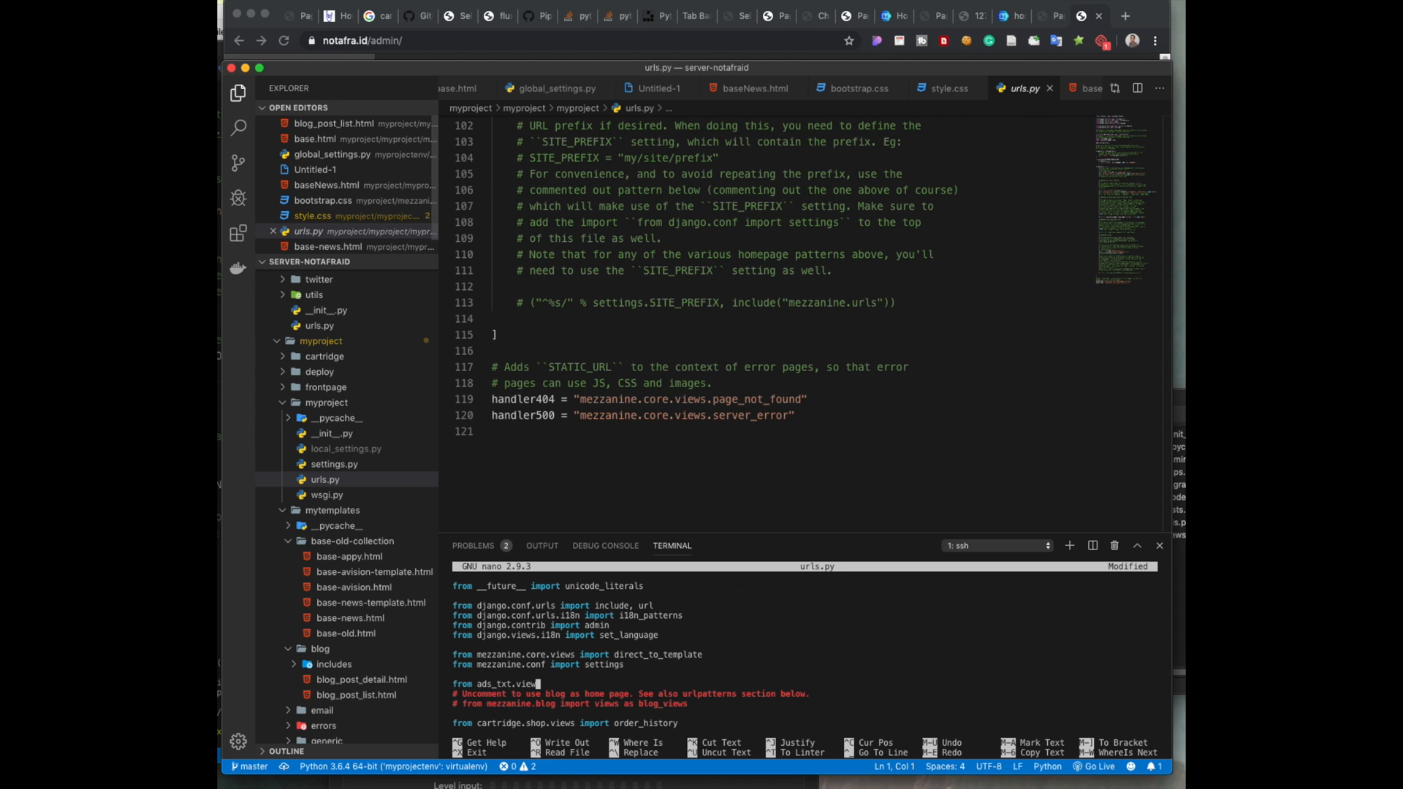
{"action": "type", "text": "s"}
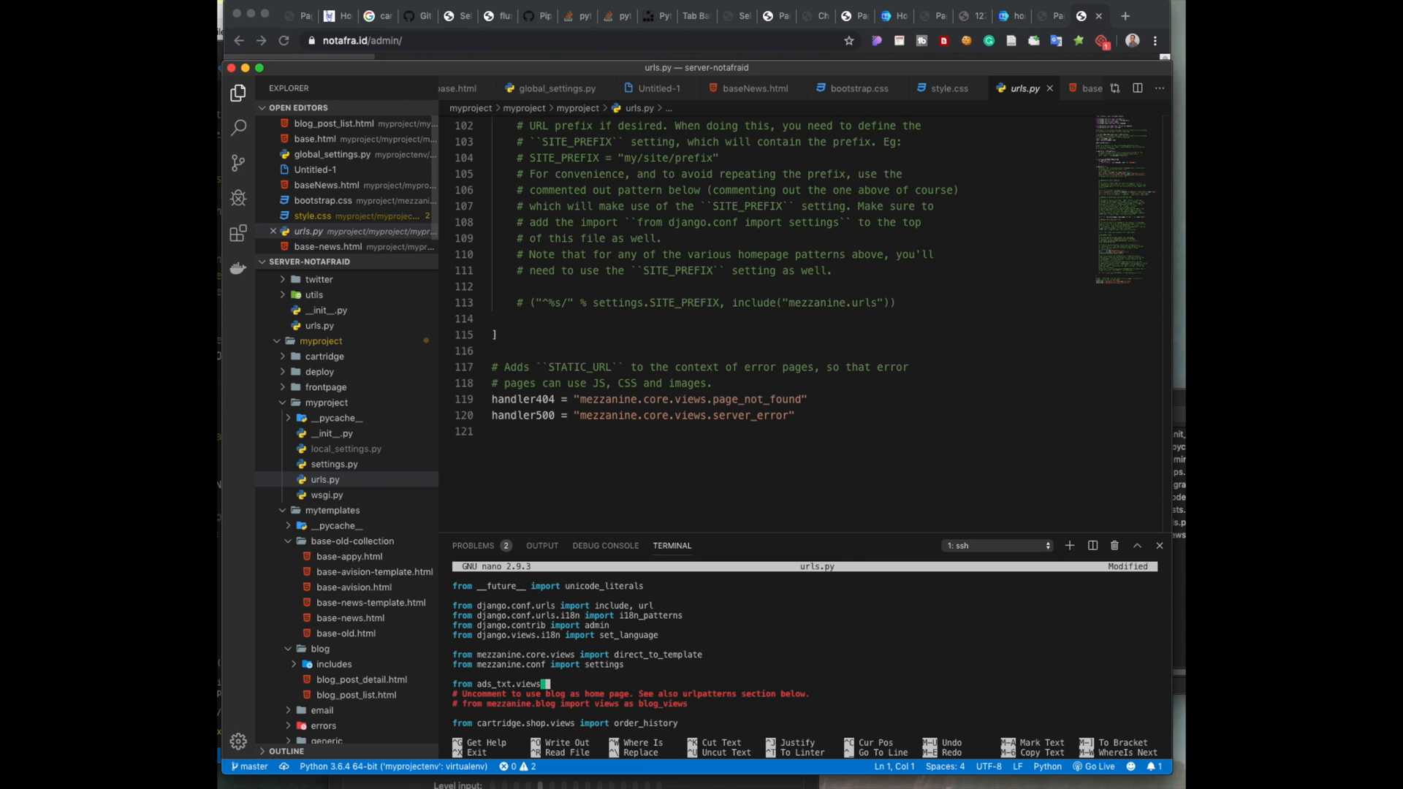
{"action": "mouse_move", "coordinate": [914, 123]}
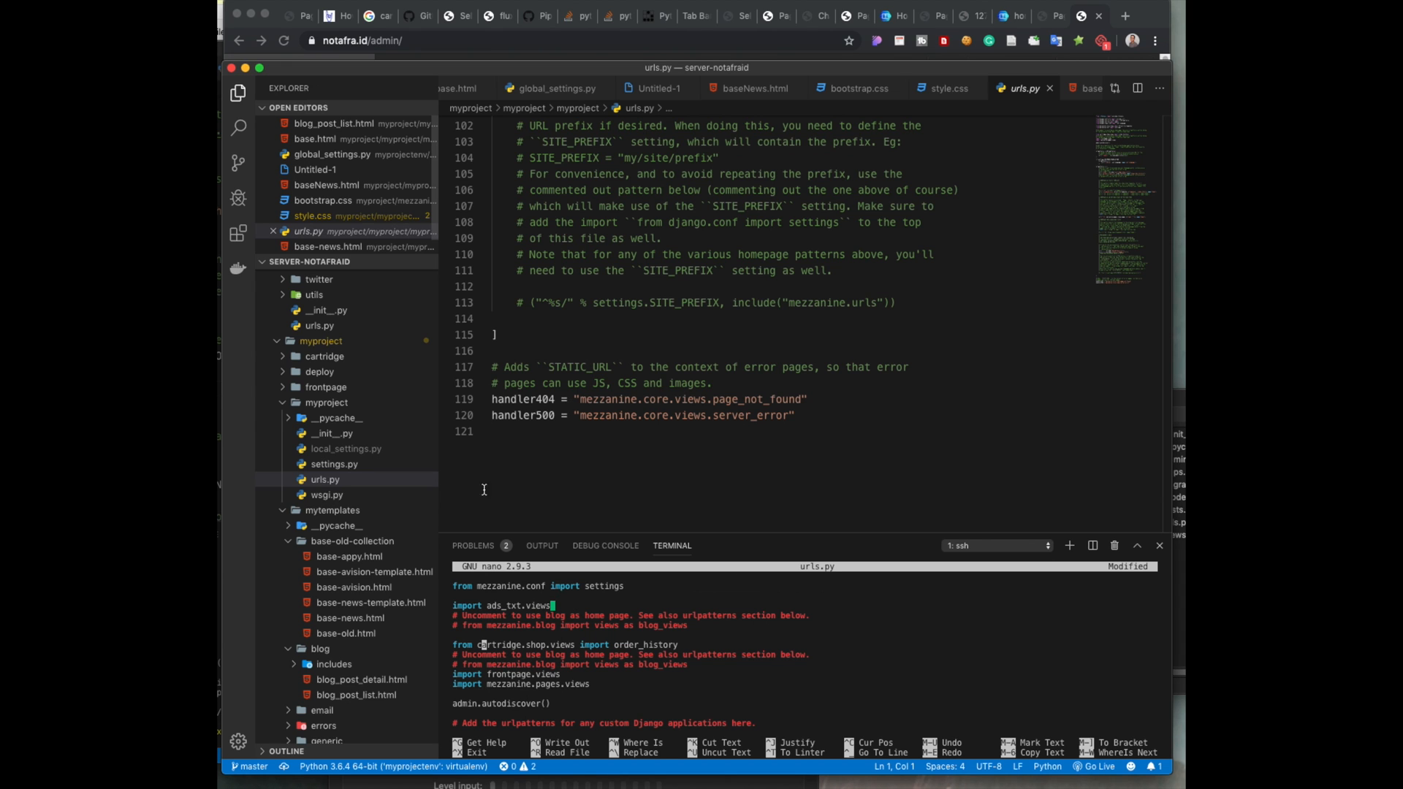
{"action": "mouse_move", "coordinate": [525, 60]}
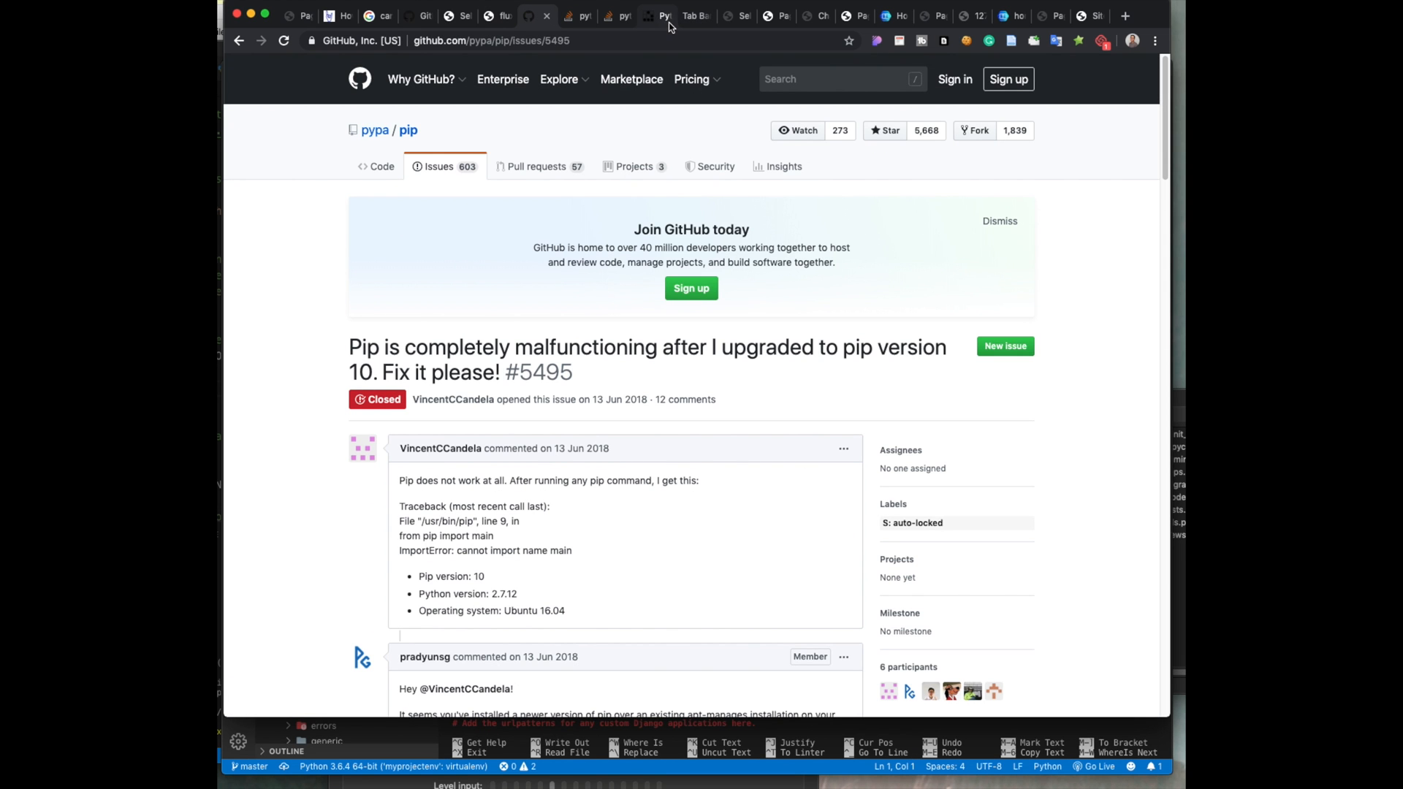
{"action": "mouse_move", "coordinate": [891, 24]}
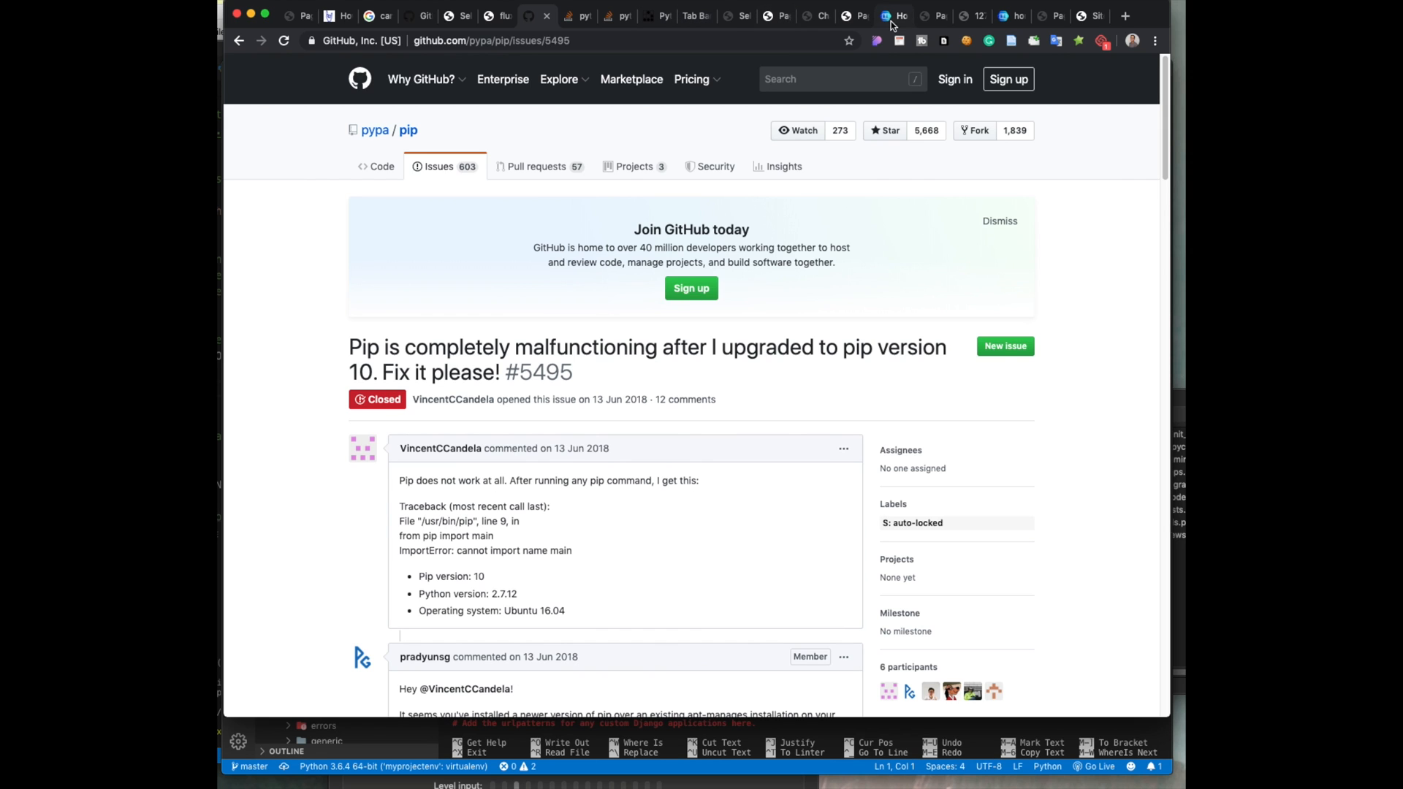
{"action": "mouse_move", "coordinate": [1122, 85]}
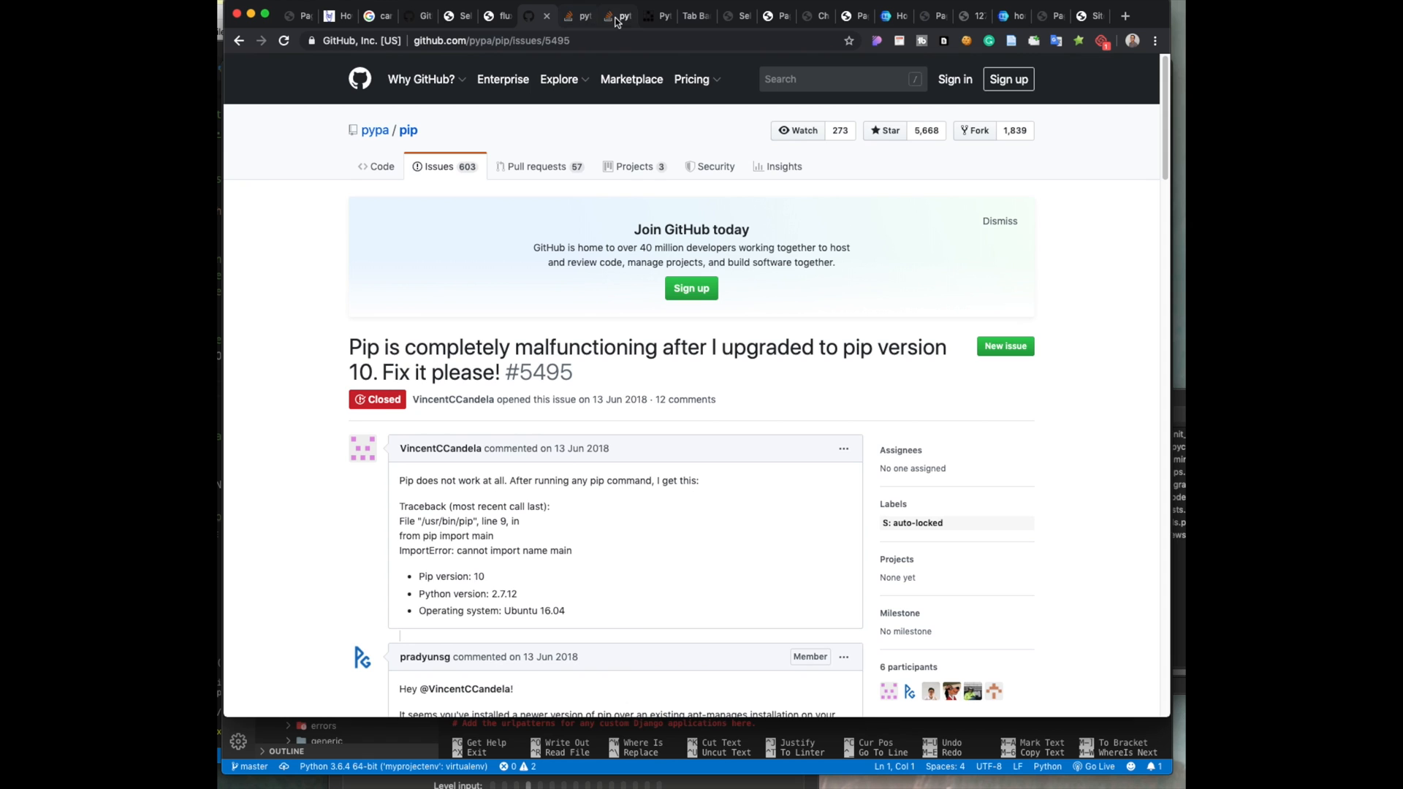
Step: Search for the django-ads-txt project from a new Chrome tab
{"action": "left_click", "coordinate": [653, 15]}
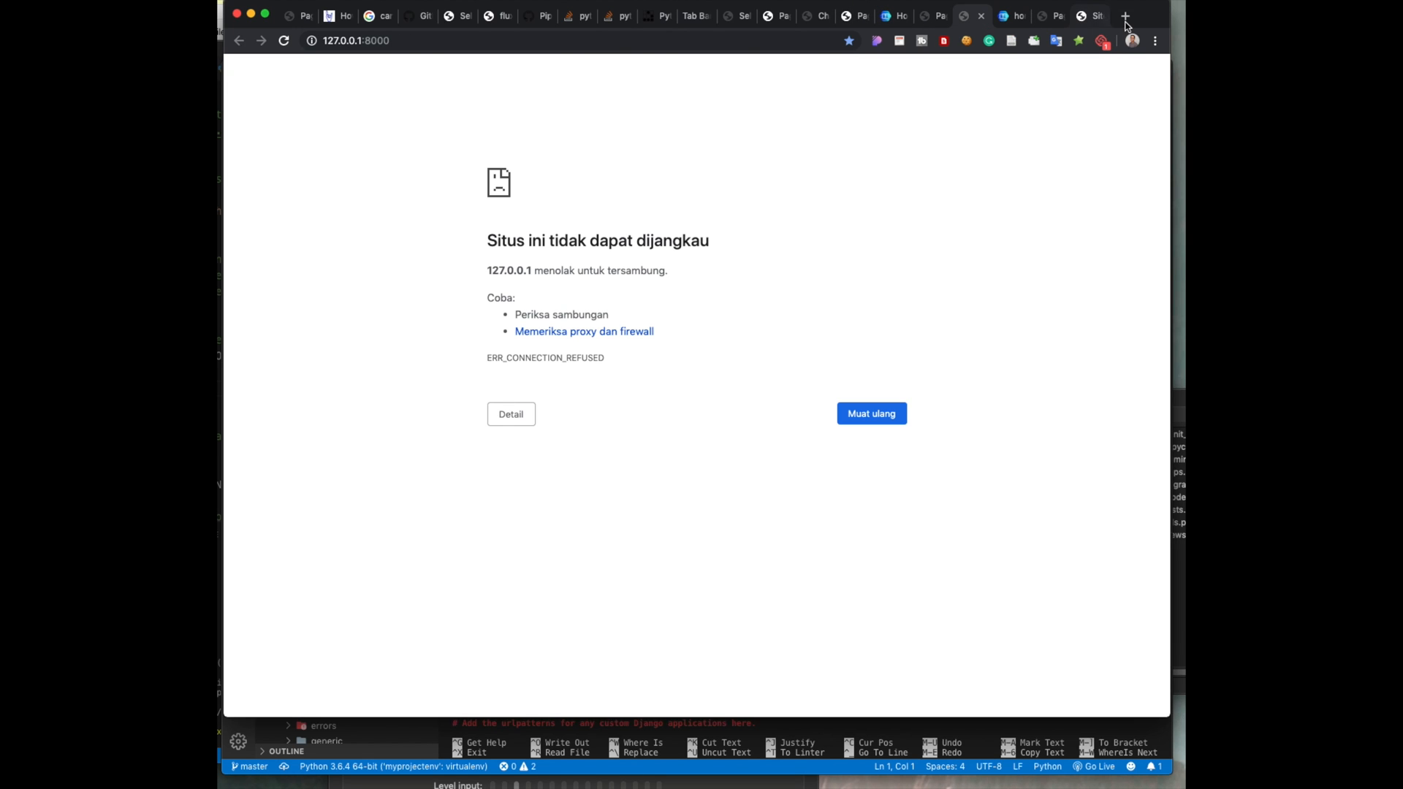
{"action": "left_click", "coordinate": [1126, 14]}
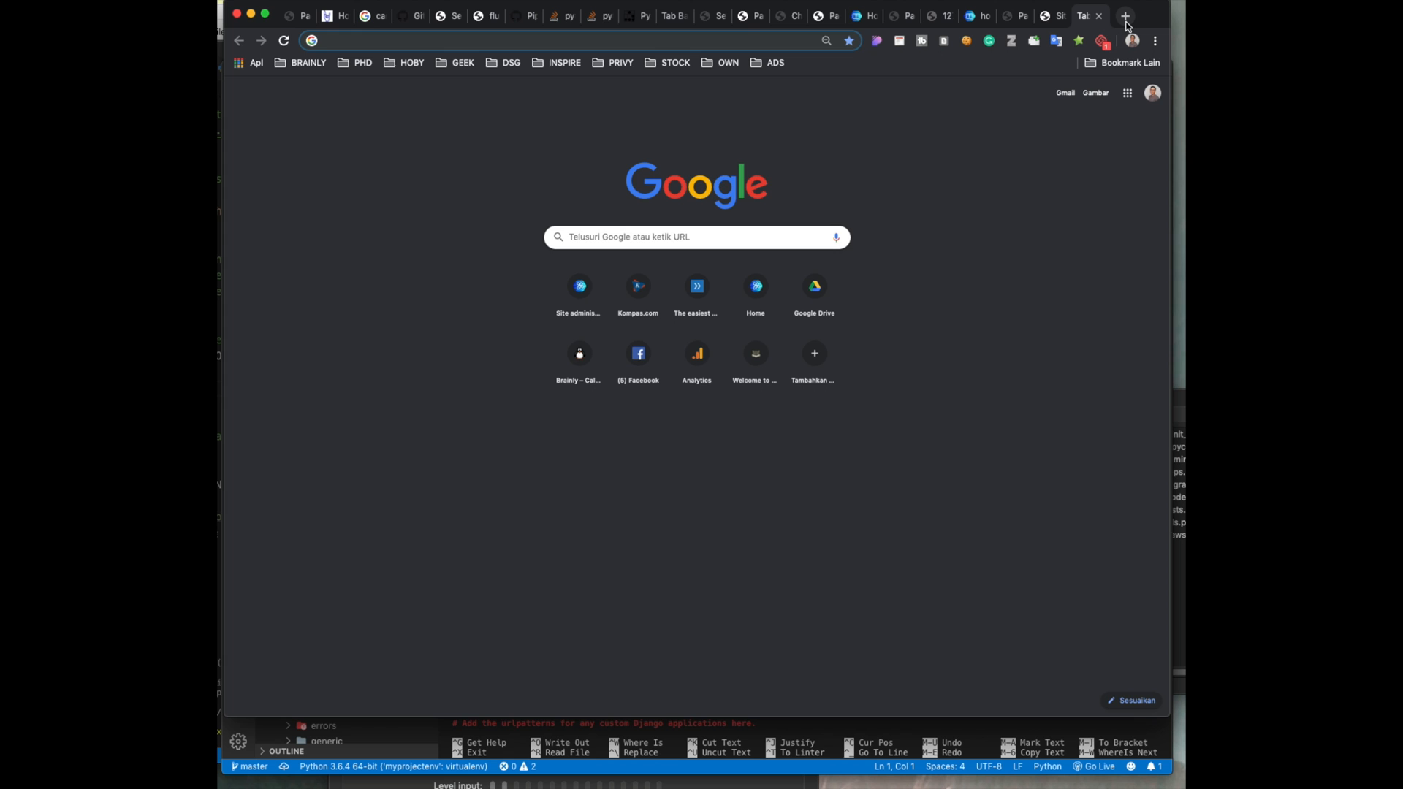
{"action": "type", "text": "flyingelephantlab/django-ads-txt"}
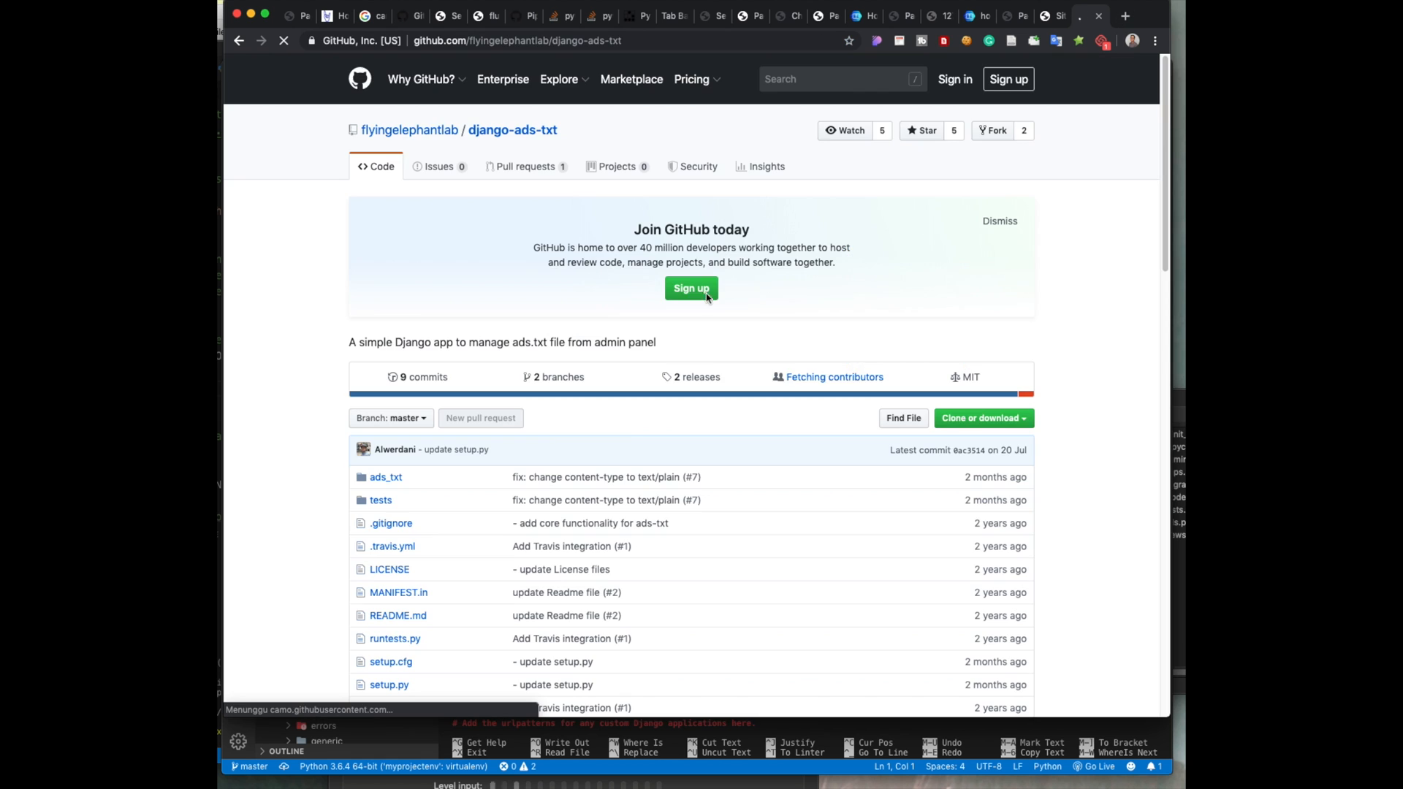
Step: Find the README's URLconf line url(r'^ads\.txt', include('ads_txt.urls')) under Installation
{"action": "scroll", "scroll_direction": "down", "scroll_amount": 3}
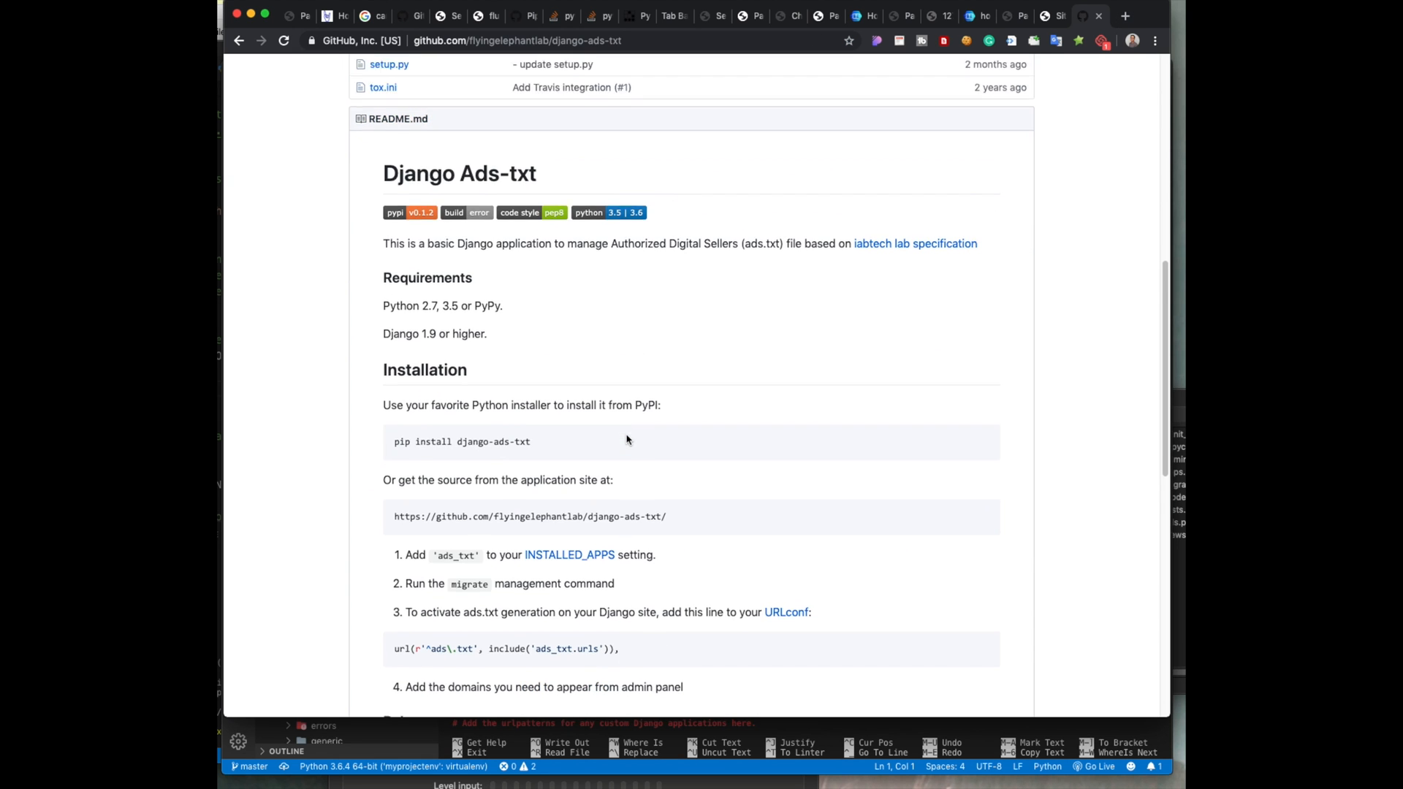
{"action": "scroll", "scroll_direction": "down", "scroll_amount": 3}
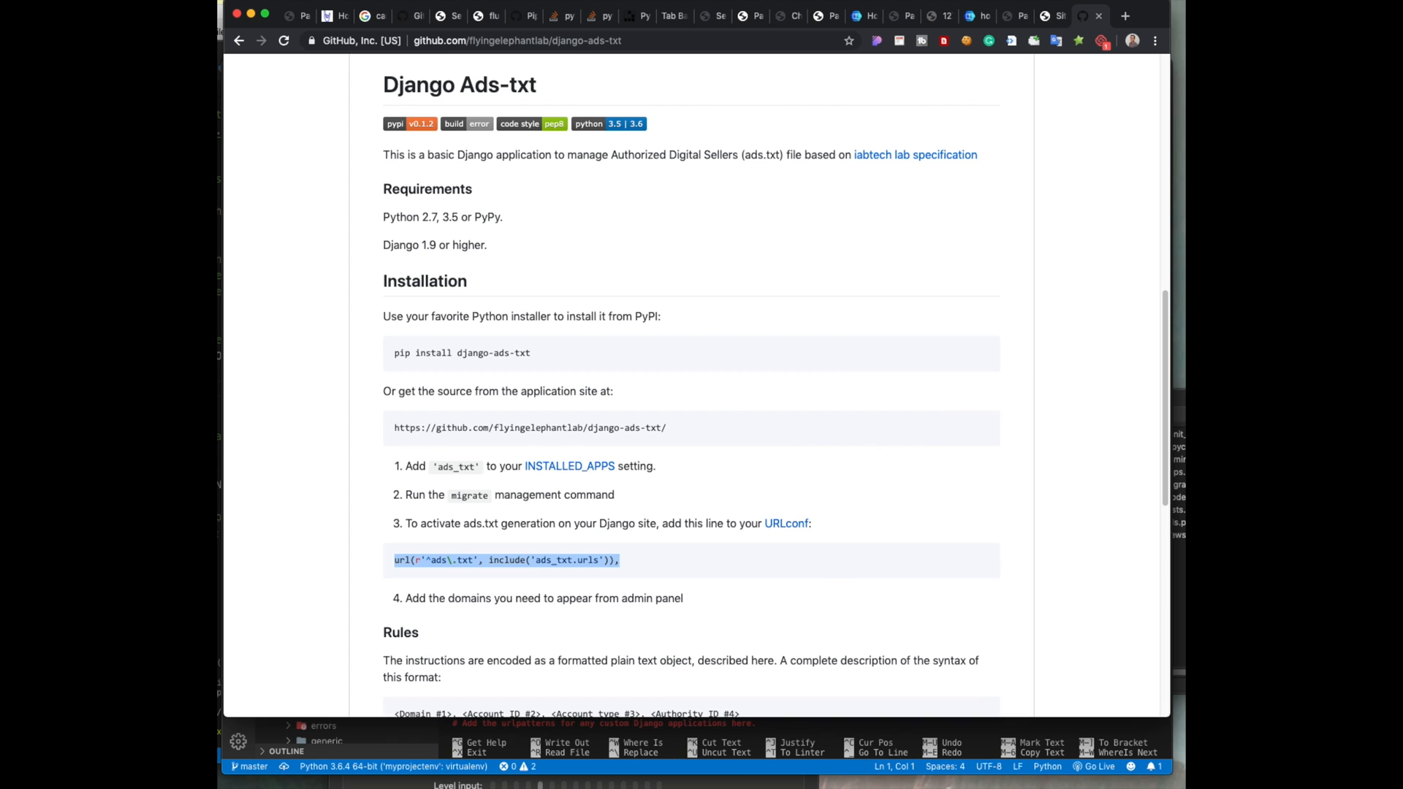
{"action": "left_click", "coordinate": [1101, 16]}
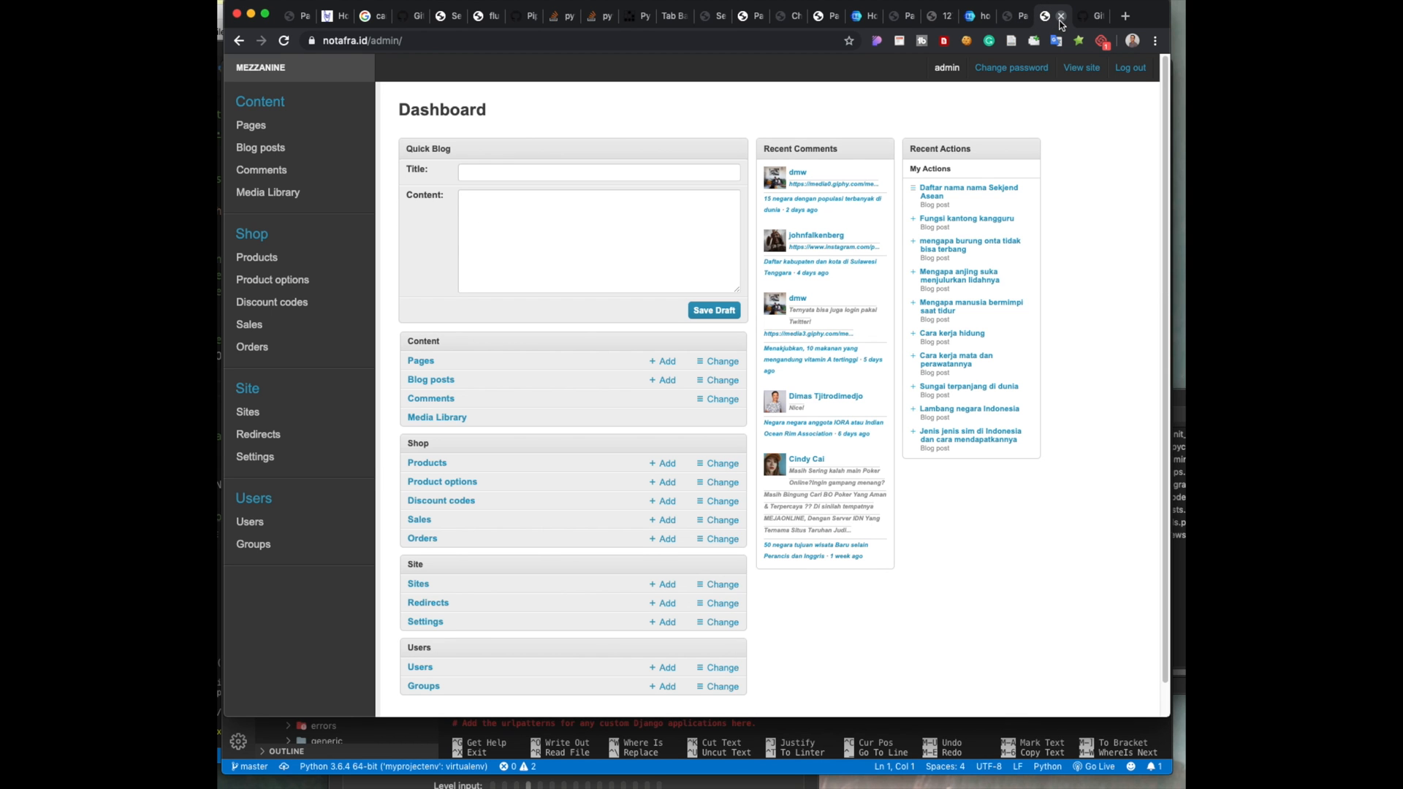
{"action": "mouse_move", "coordinate": [1078, 16]}
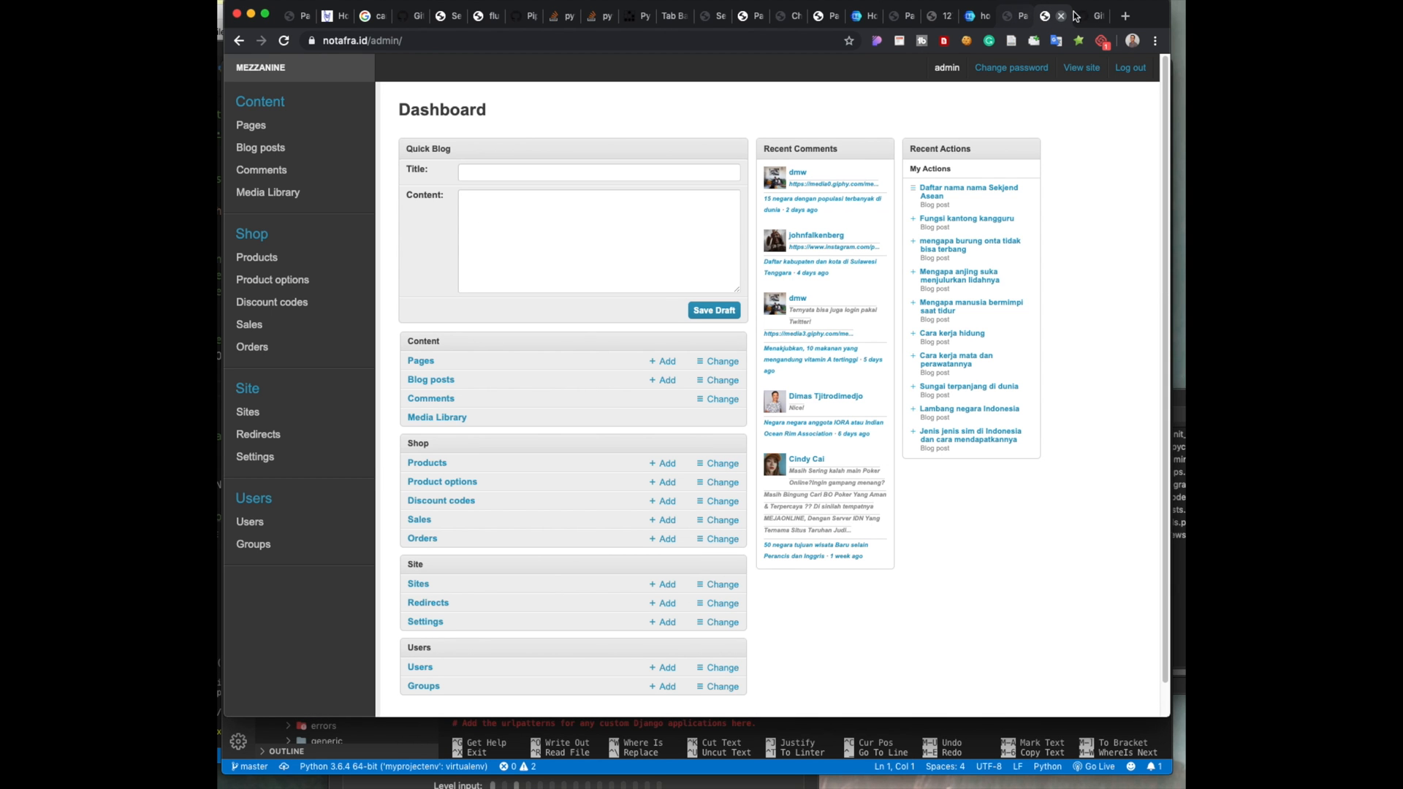
{"action": "left_click", "coordinate": [1052, 15]}
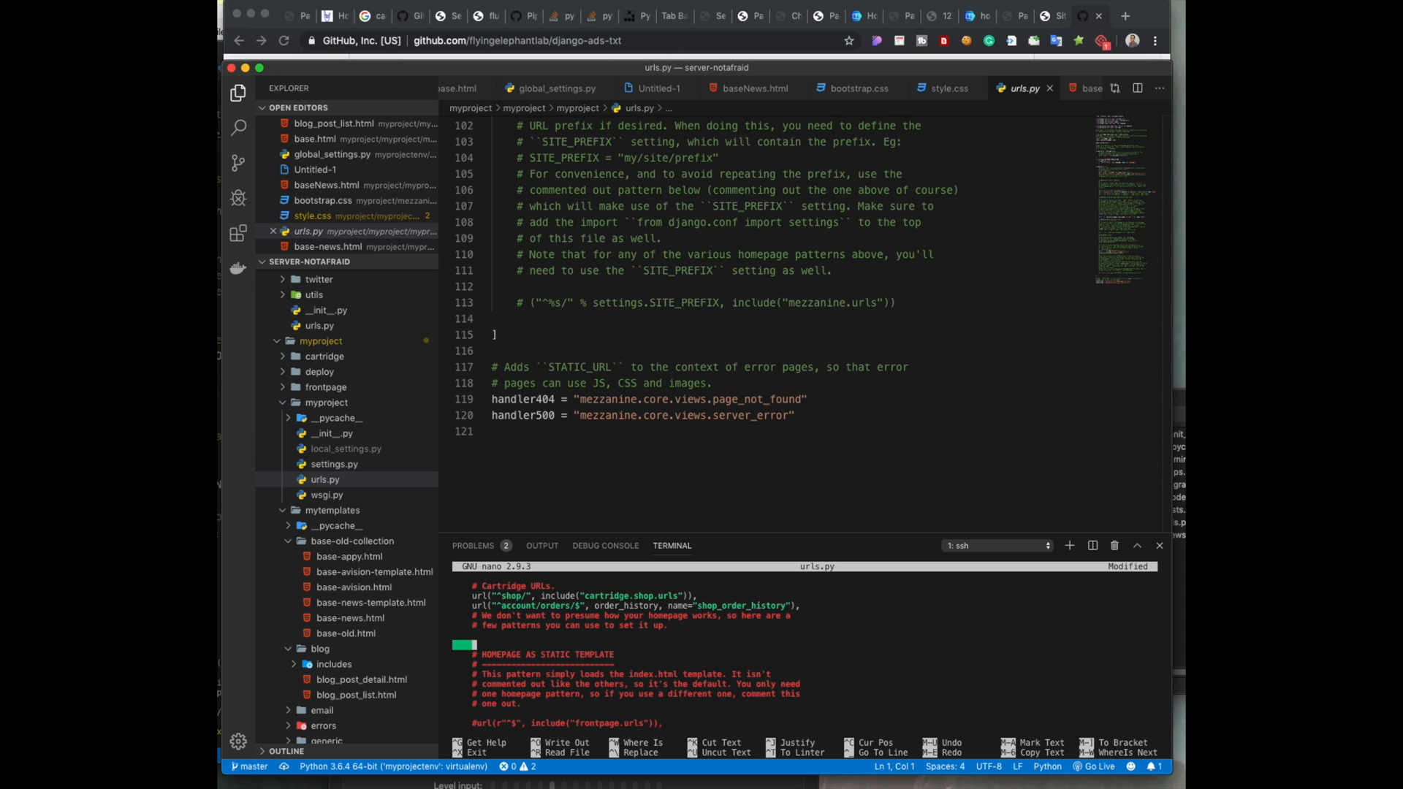
Step: Add '#install ads_txt' and url(r'^ads\.txt', include('ads_txt.urls')) under Cartridge URLs and save urls.py
{"action": "type", "text": "#install"}
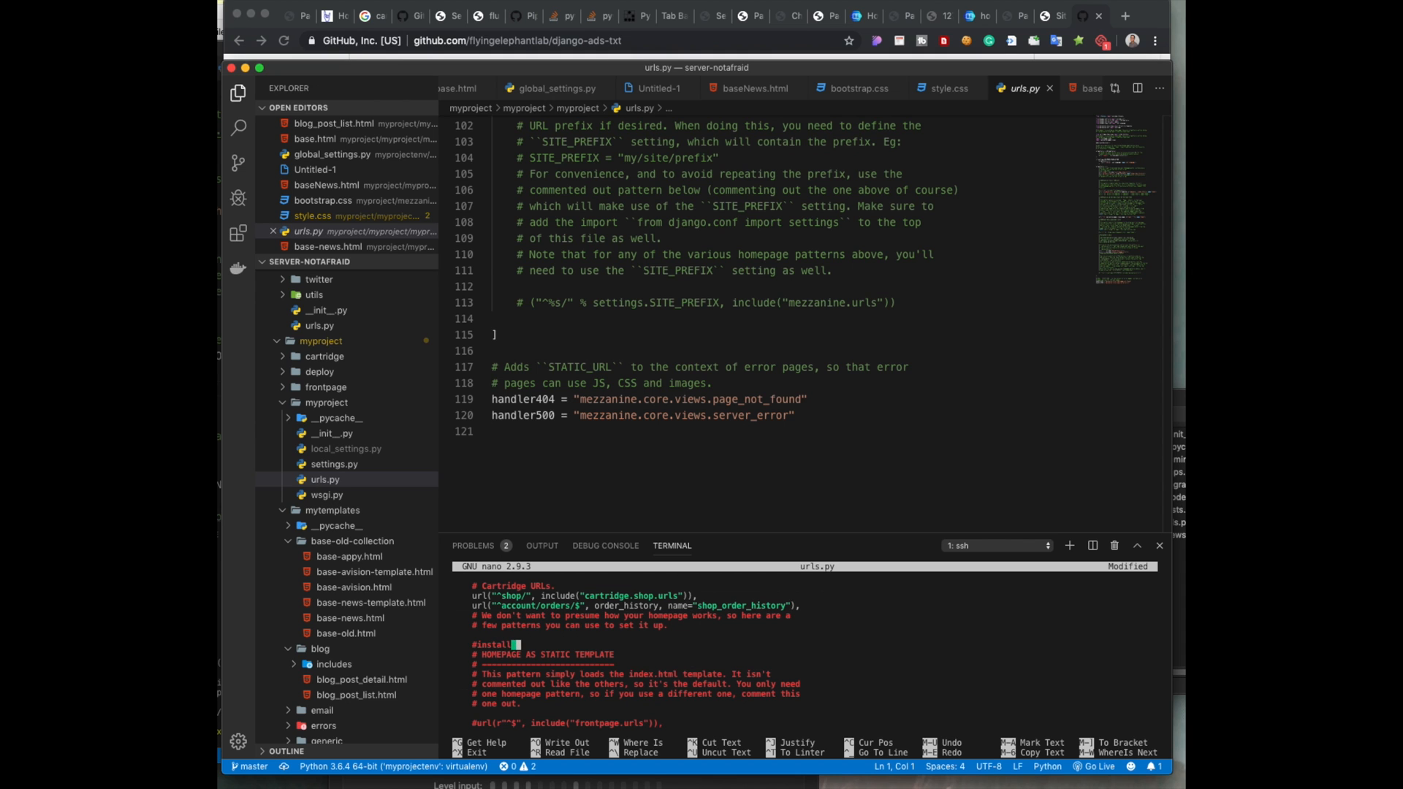
{"action": "type", "text": "ads_txt"}
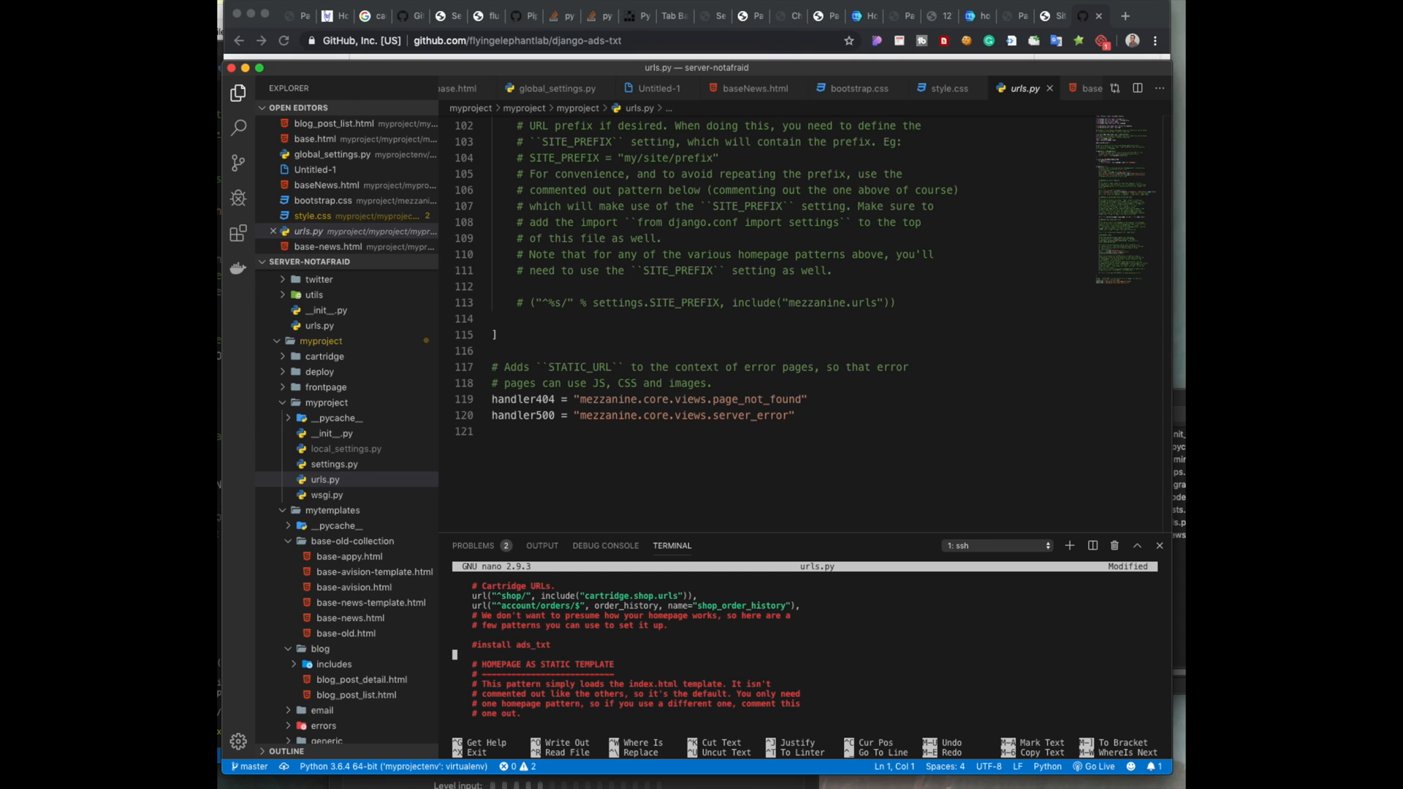
{"action": "type", "text": "url(r'^ads\\.txt', include('ads_txt.urls')),"}
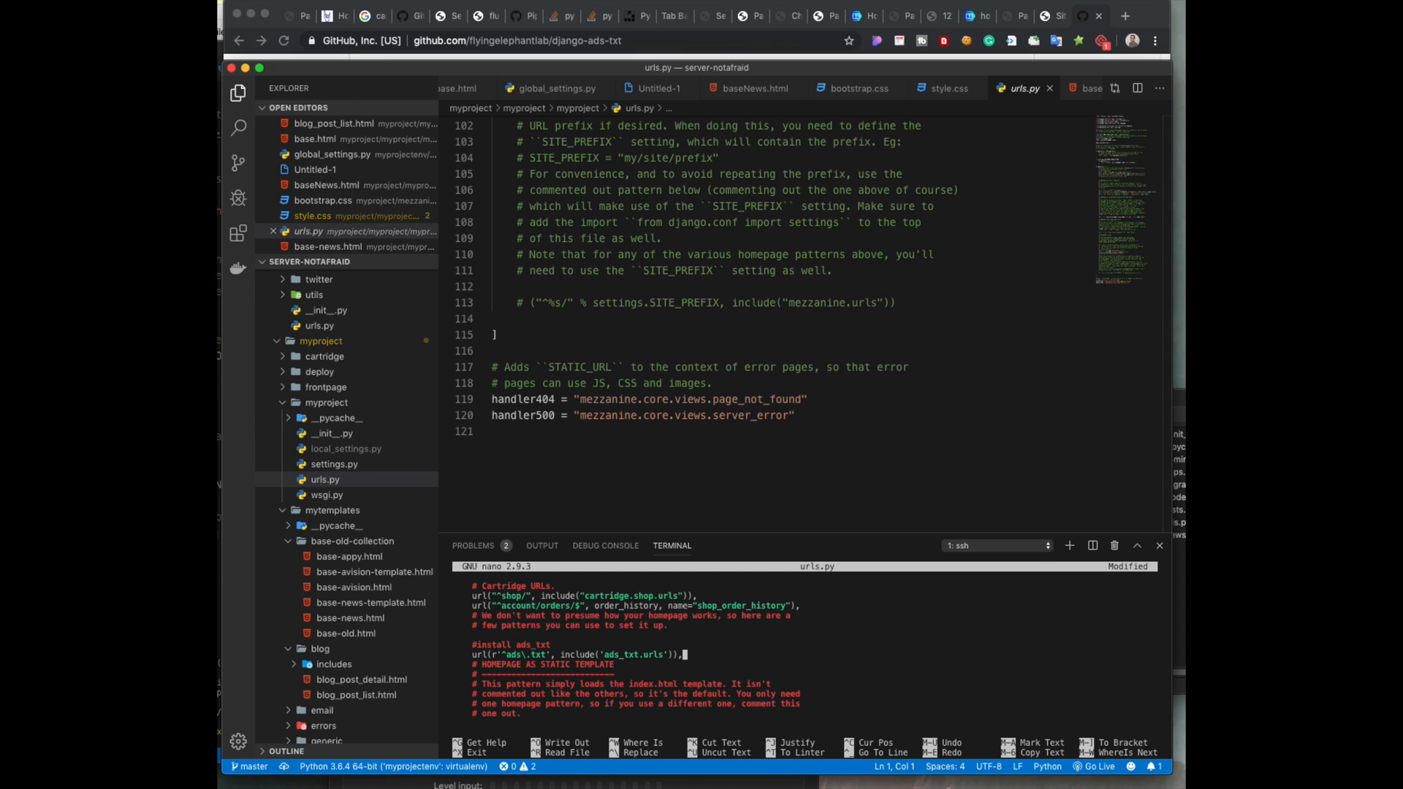
{"action": "key", "text": "ctrl+x"}
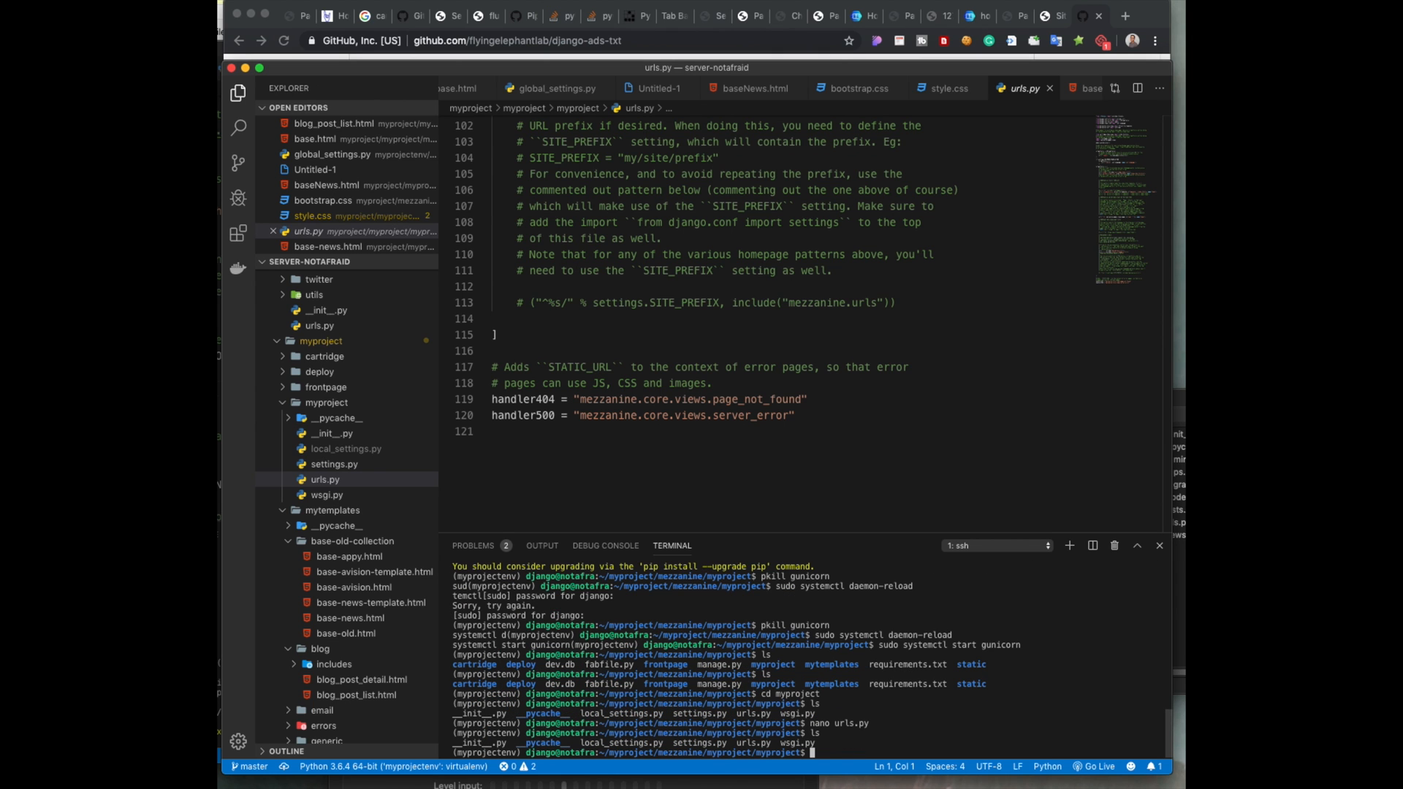
Step: Add ads_txt to INSTALLED_APPS in settings.py with nano, save, and restart gunicorn
{"action": "type", "text": "cd settings.py"}
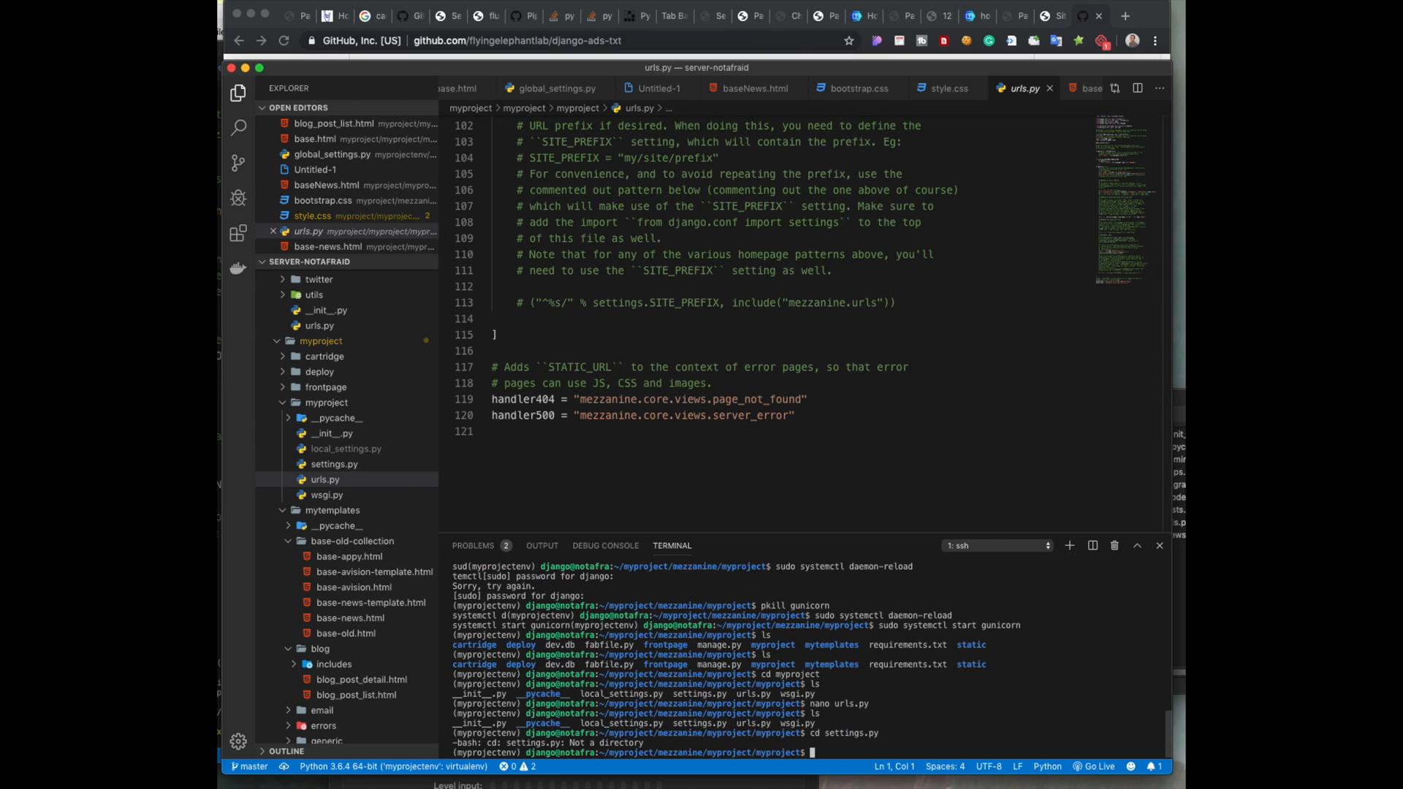
{"action": "type", "text": "nano se"}
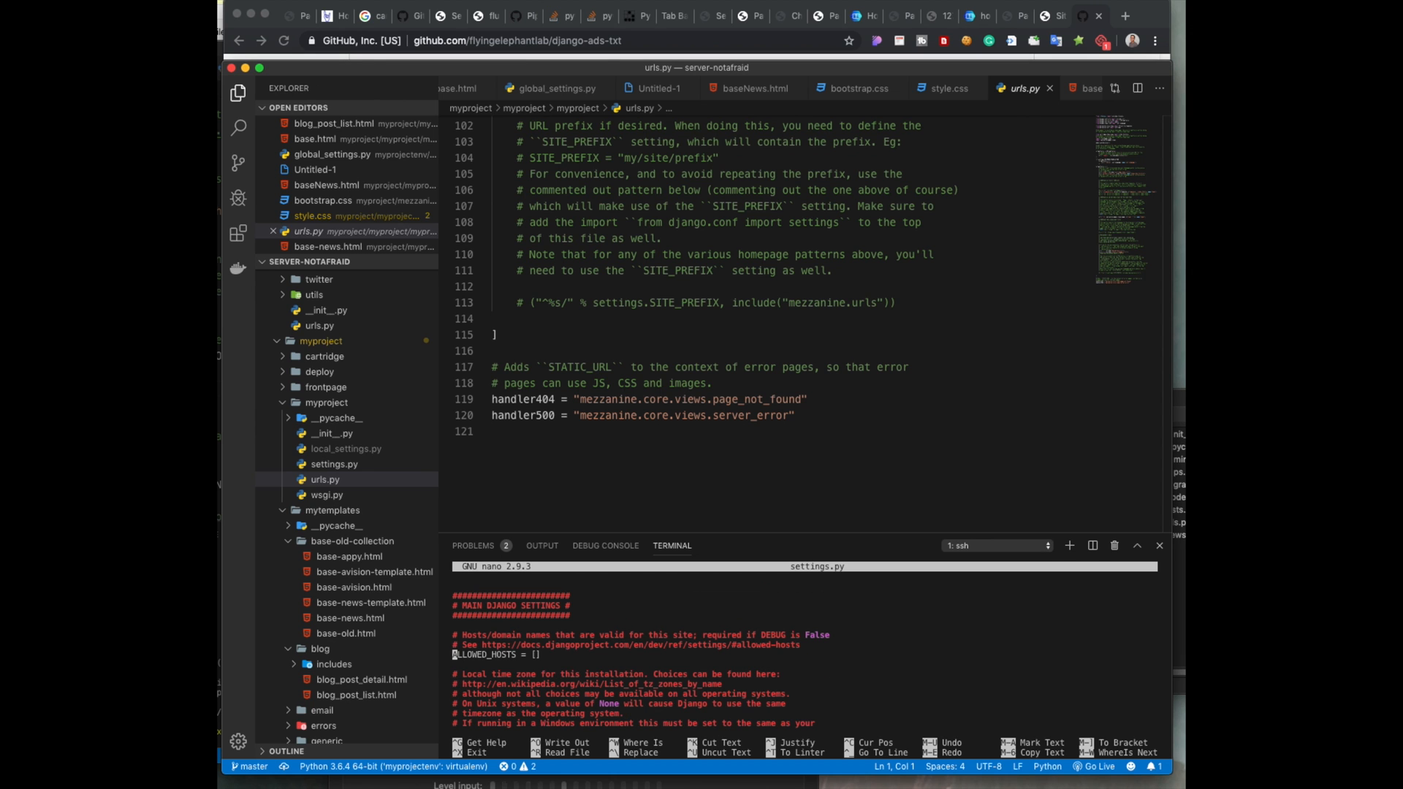
{"action": "scroll", "scroll_direction": "down", "scroll_amount": 3}
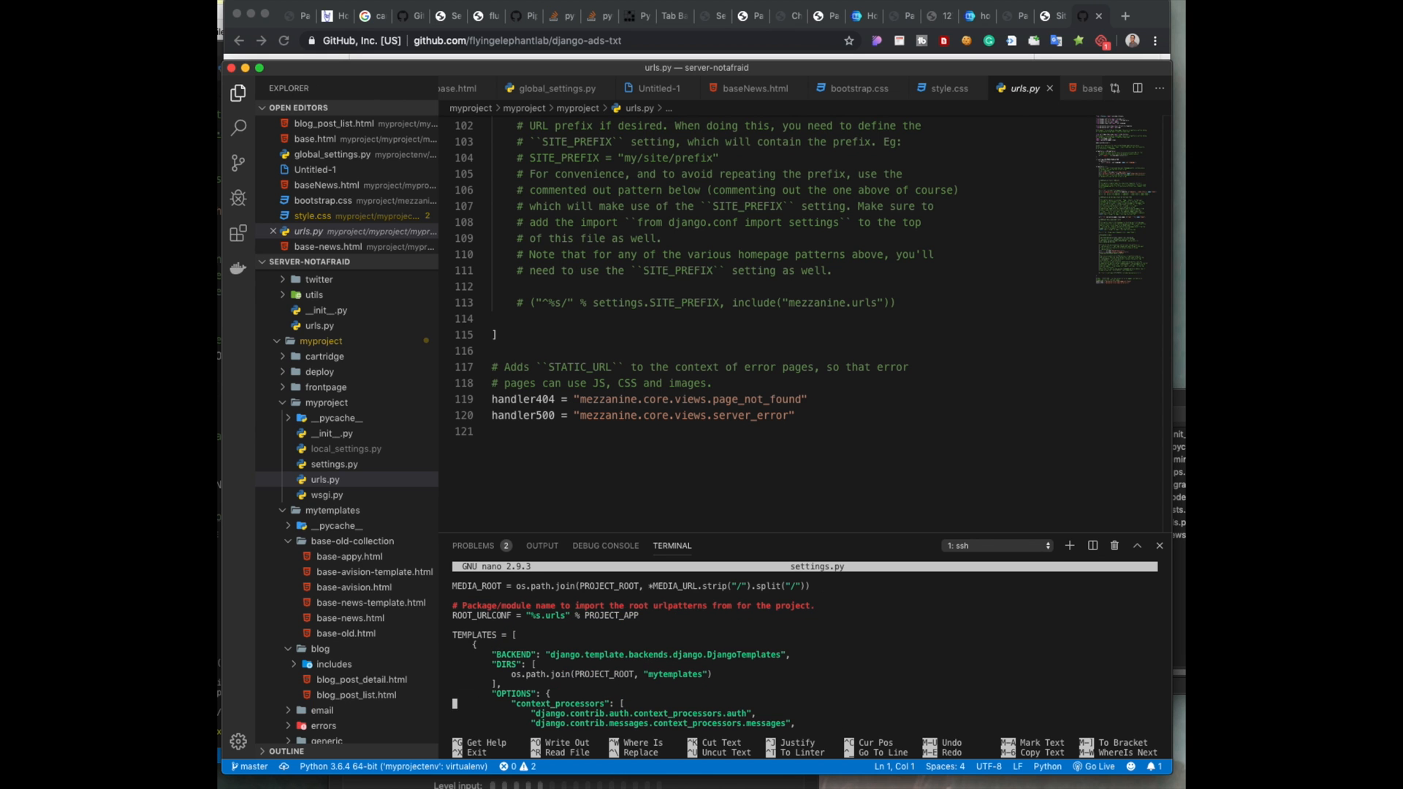
{"action": "scroll", "scroll_direction": "down", "scroll_amount": 3}
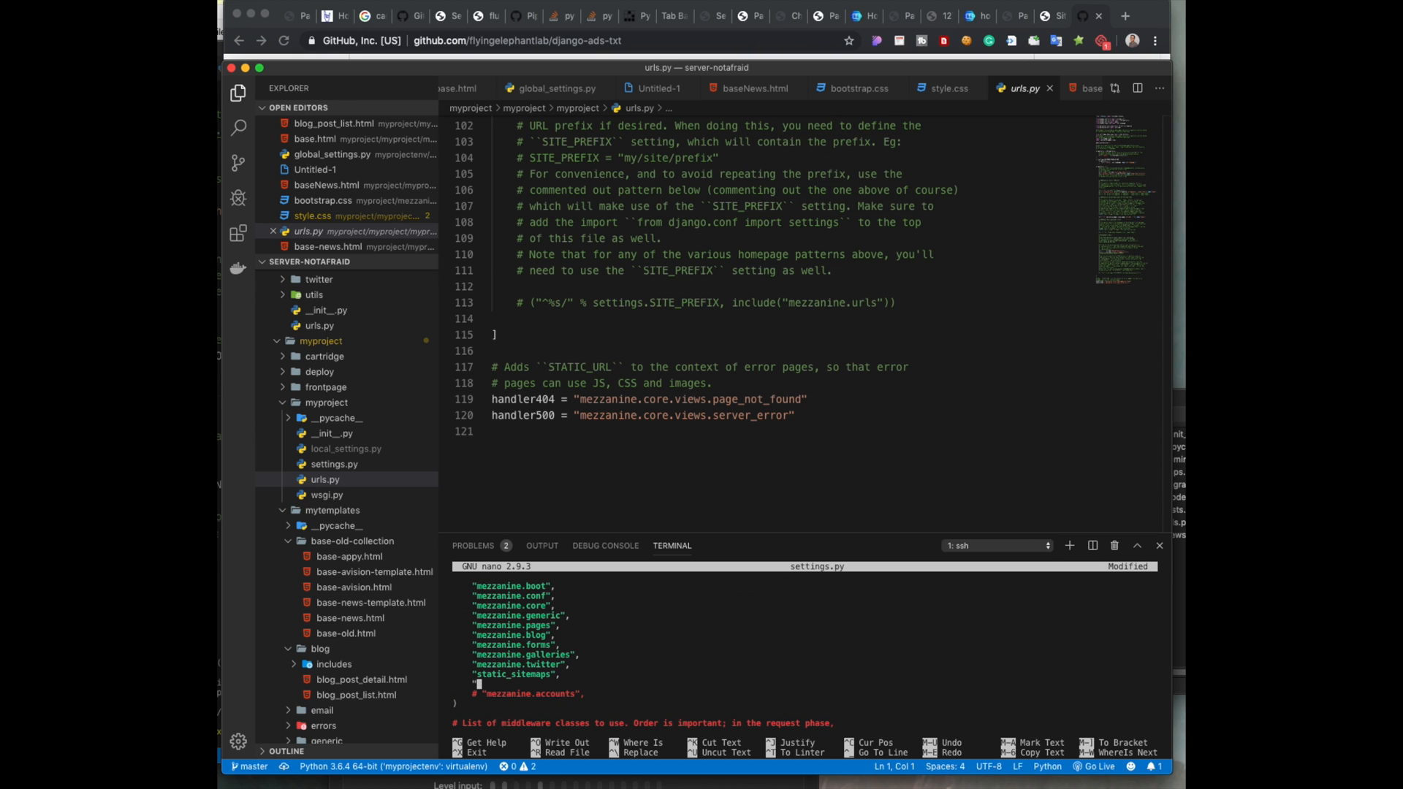
{"action": "type", "text": "ads_"}
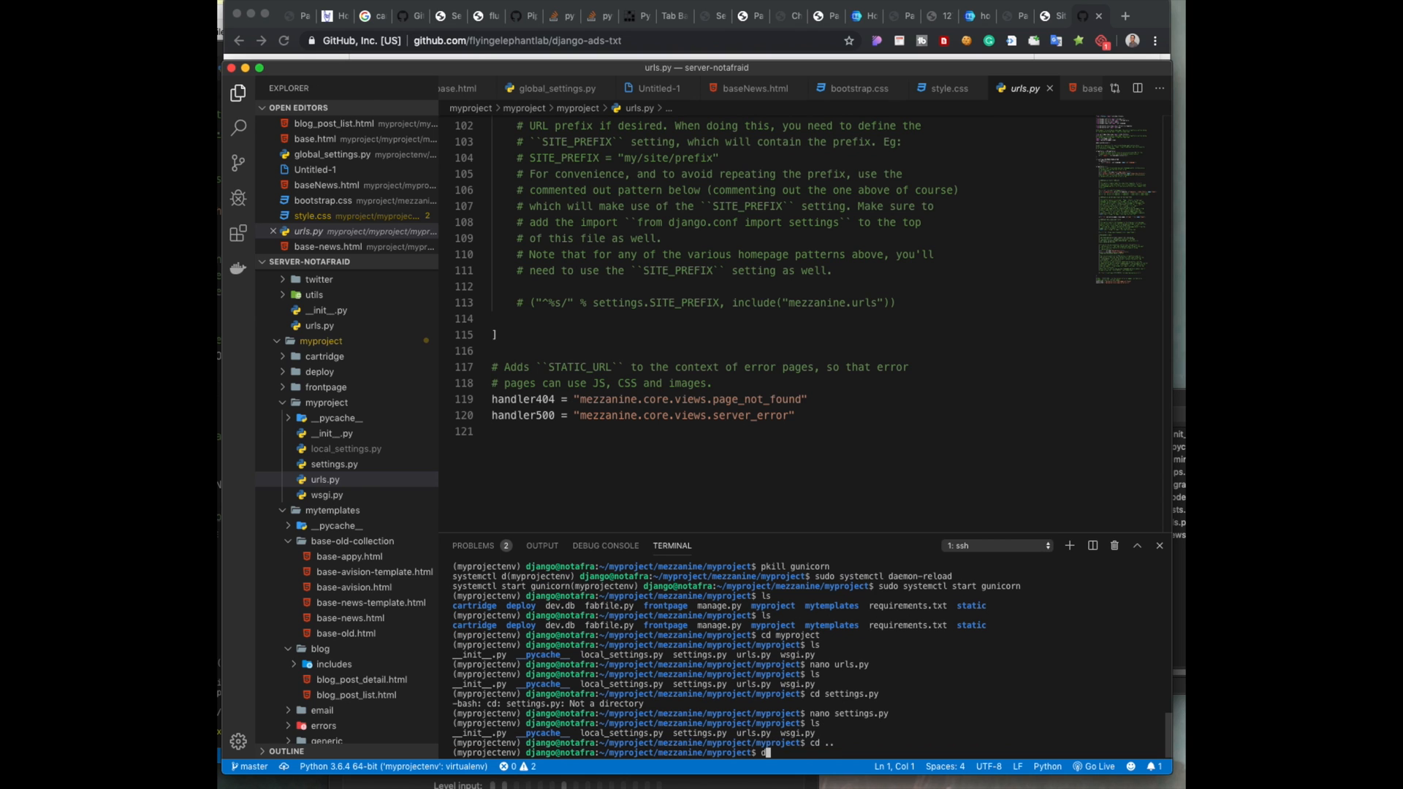
{"action": "type", "text": "jres"}
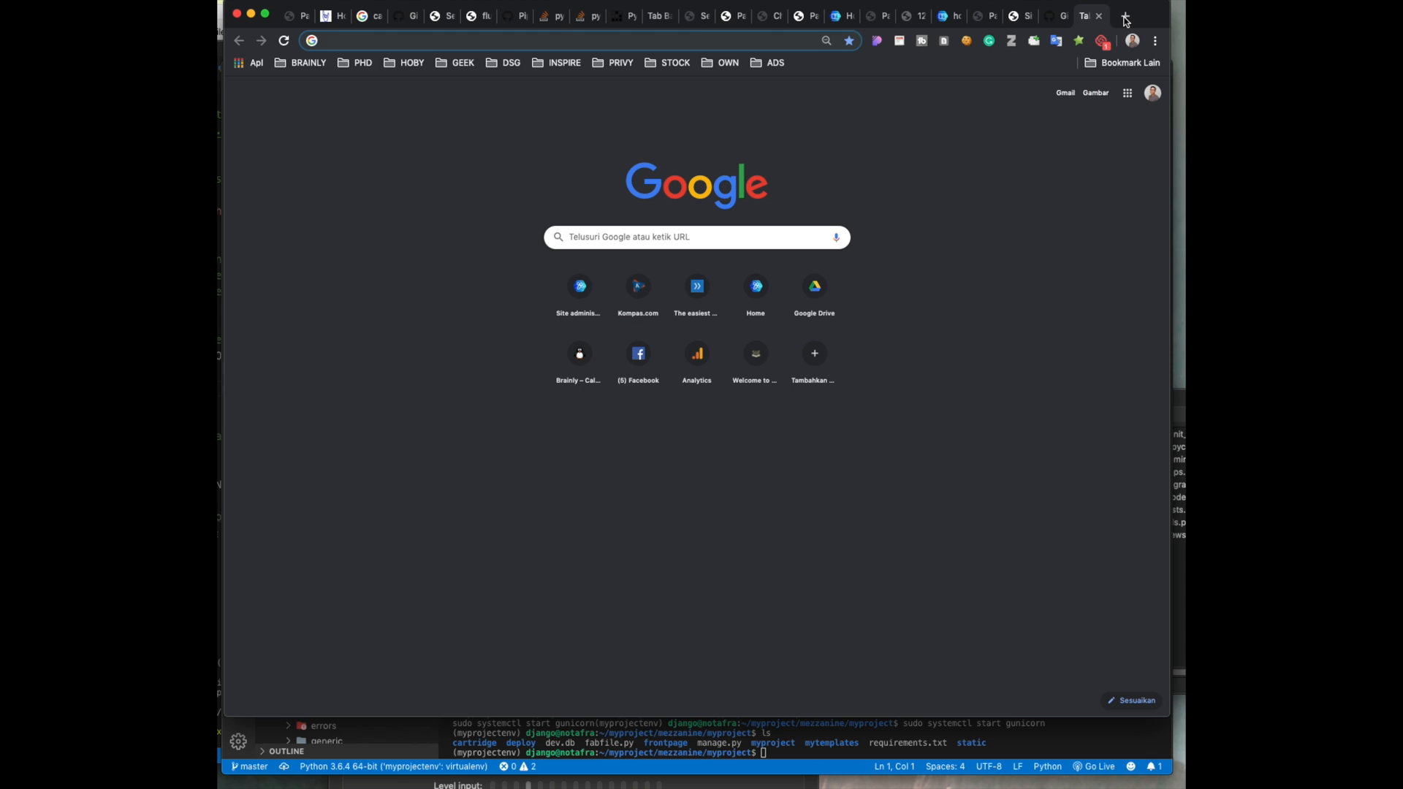
Step: Open Rules under Ads_Txt at notafra.id/admin, hitting the 'no such table ads_txt_rule' error
{"action": "type", "text": "notafra.id/admin/"}
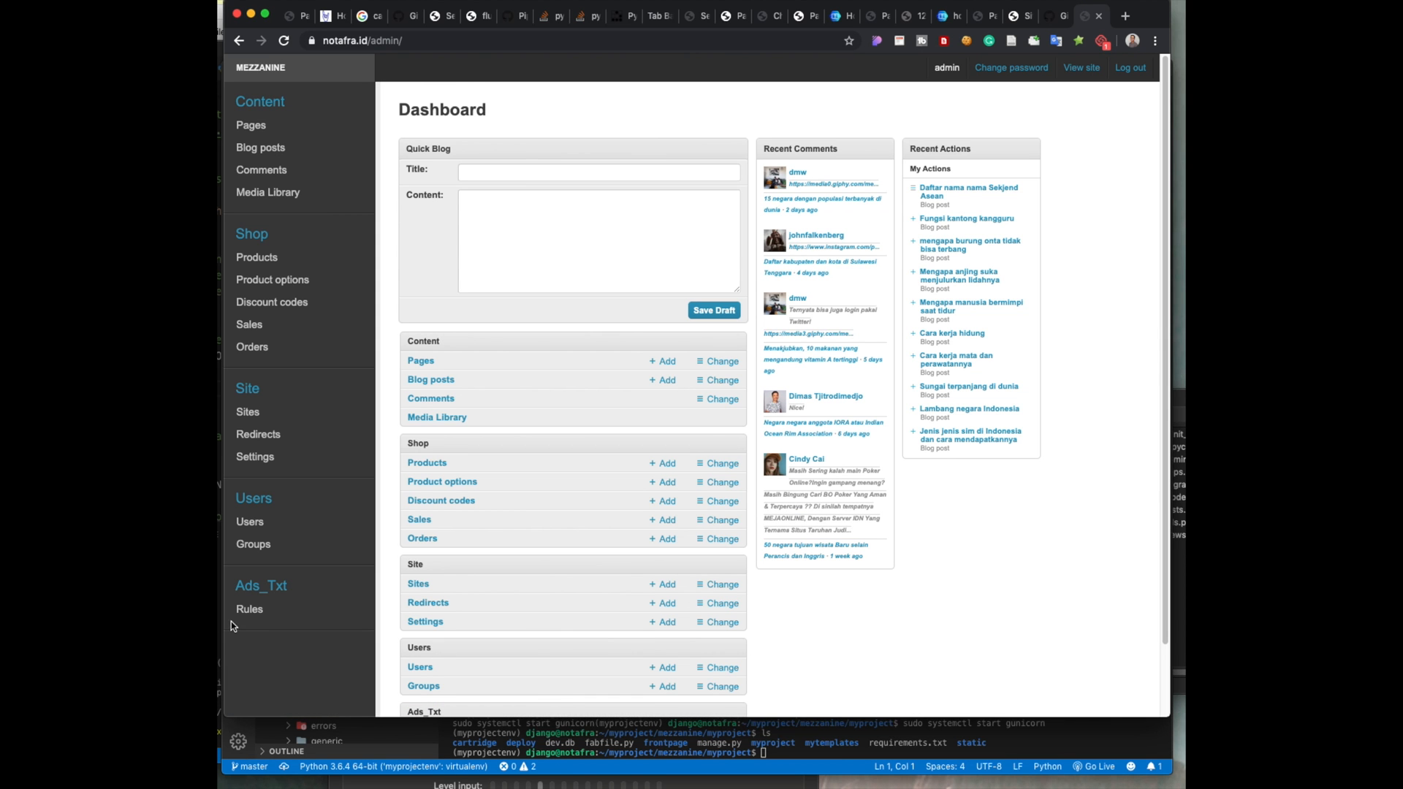
{"action": "left_click", "coordinate": [248, 609]}
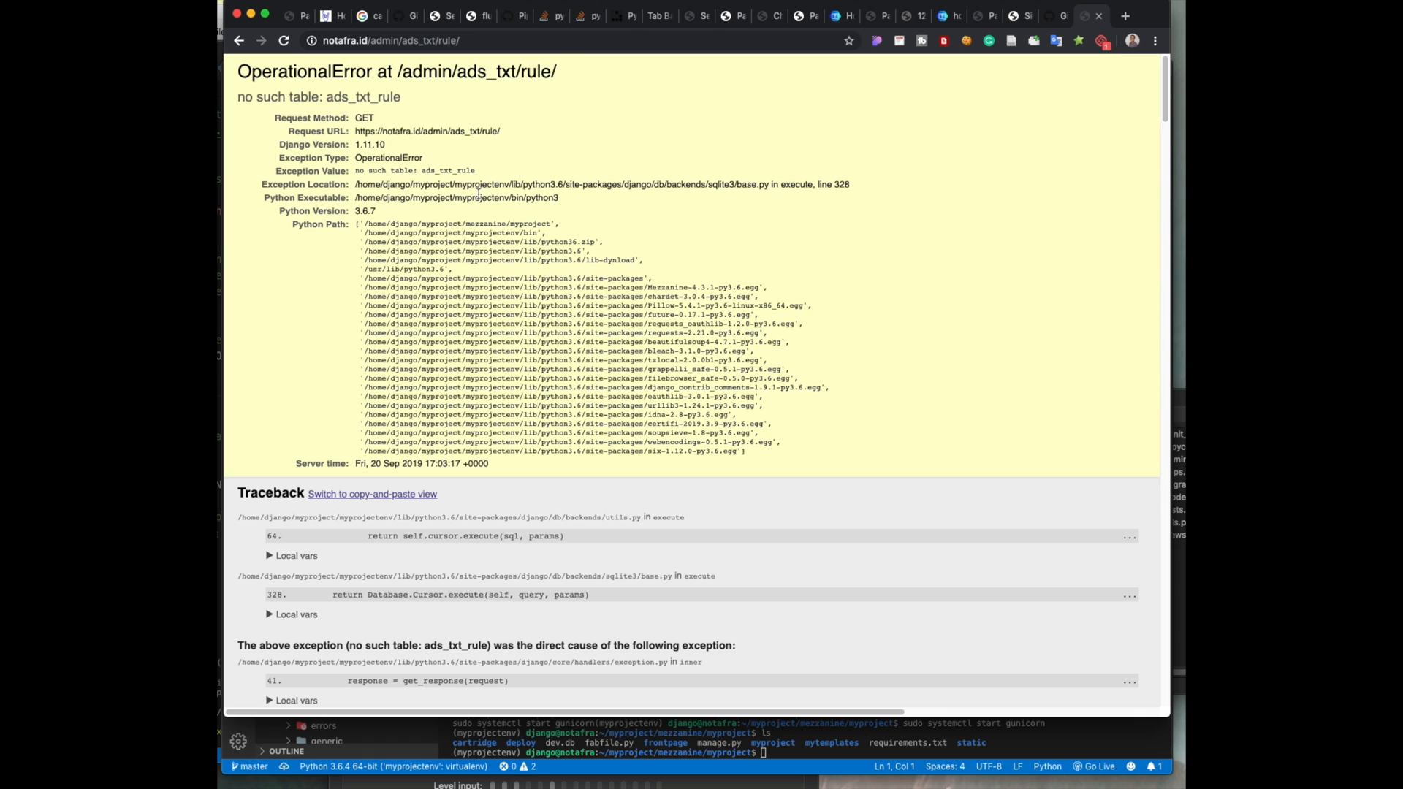
{"action": "mouse_move", "coordinate": [1102, 67]}
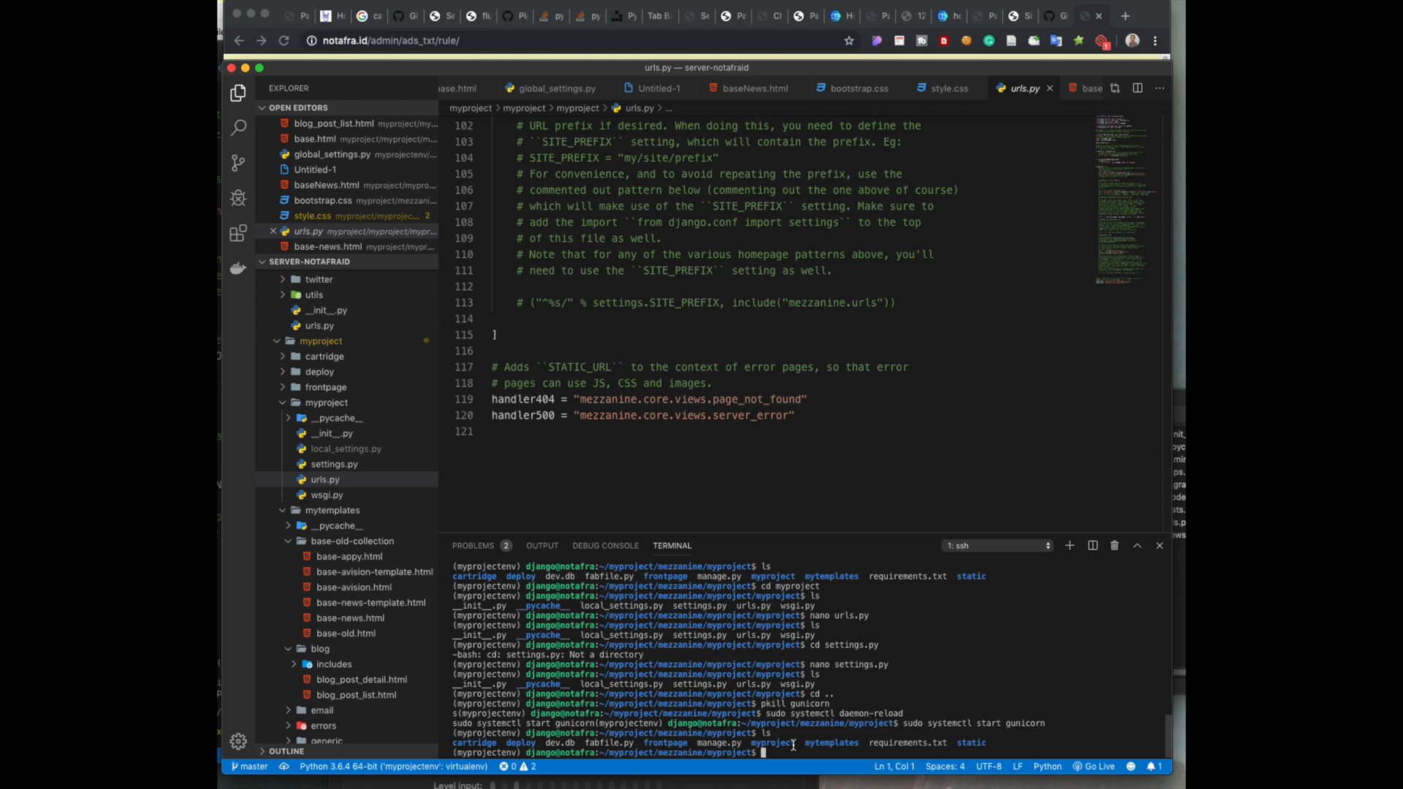
Step: Run python manage.py migrate to apply ads_txt.0001_initial, then restart gunicorn
{"action": "type", "text": "dj"}
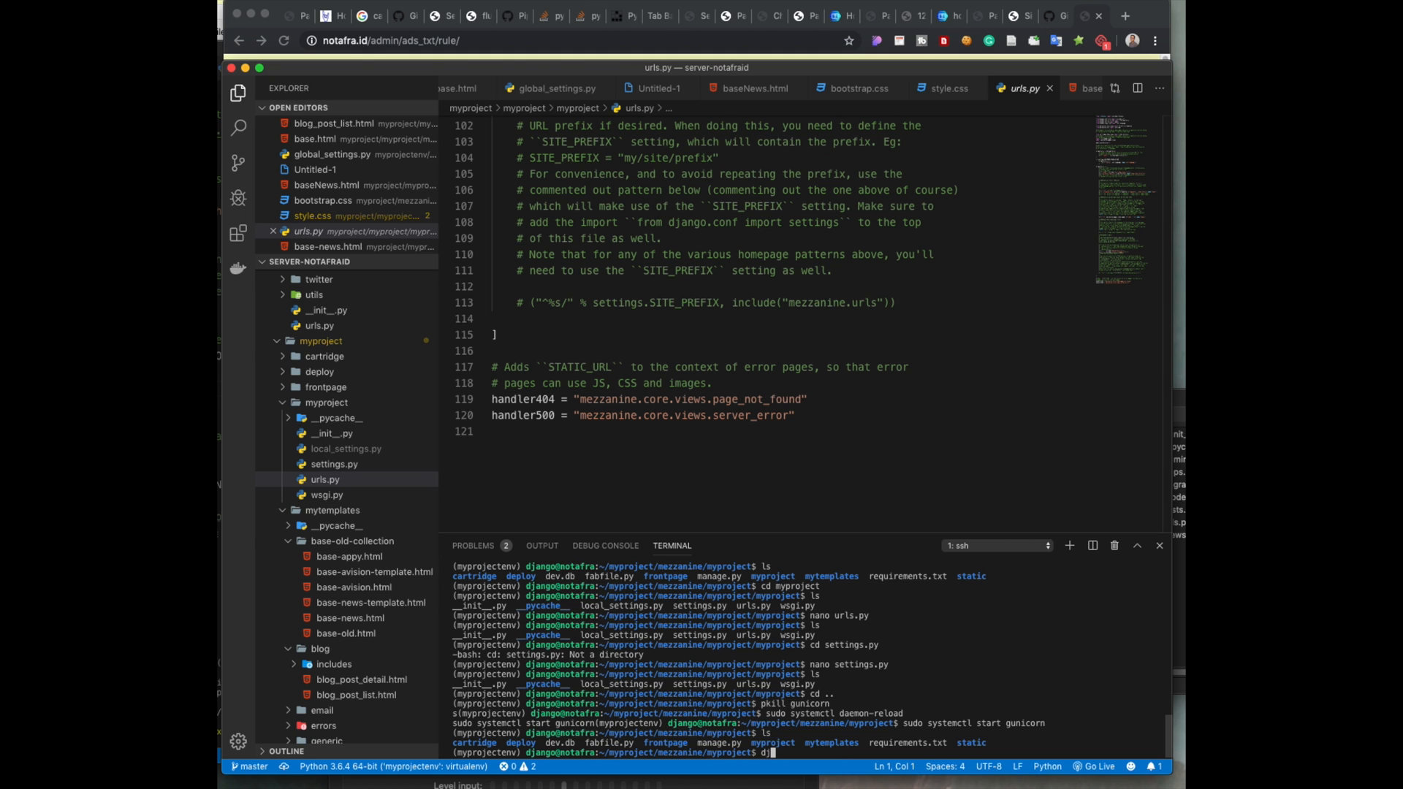
{"action": "type", "text": "python manage.py migrate"}
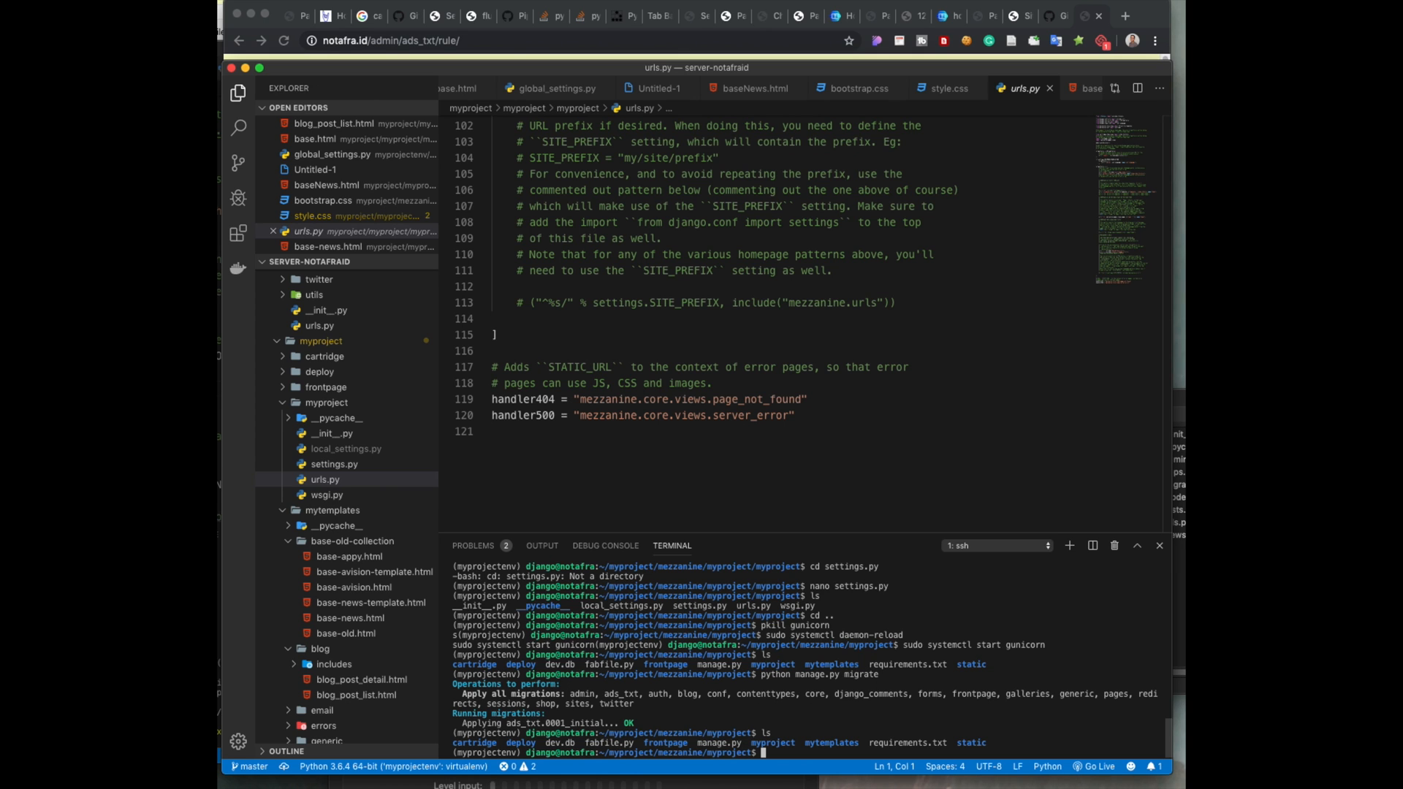
{"action": "type", "text": "djre"}
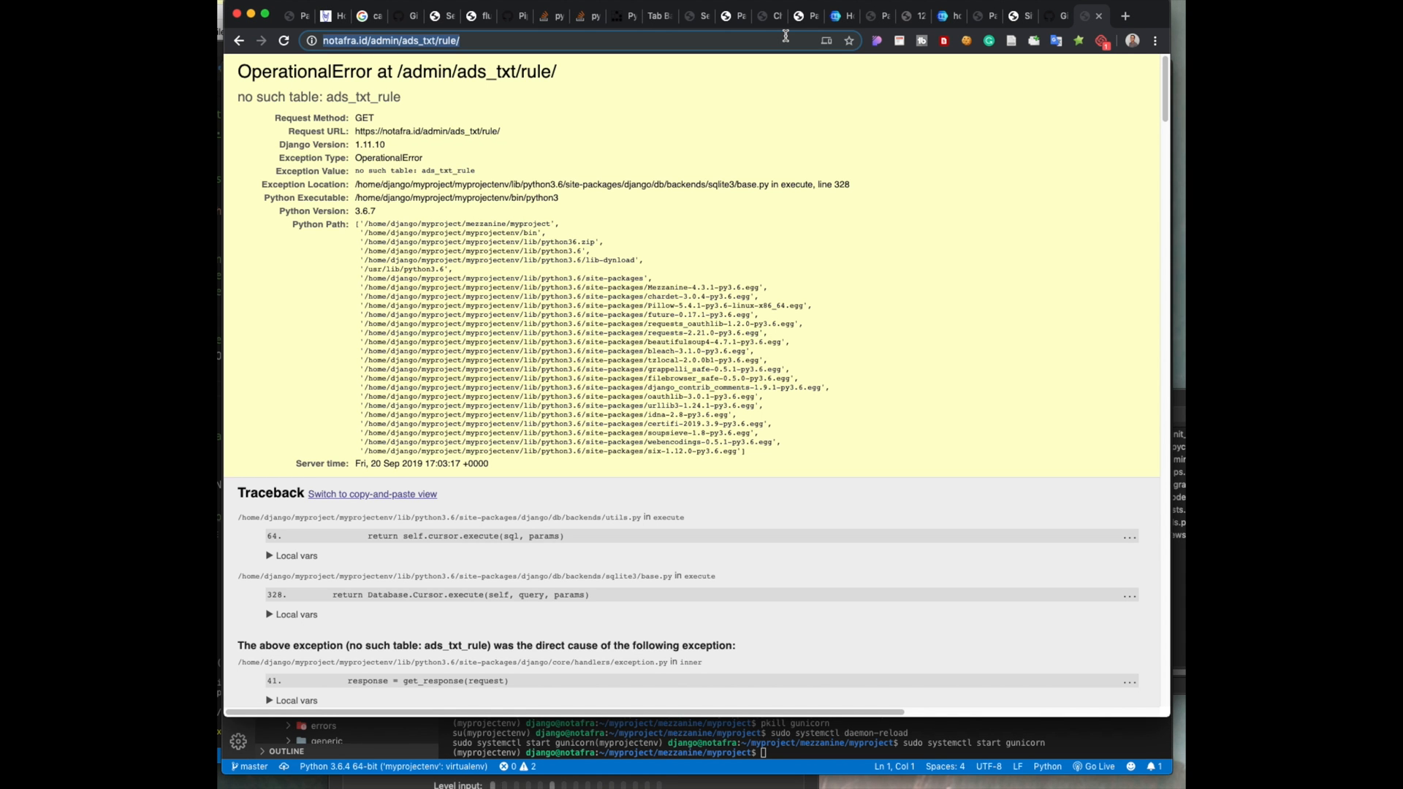
Step: Reload the Ads_Txt Rules page showing 0 rules and start a new rule via Add rule
{"action": "left_click", "coordinate": [285, 41]}
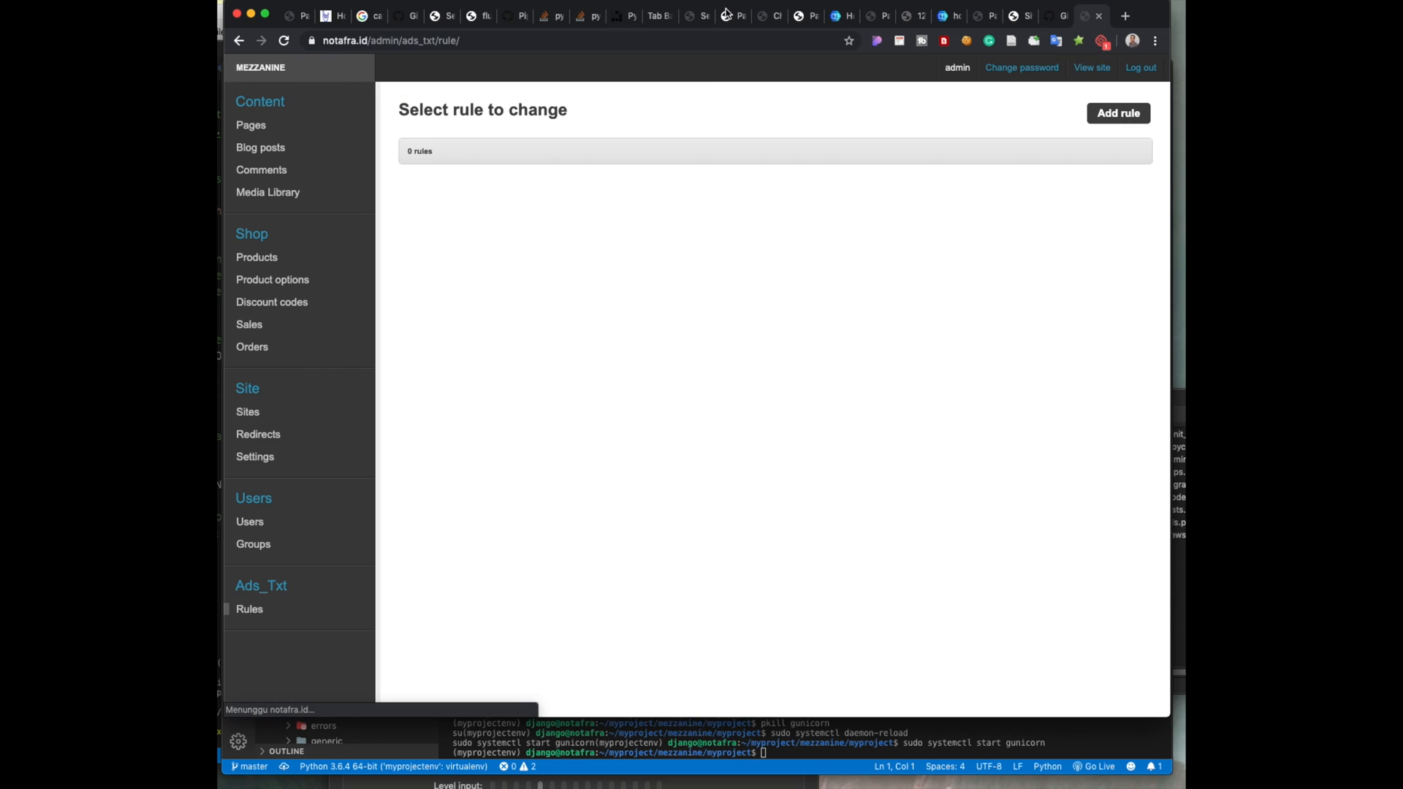
{"action": "left_click", "coordinate": [1118, 114]}
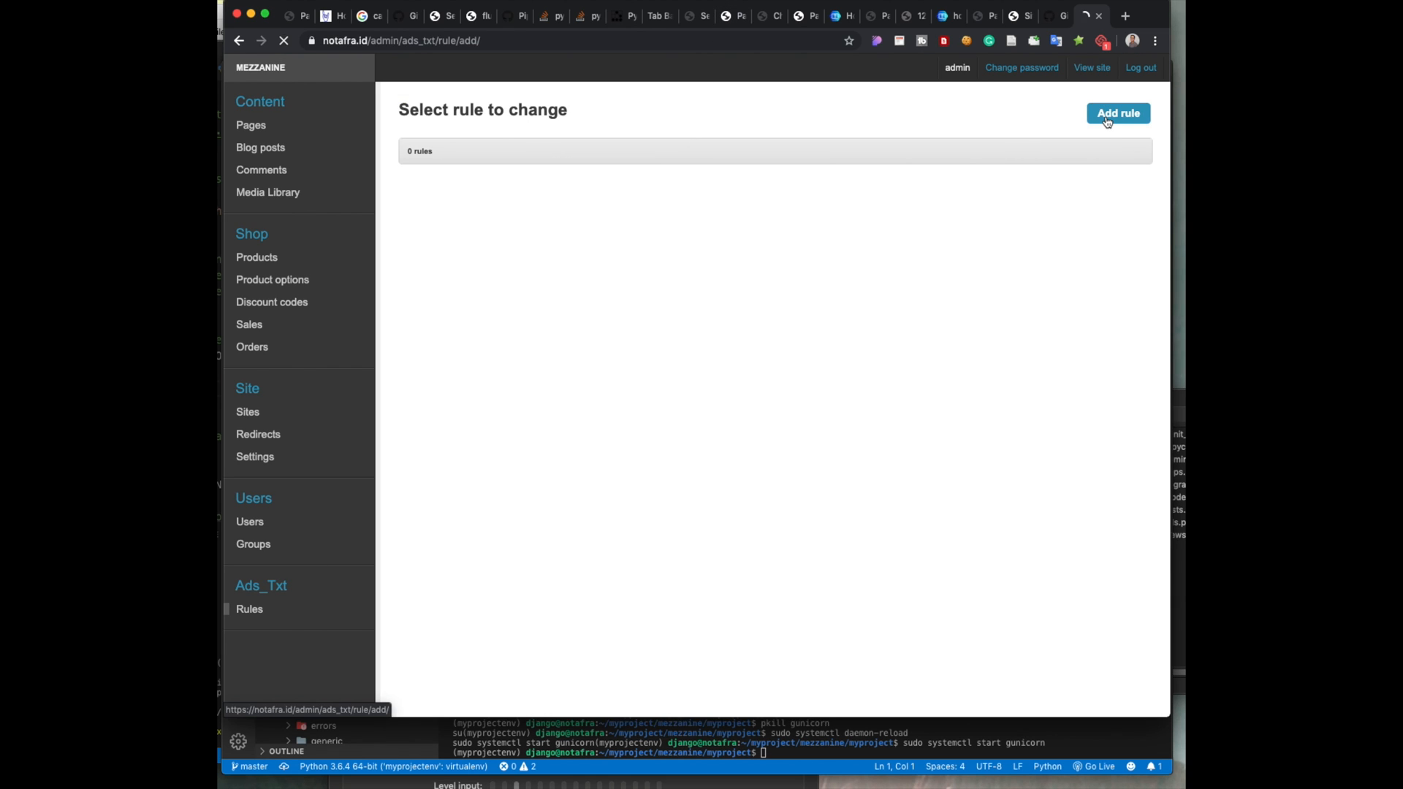
{"action": "left_click", "coordinate": [1118, 114]}
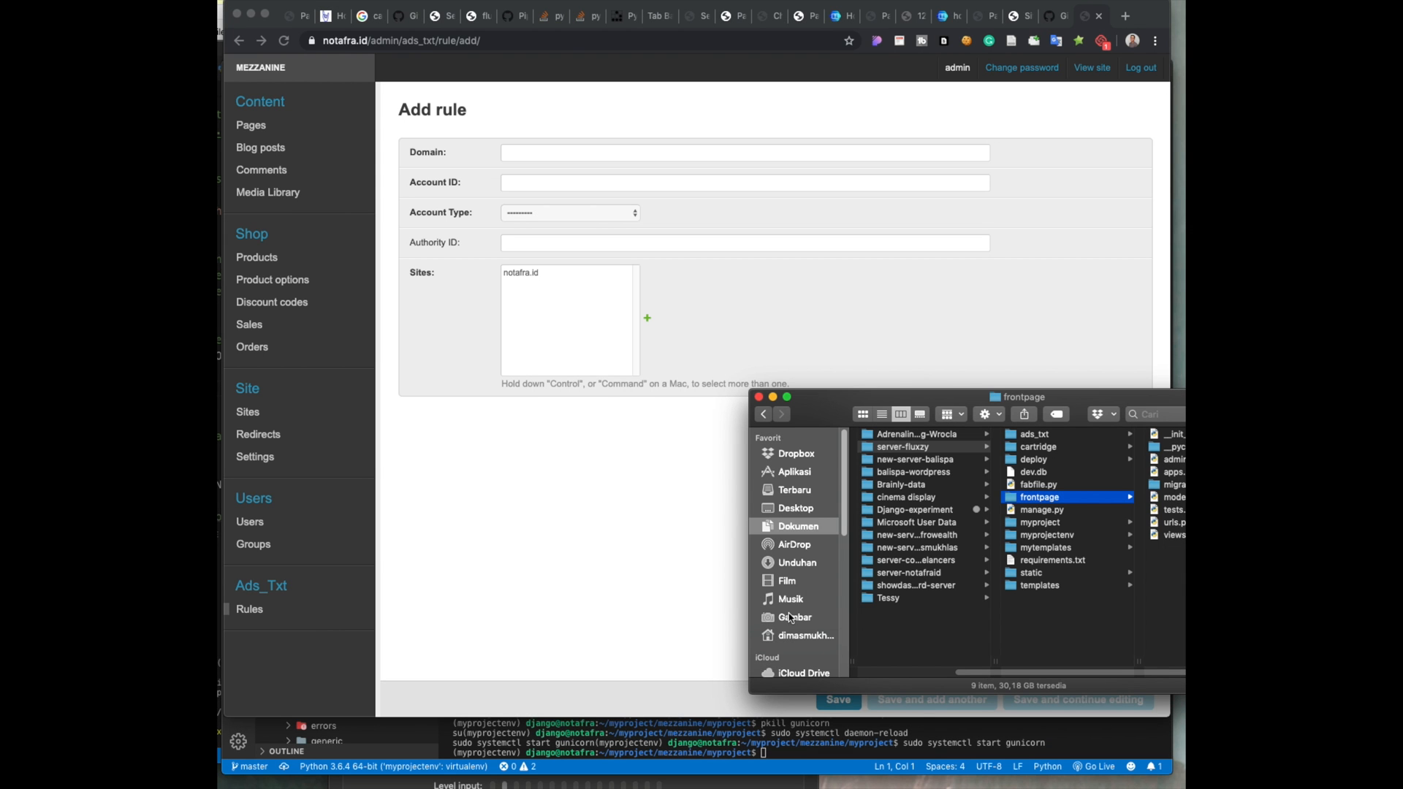
Step: Preview ads.txt in Finder's Downloads to read the google.com pub- publisher line
{"action": "left_click", "coordinate": [798, 563]}
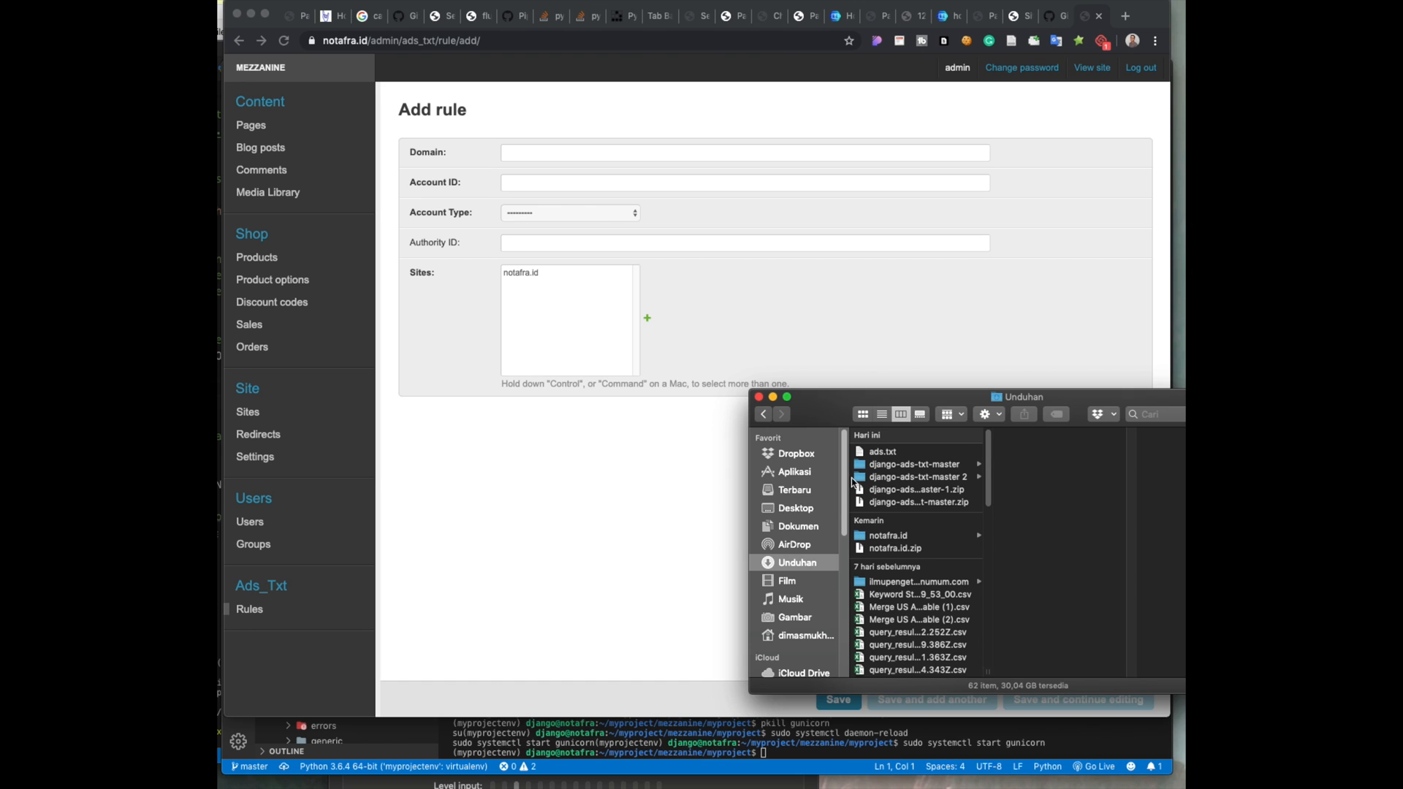
{"action": "left_click", "coordinate": [883, 452]}
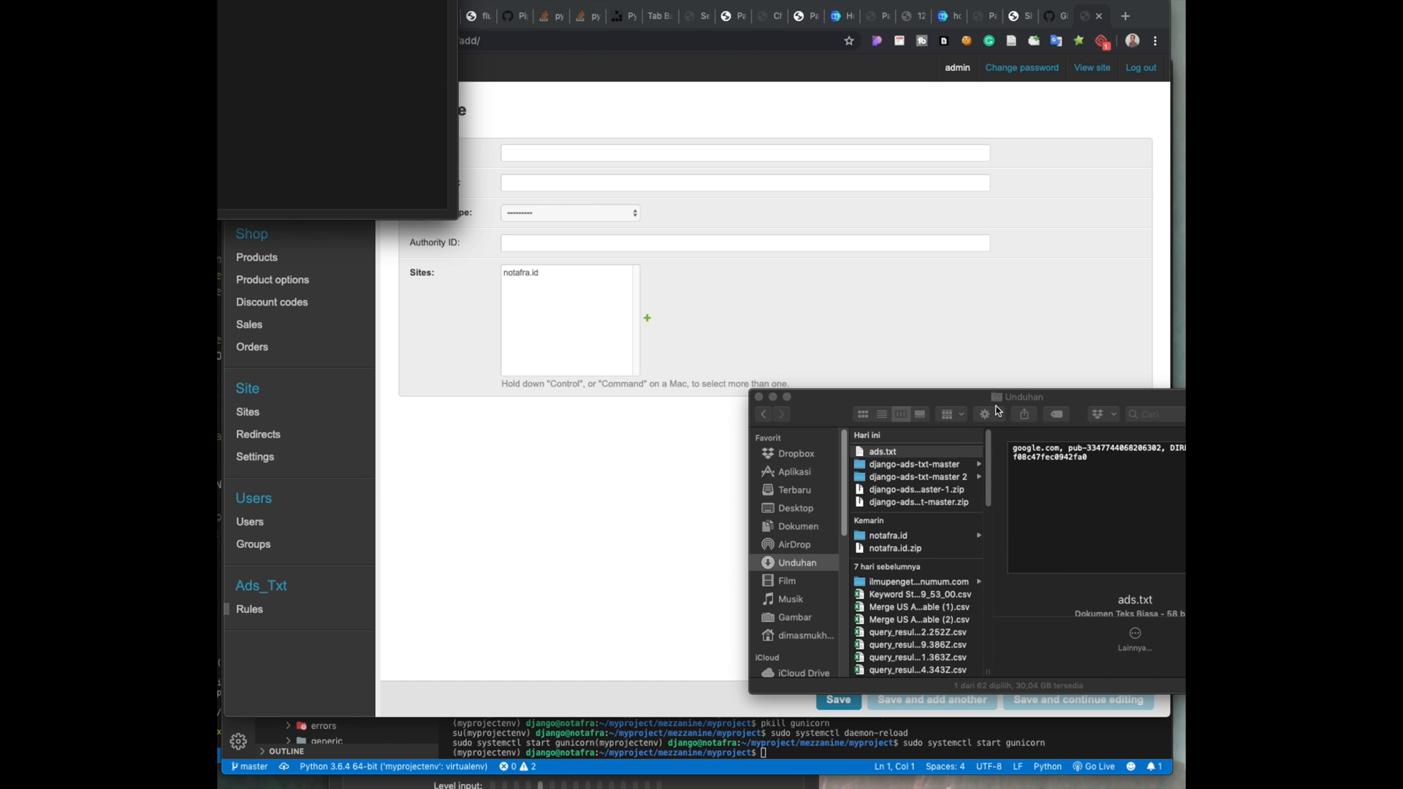
{"action": "mouse_move", "coordinate": [1053, 458]}
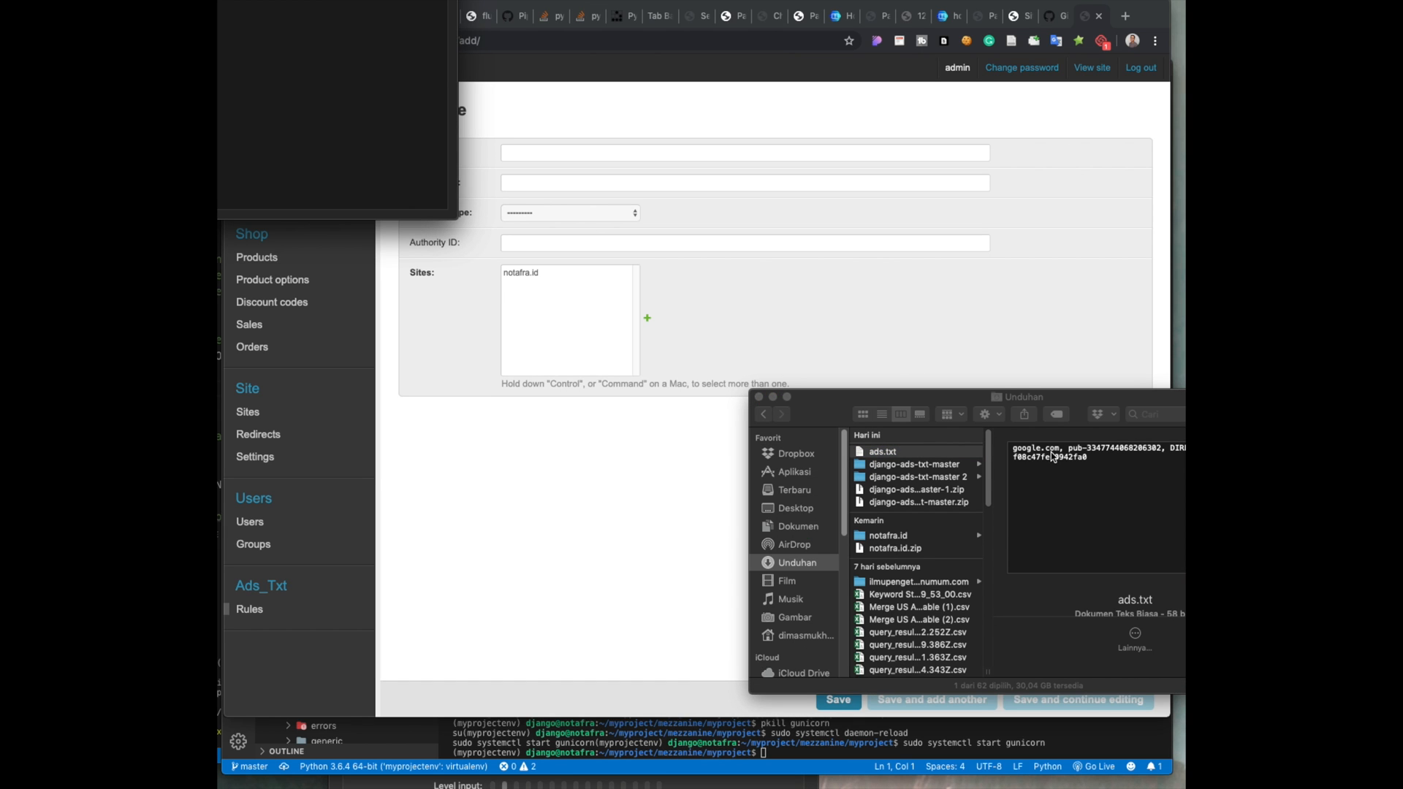
{"action": "mouse_move", "coordinate": [1054, 456]}
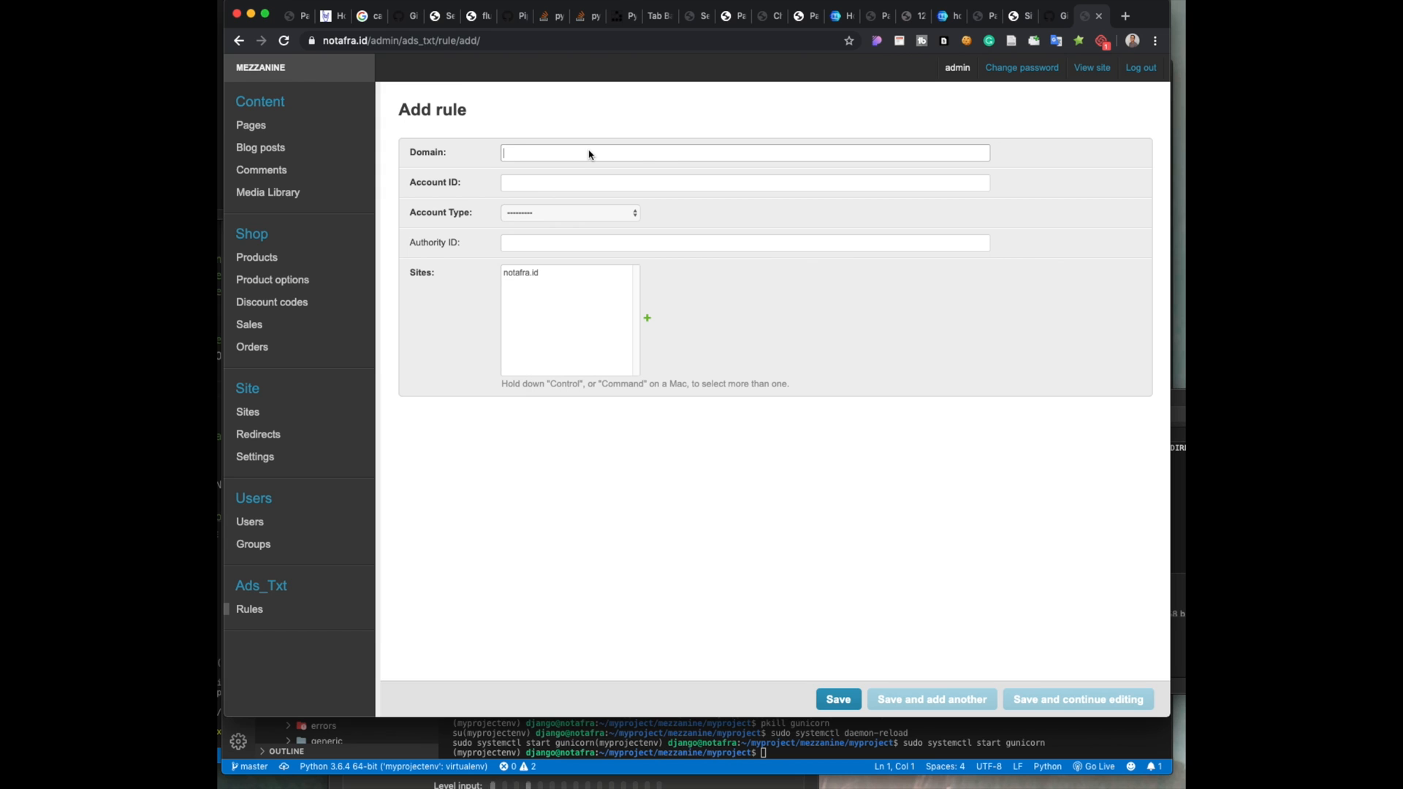
{"action": "type", "text": "google.com, pub-3347744068206302, DIRECT, f08c47fec0942fa0"}
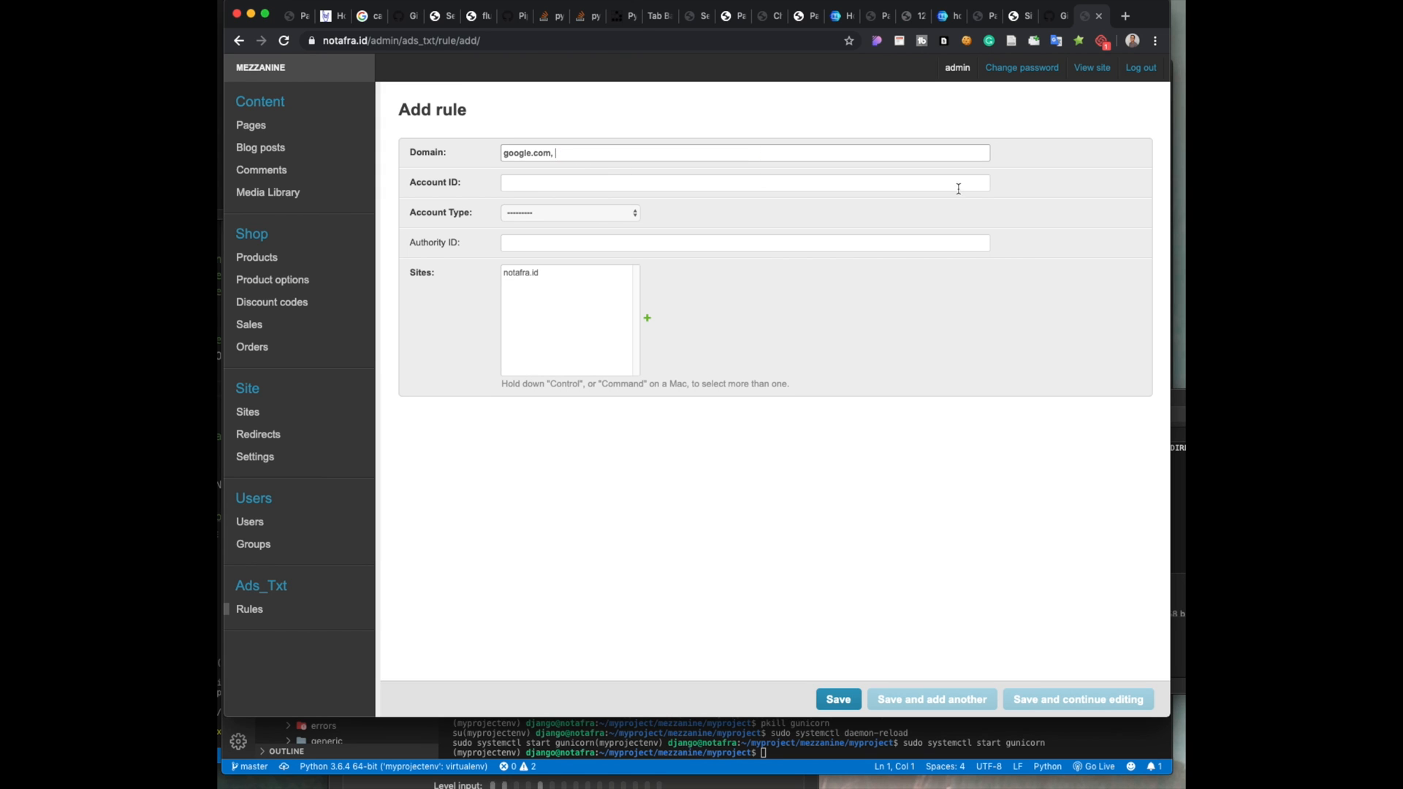
{"action": "key", "text": "Backspace"}
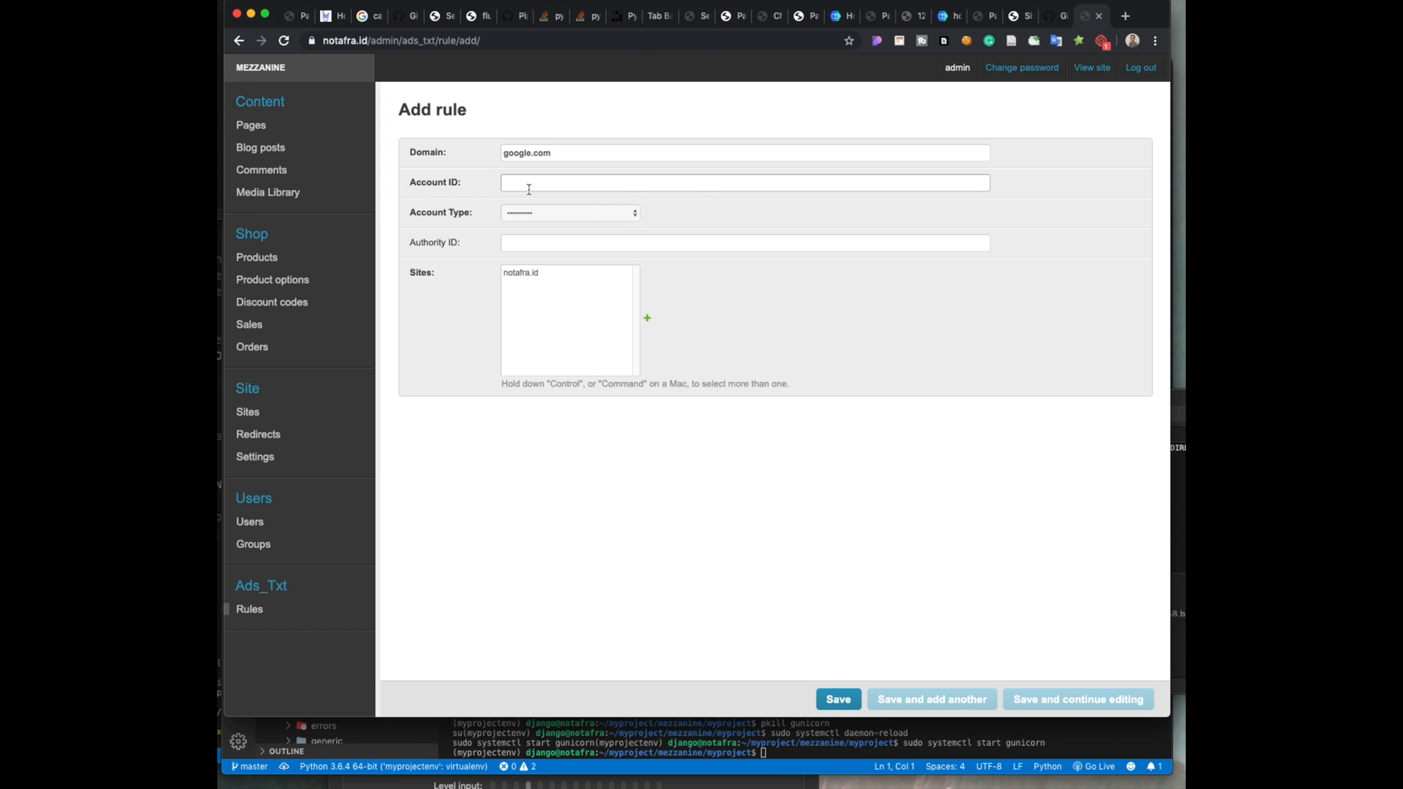
{"action": "type", "text": "pub-3347744068206302, DIRECT, f08c47fec0942fa0"}
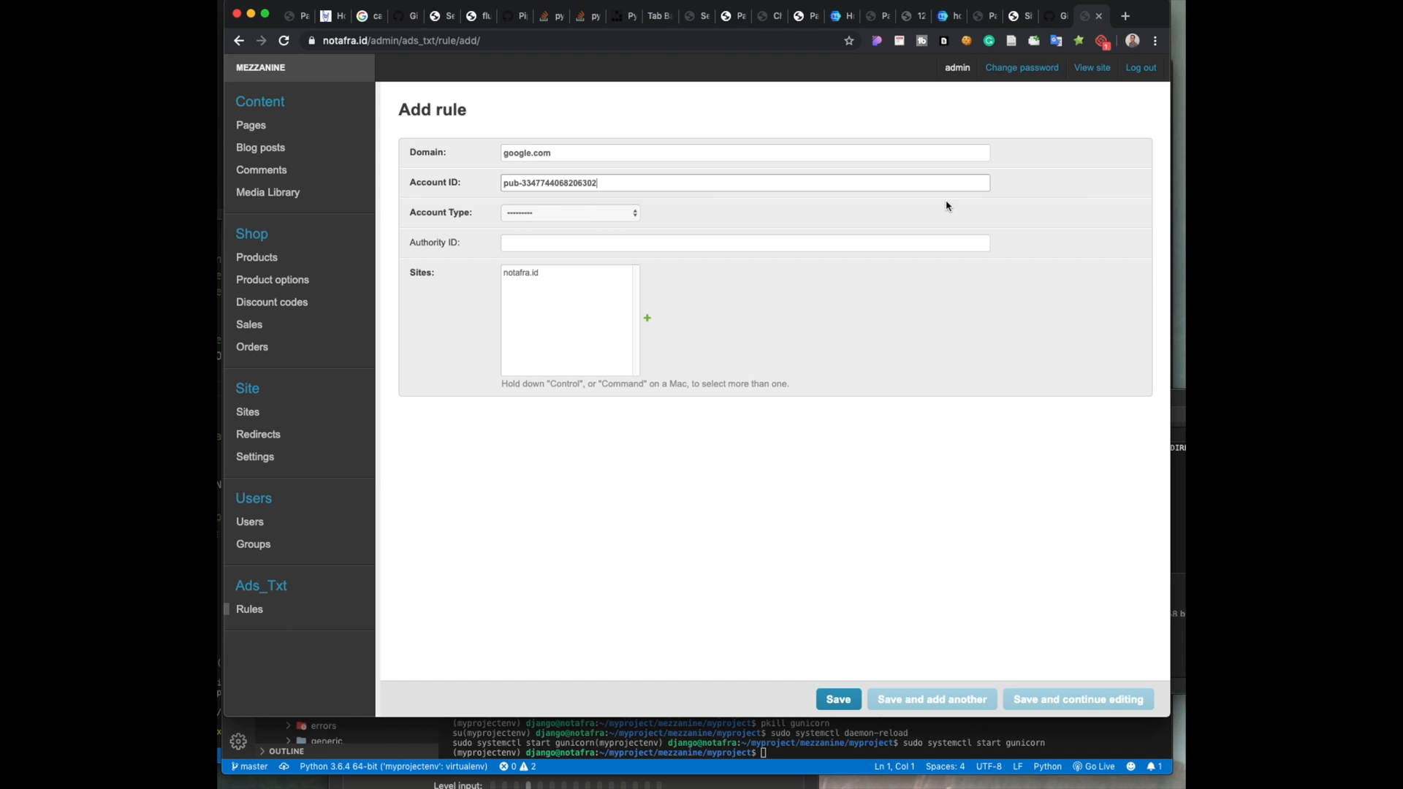
{"action": "left_click", "coordinate": [570, 213]}
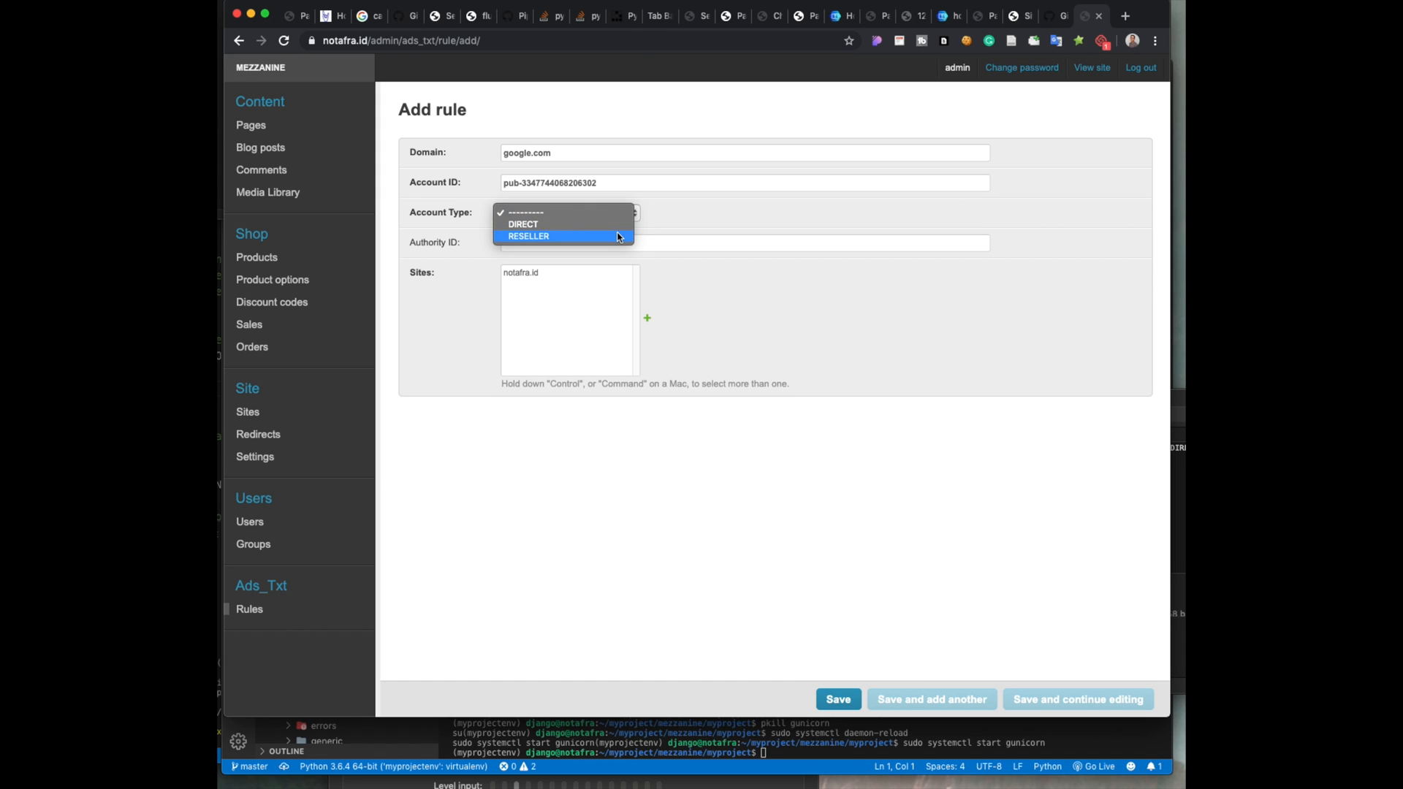
{"action": "left_click", "coordinate": [523, 224]}
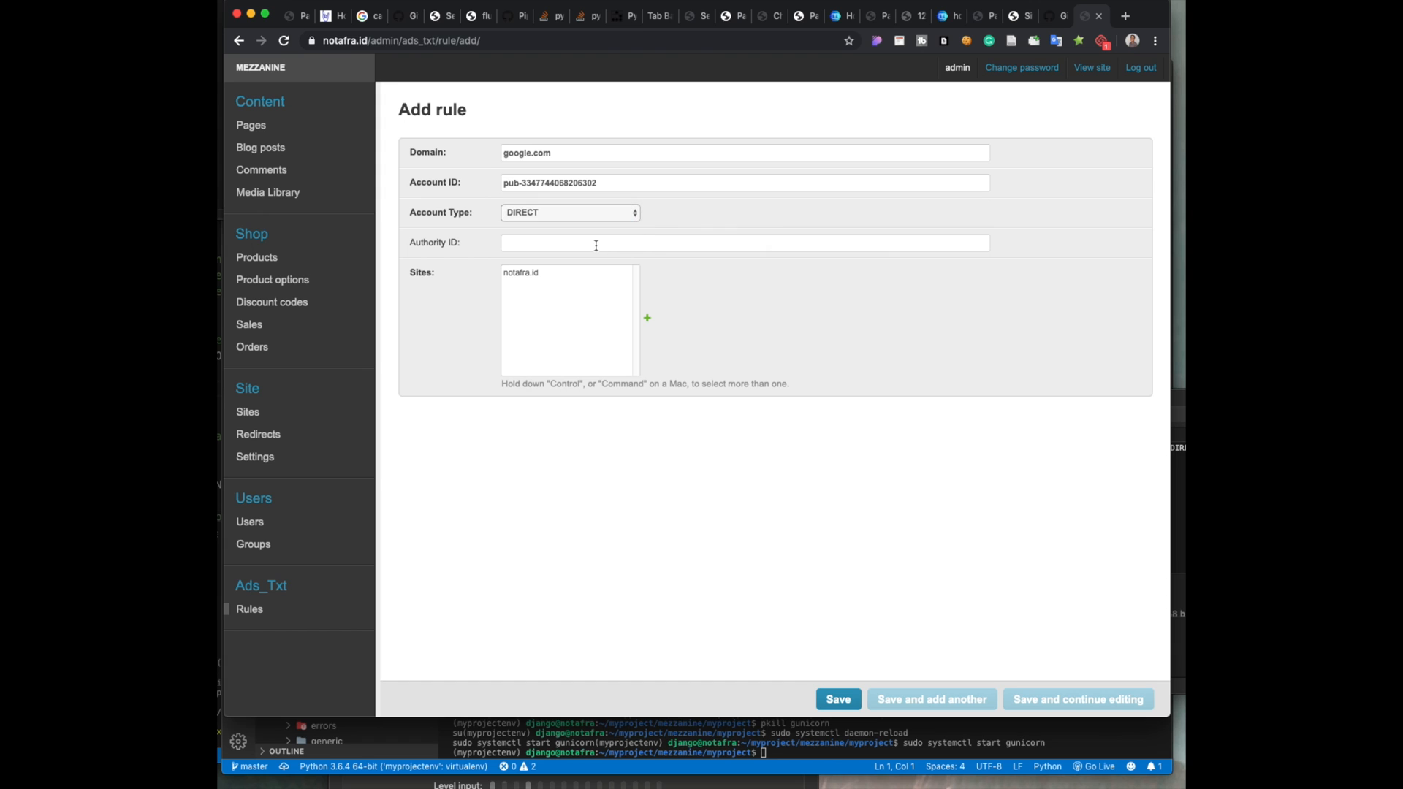
{"action": "type", "text": "DIRECT, f08c47fec0942fa0"}
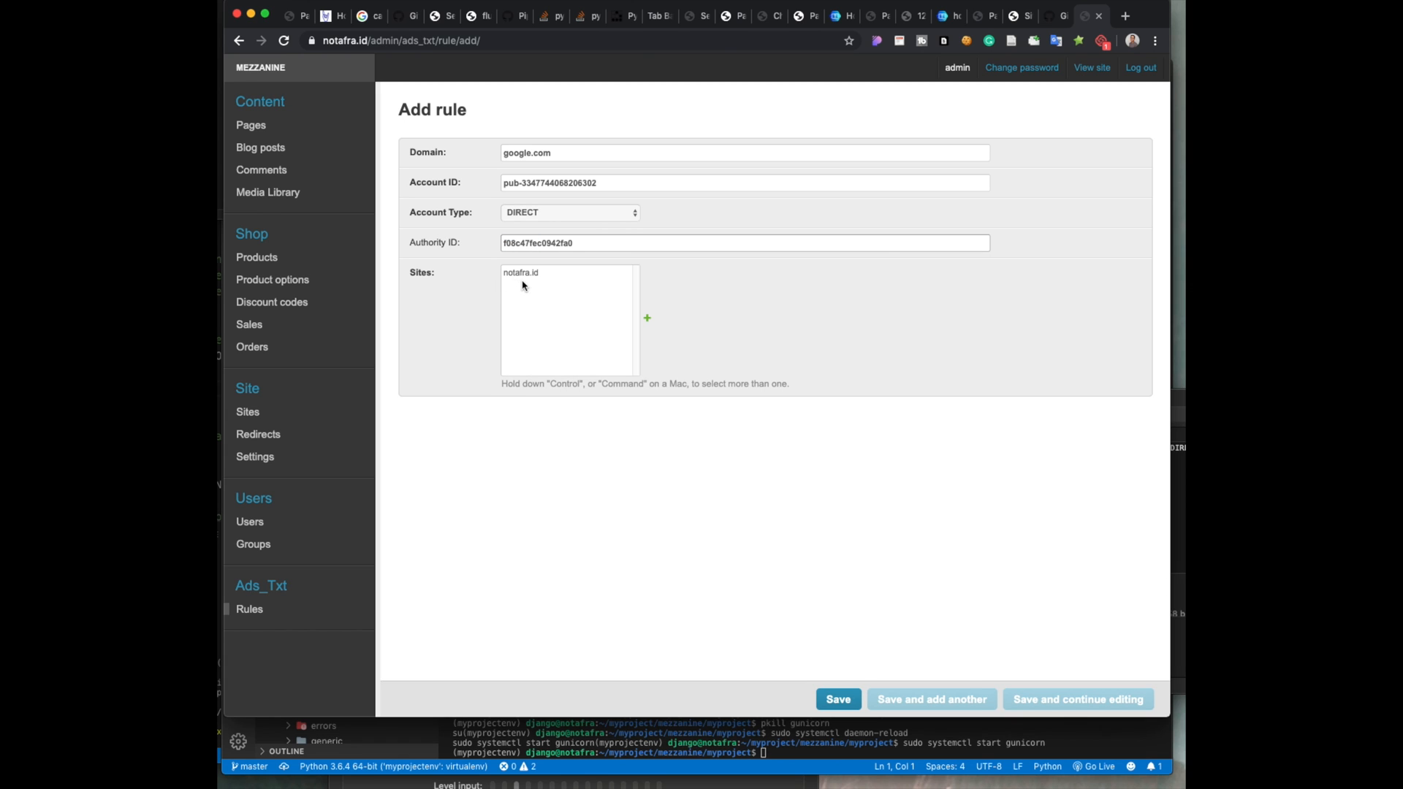
Step: Assign the rule to site notafra.id and save it
{"action": "left_click", "coordinate": [521, 272]}
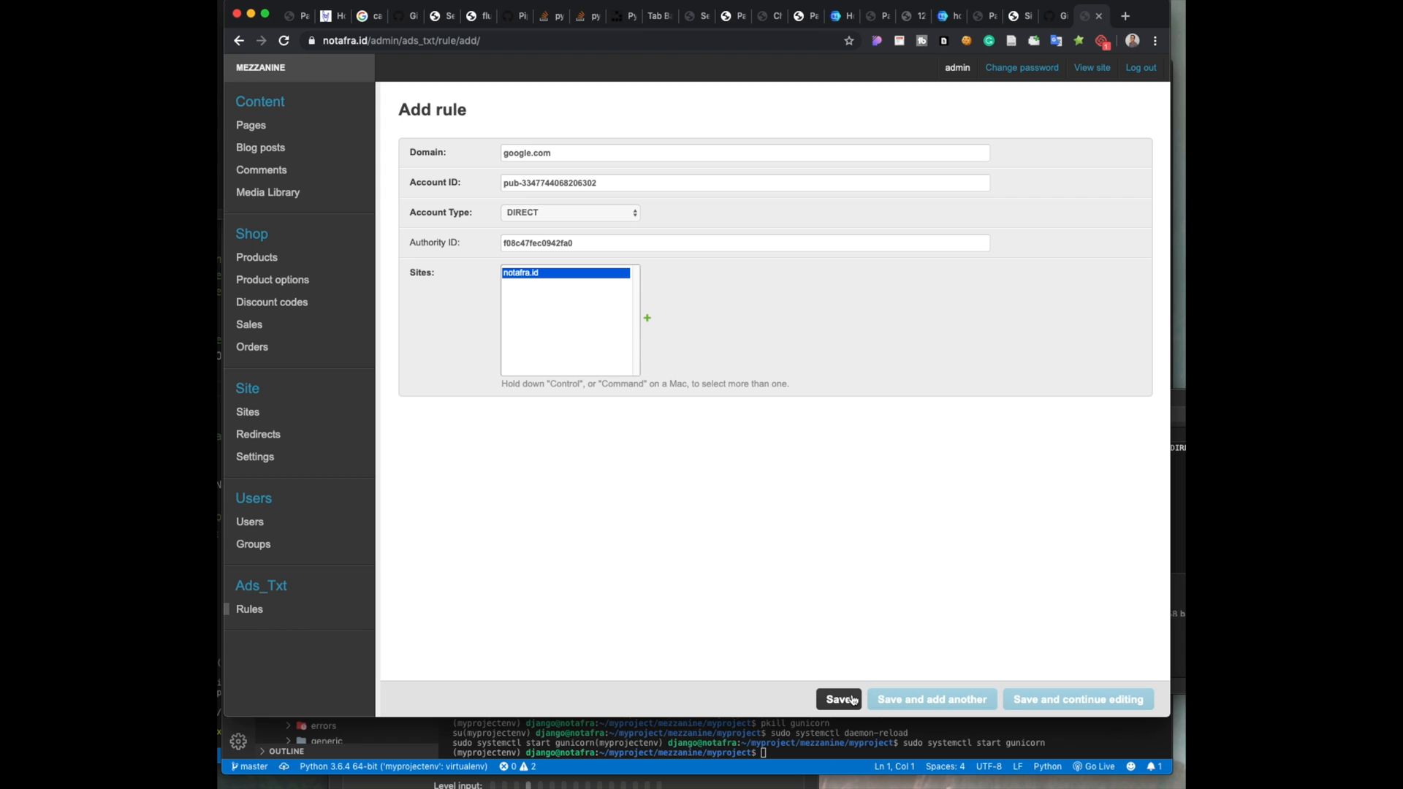
{"action": "left_click", "coordinate": [839, 699]}
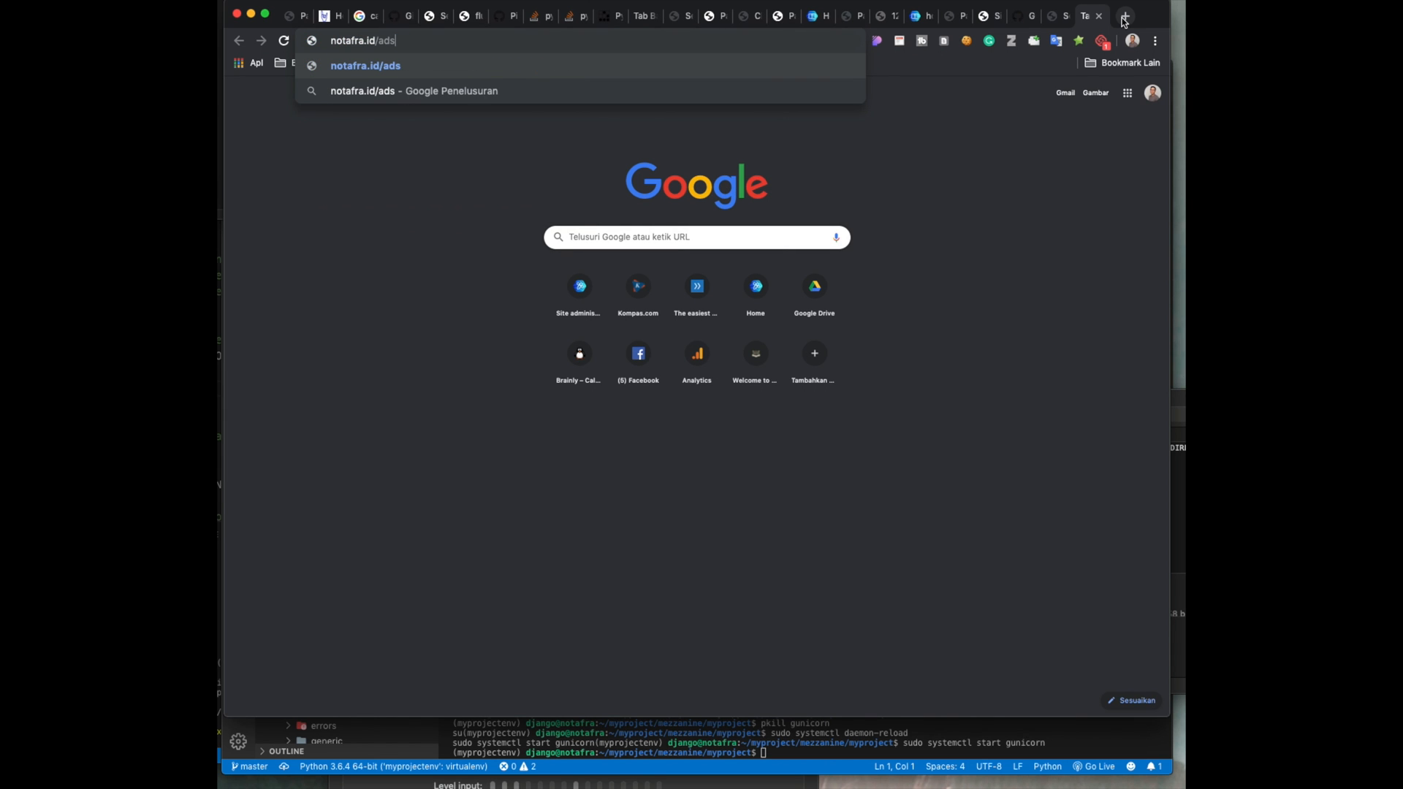
Step: Load notafra.id/ads.txt in the new Chrome tab to check the site's ads.txt output
{"action": "key", "text": "Enter"}
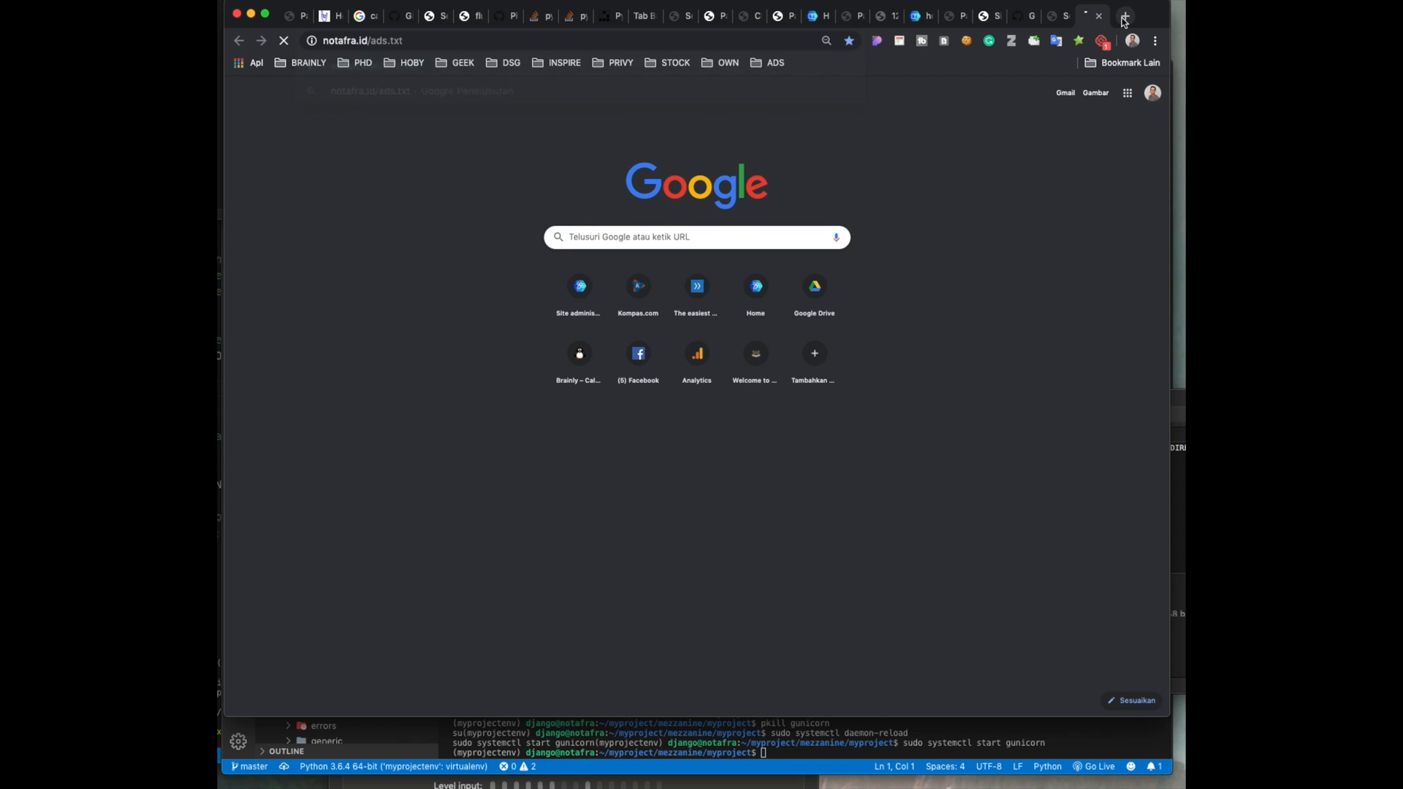